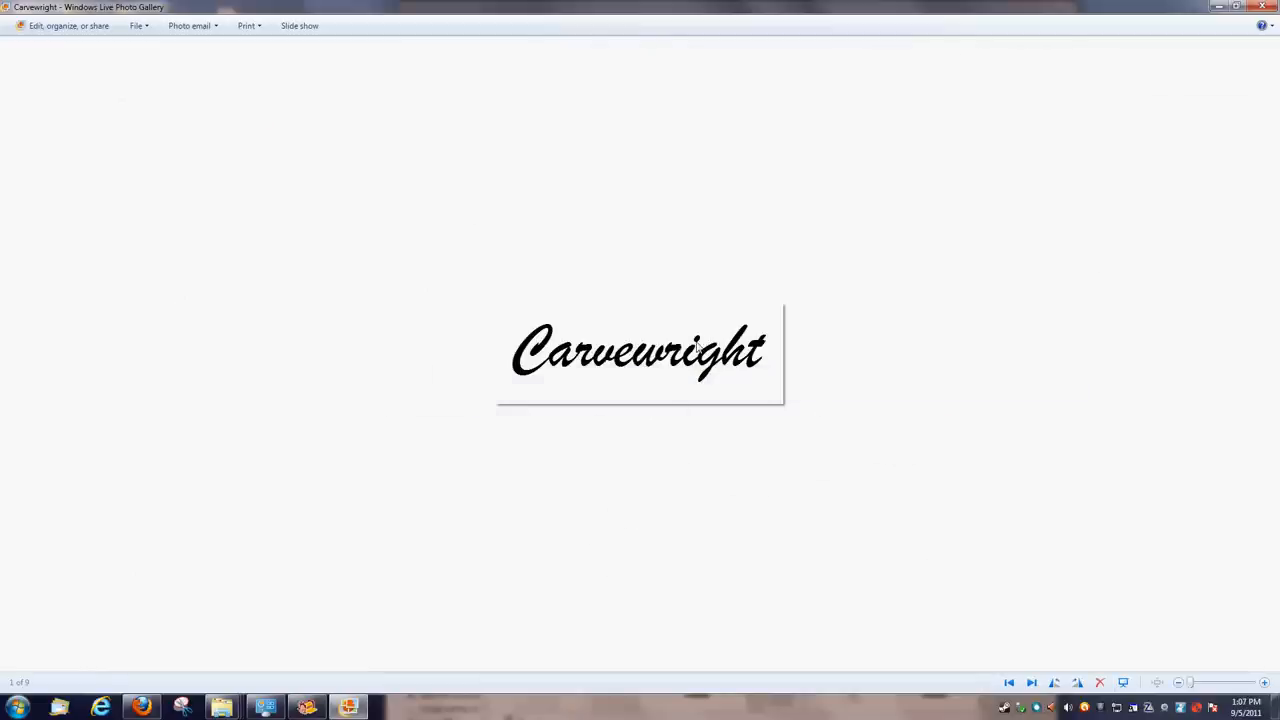
mouse_move(572, 332)
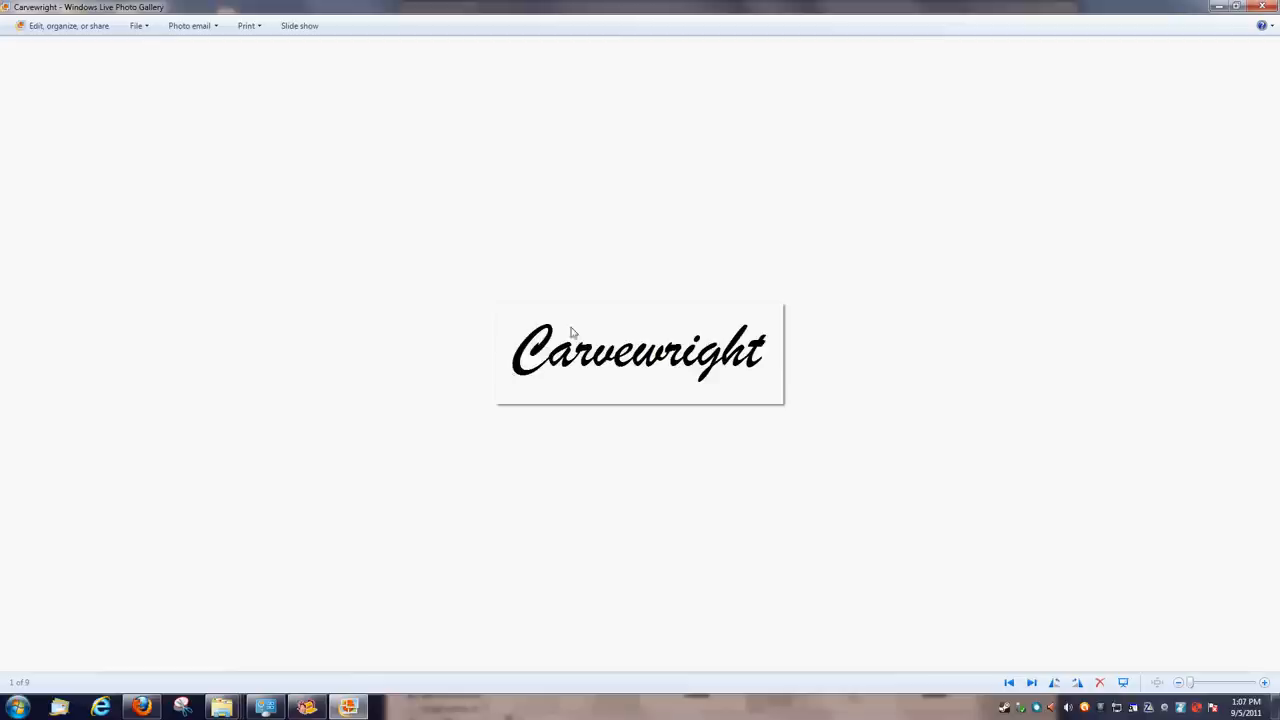
mouse_move(548, 364)
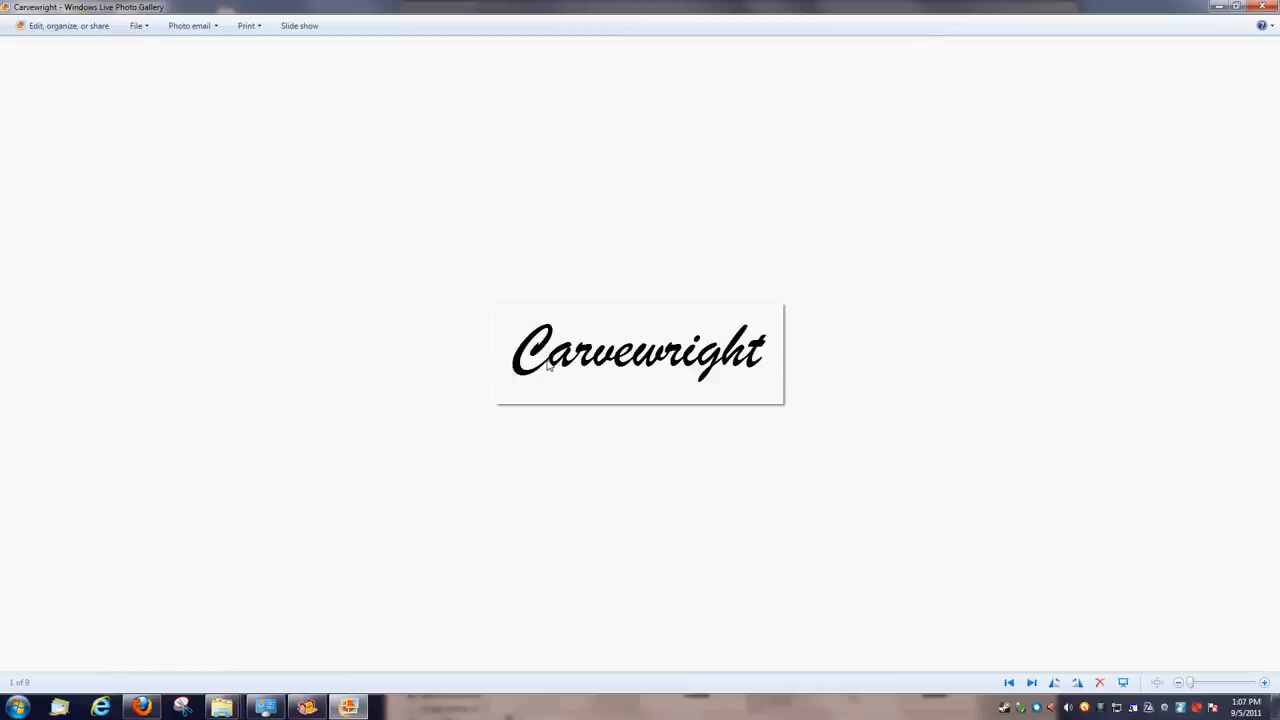
mouse_move(842, 212)
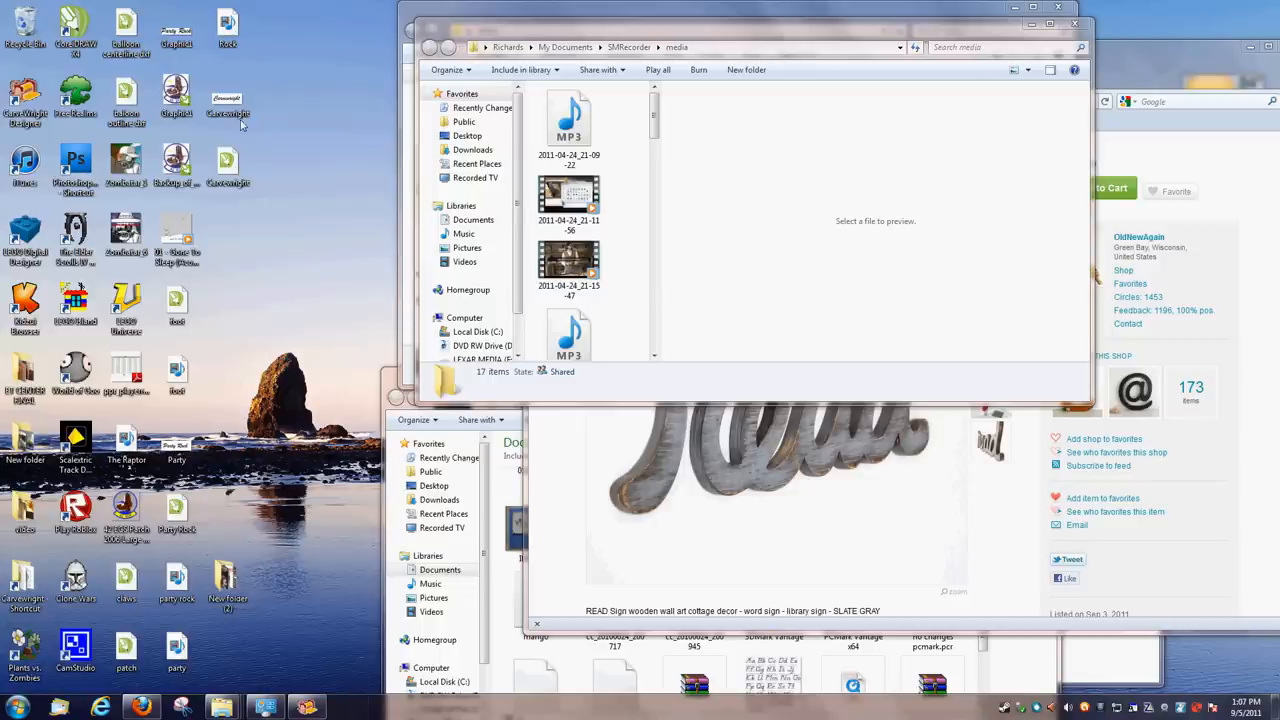
- Open Carvewright.JPG from the desktop with CorelDRAW via the Open with menu
right_click(228, 98)
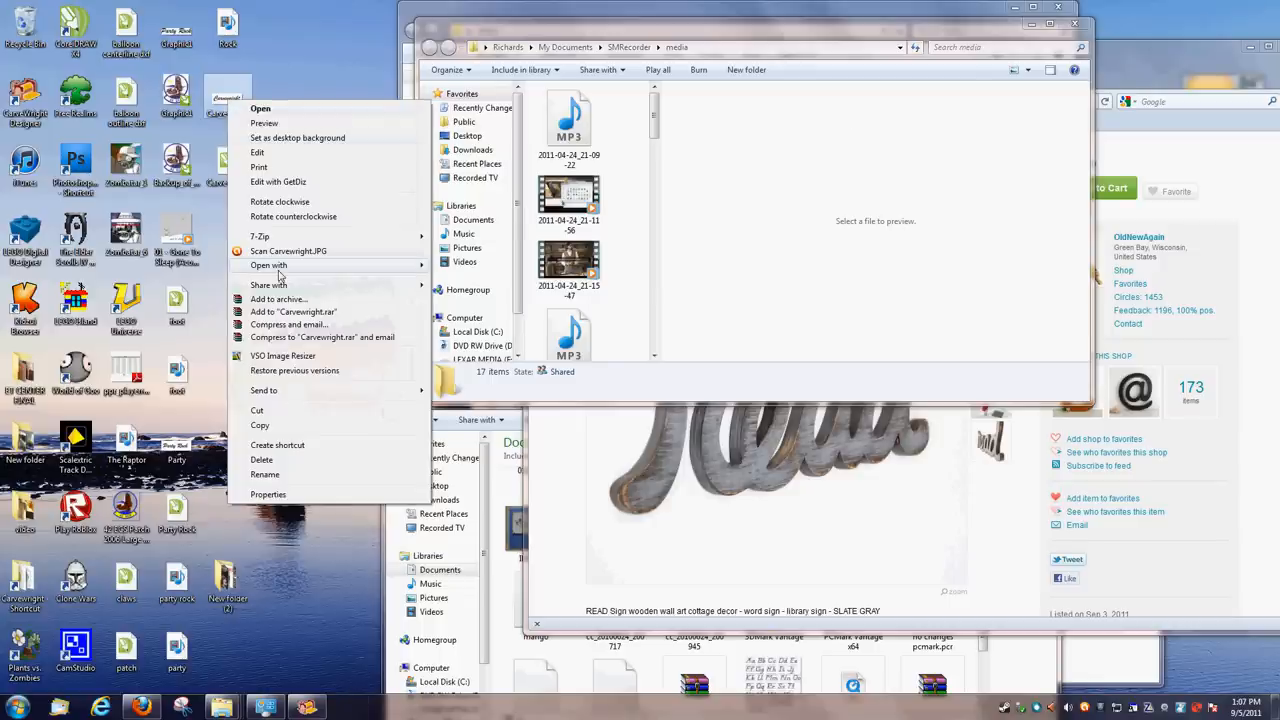
click(268, 264)
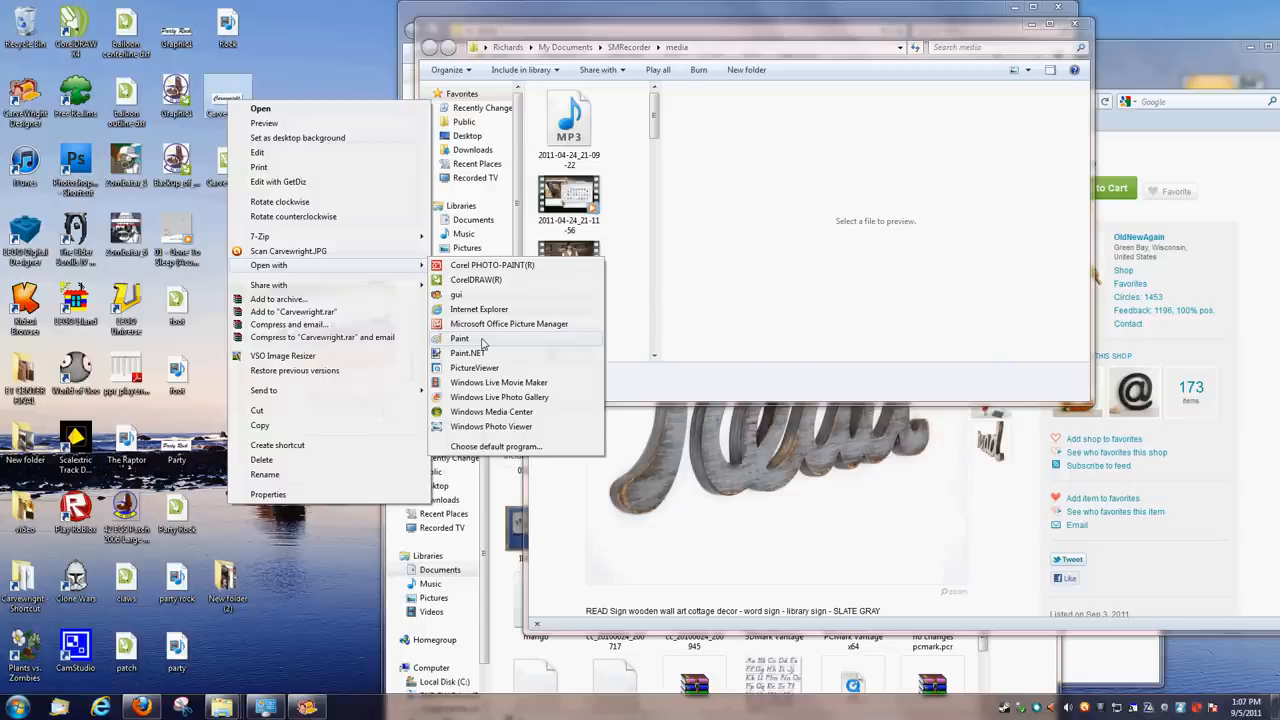
mouse_move(476, 280)
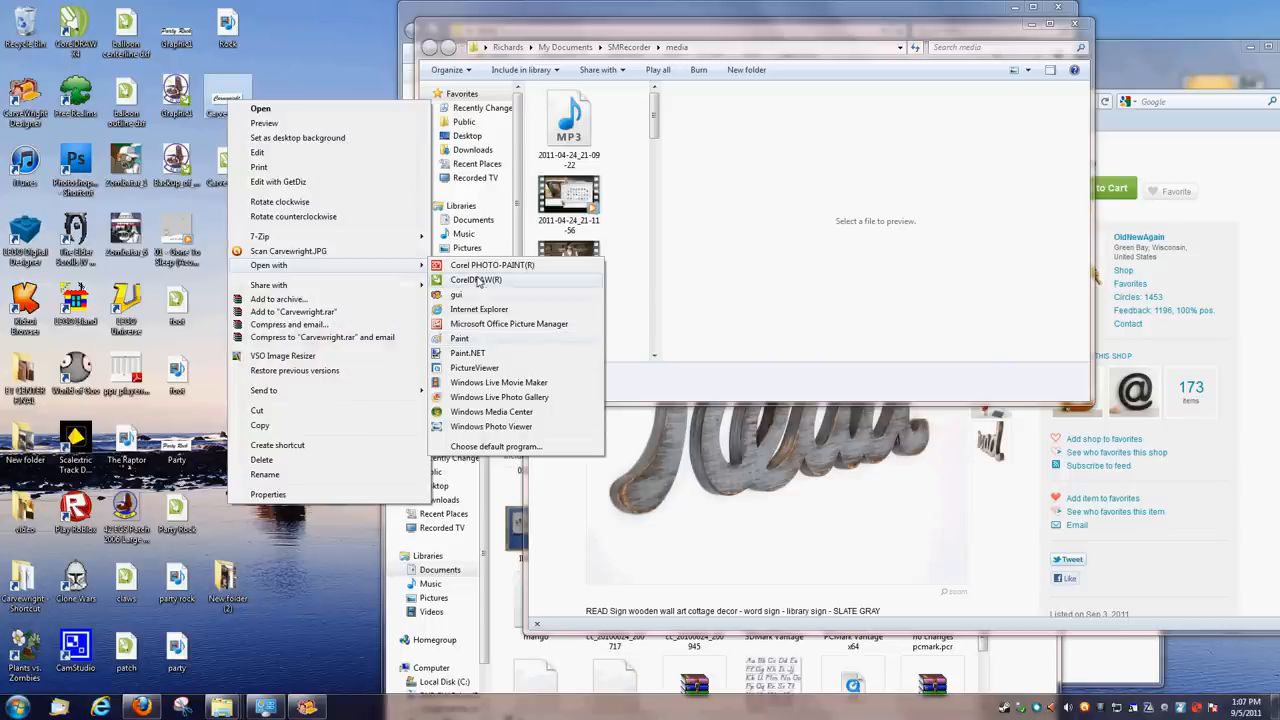
click(476, 280)
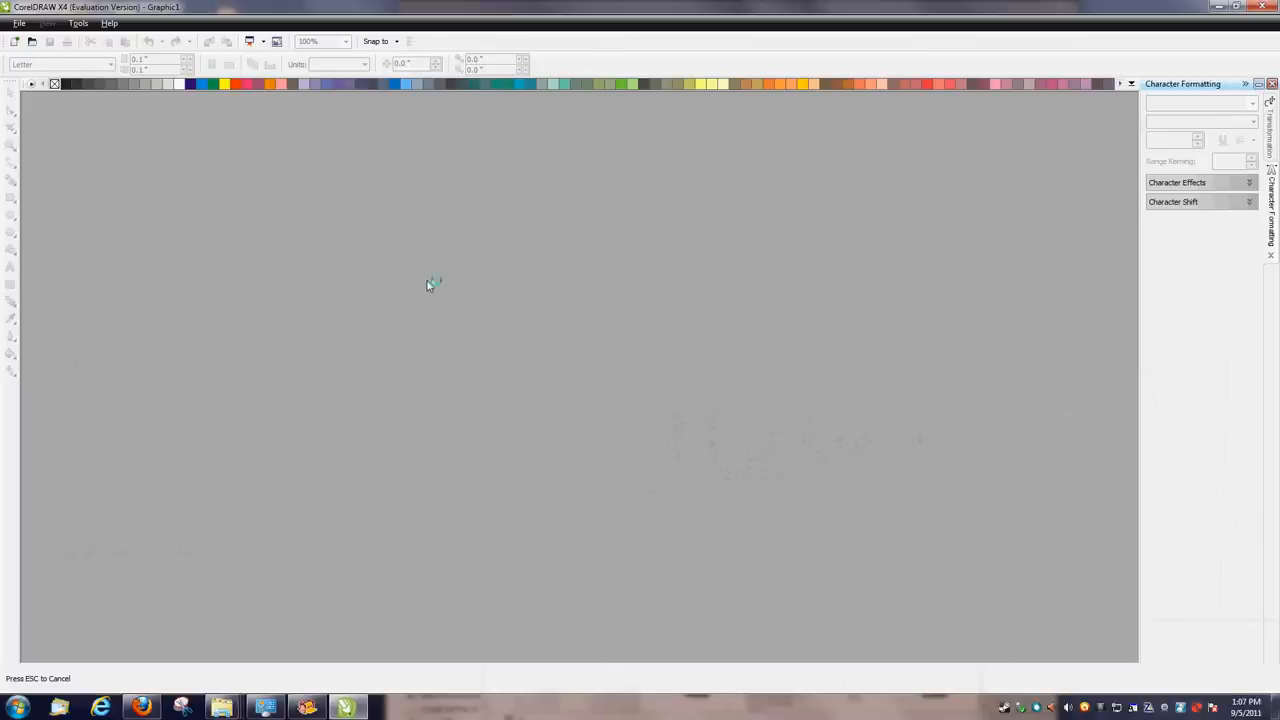
mouse_move(372, 204)
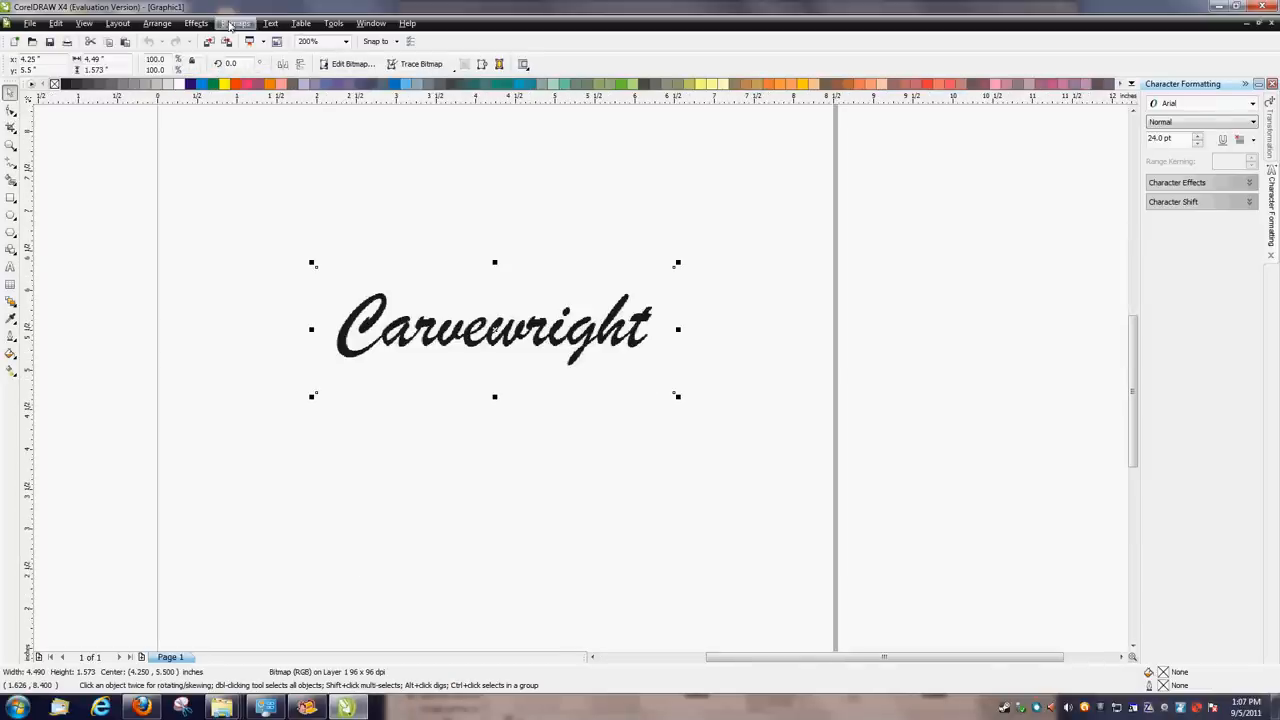
- Convert the Carvewright logo to a black-and-white monochrome bitmap
click(236, 24)
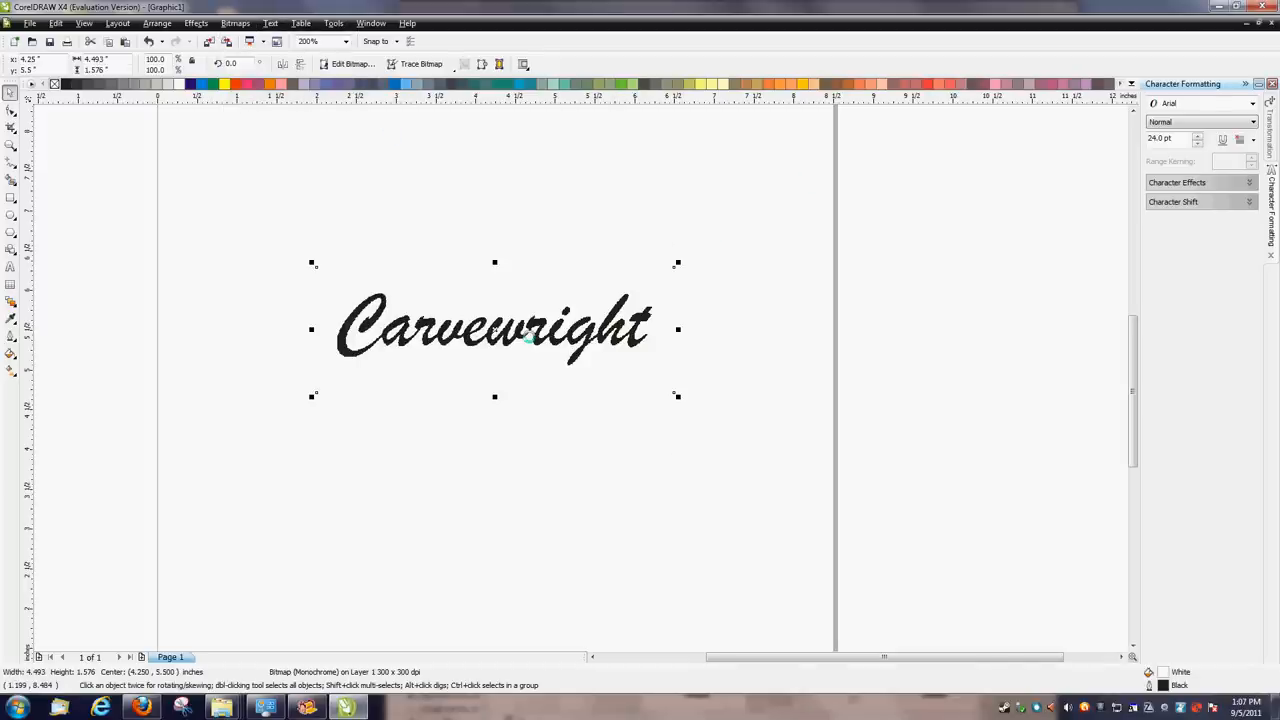
- Edit the bitmap in PHOTO-PAINT and choose a mask tool to isolate the i's dot
click(350, 64)
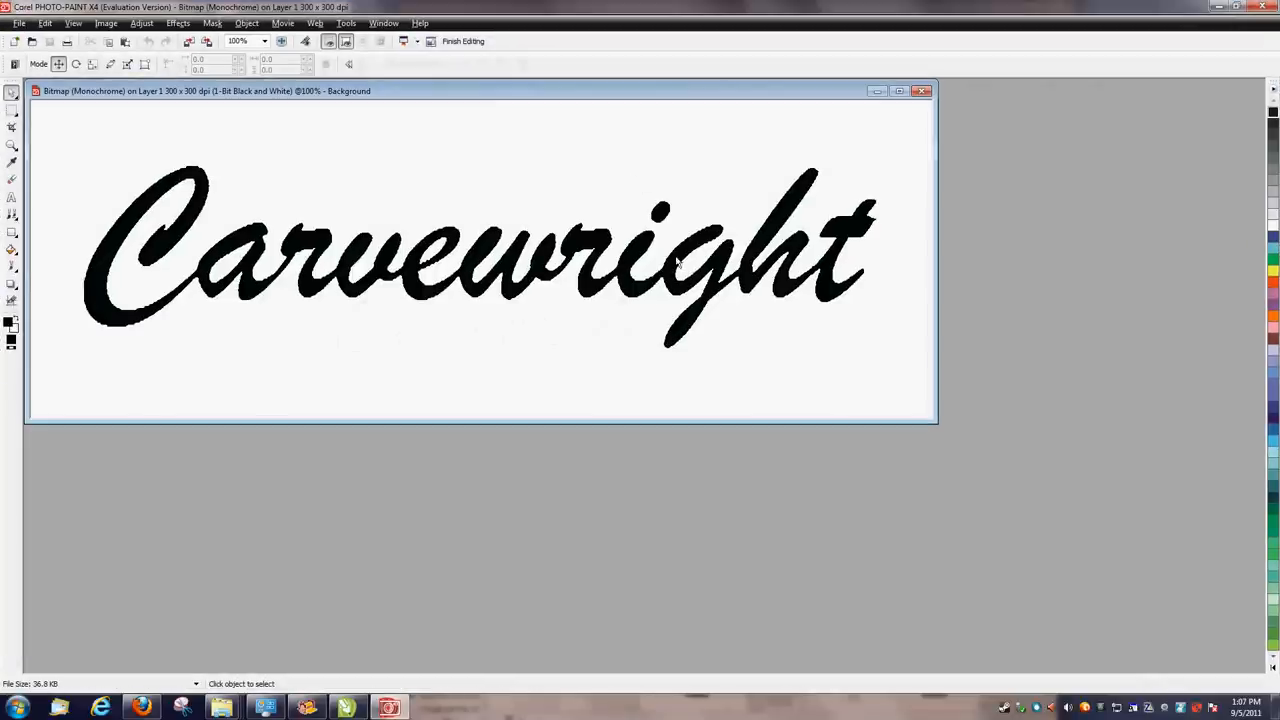
mouse_move(16, 110)
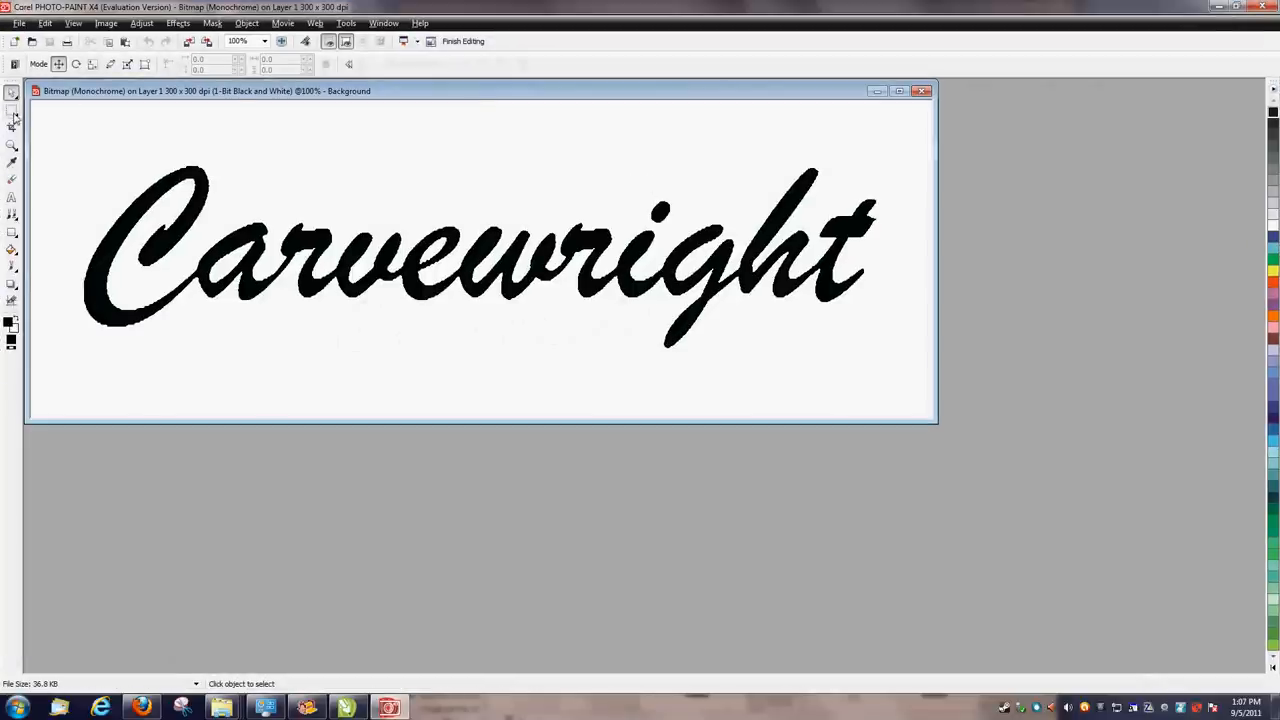
click(12, 128)
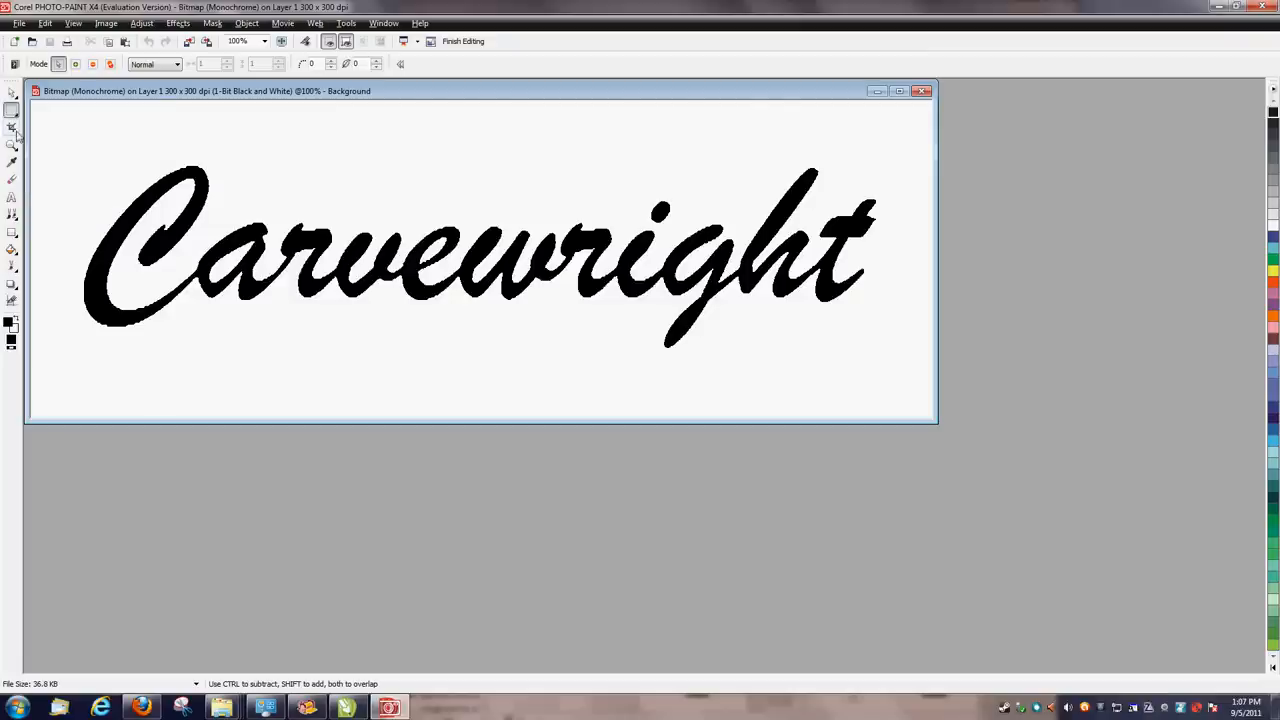
click(12, 128)
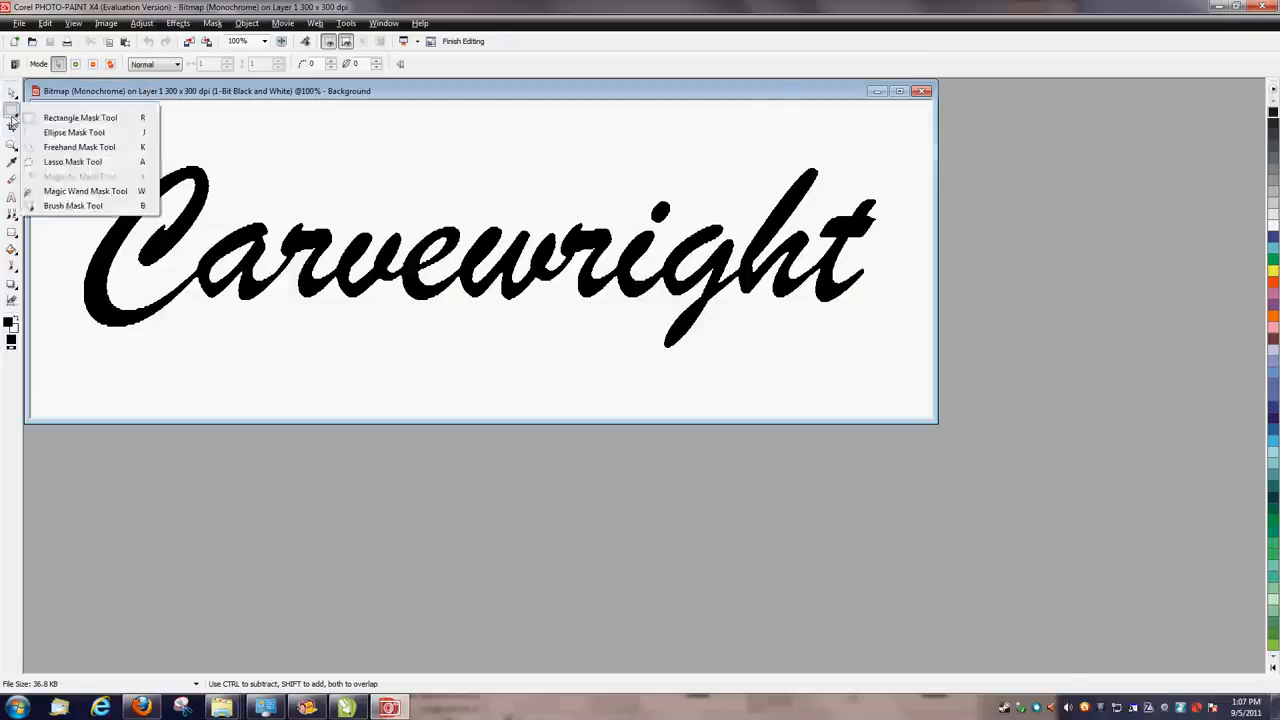
mouse_move(80, 116)
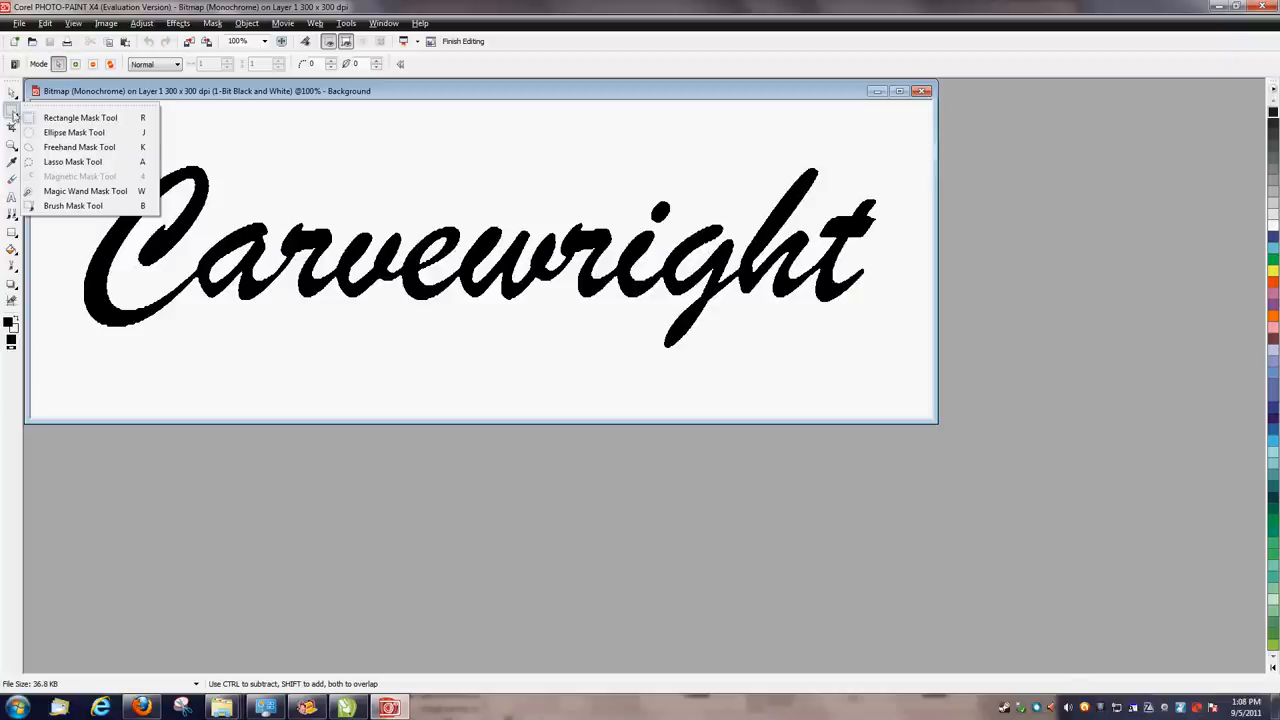
click(84, 192)
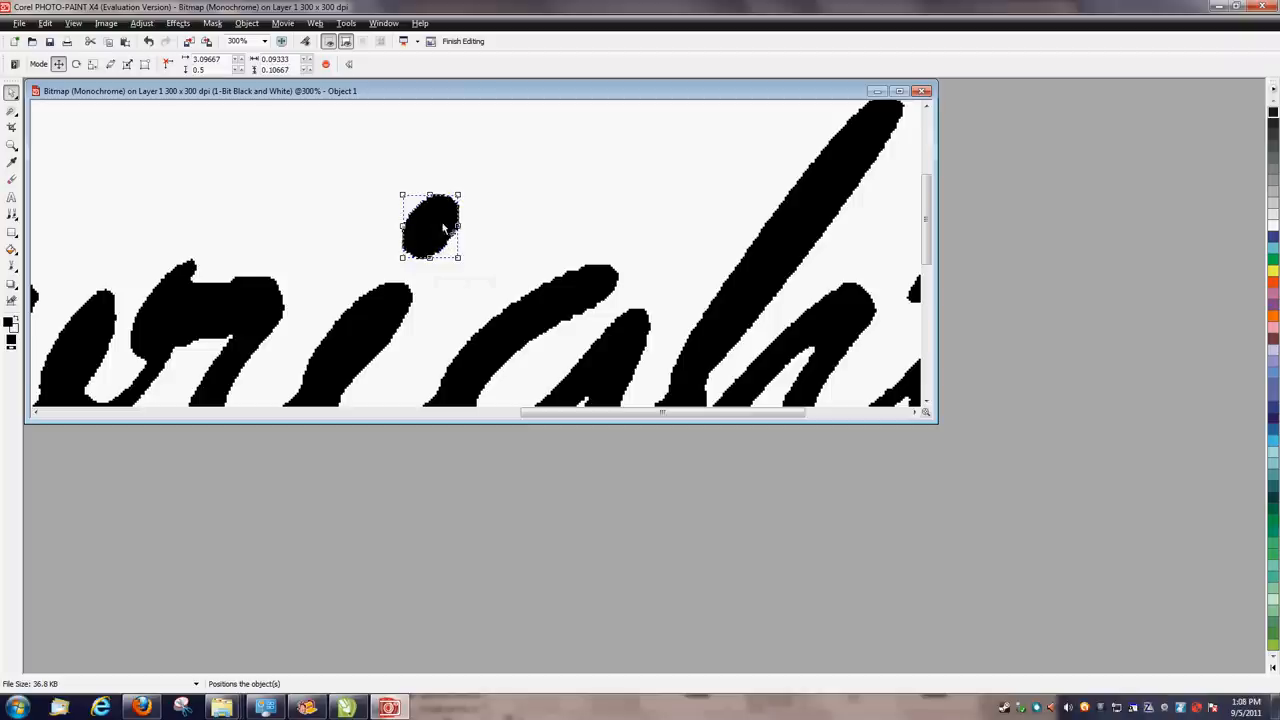
- Drag the dot object down so it joins the stem of the i
drag(430, 224, 476, 218)
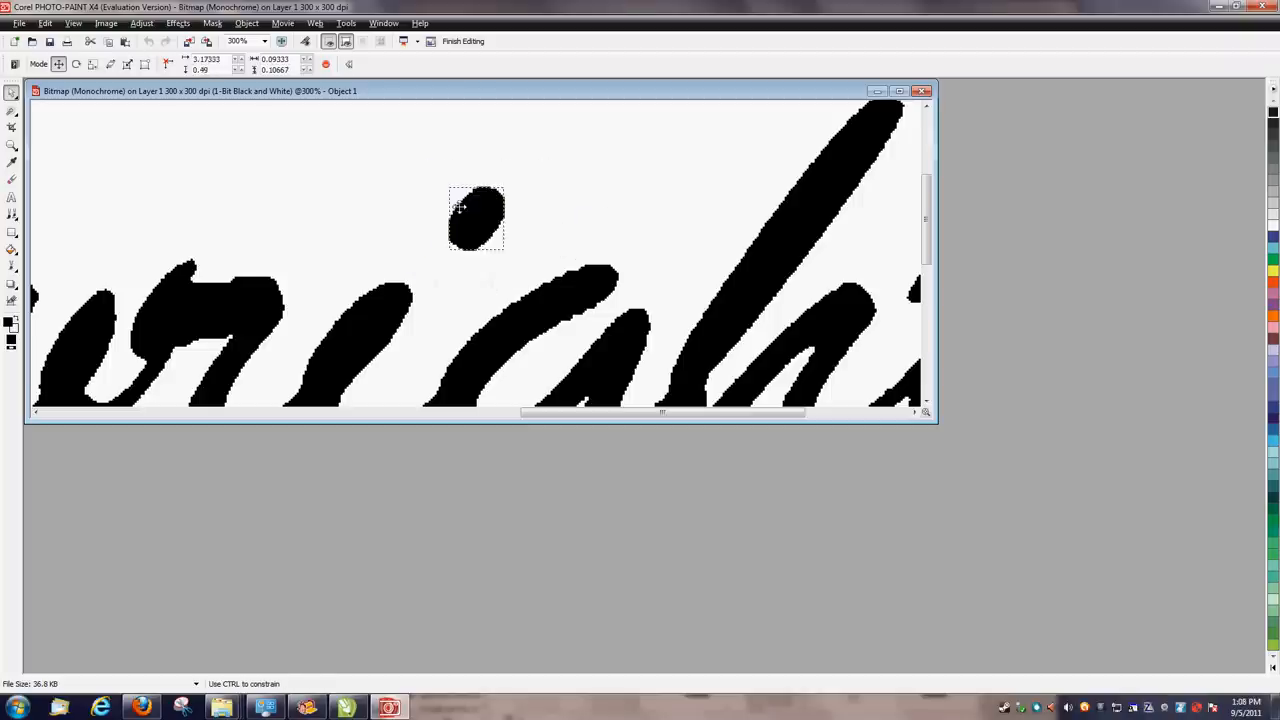
drag(476, 220, 404, 250)
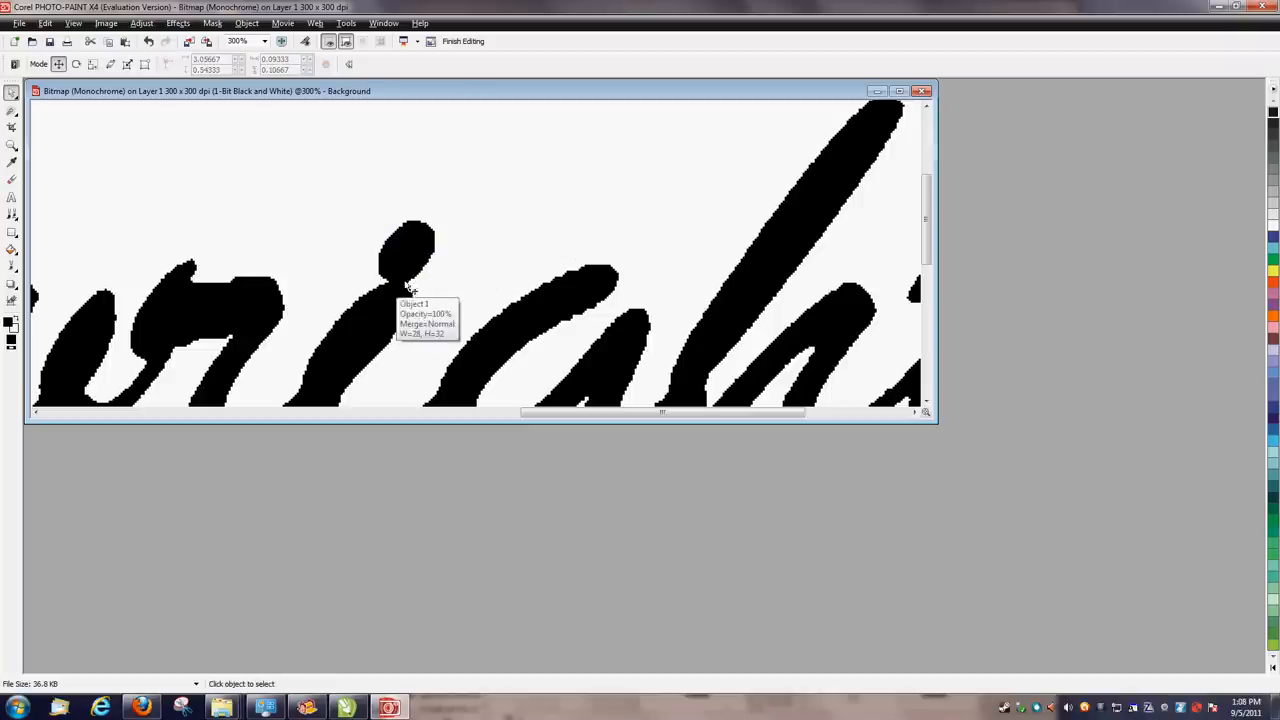
click(236, 40)
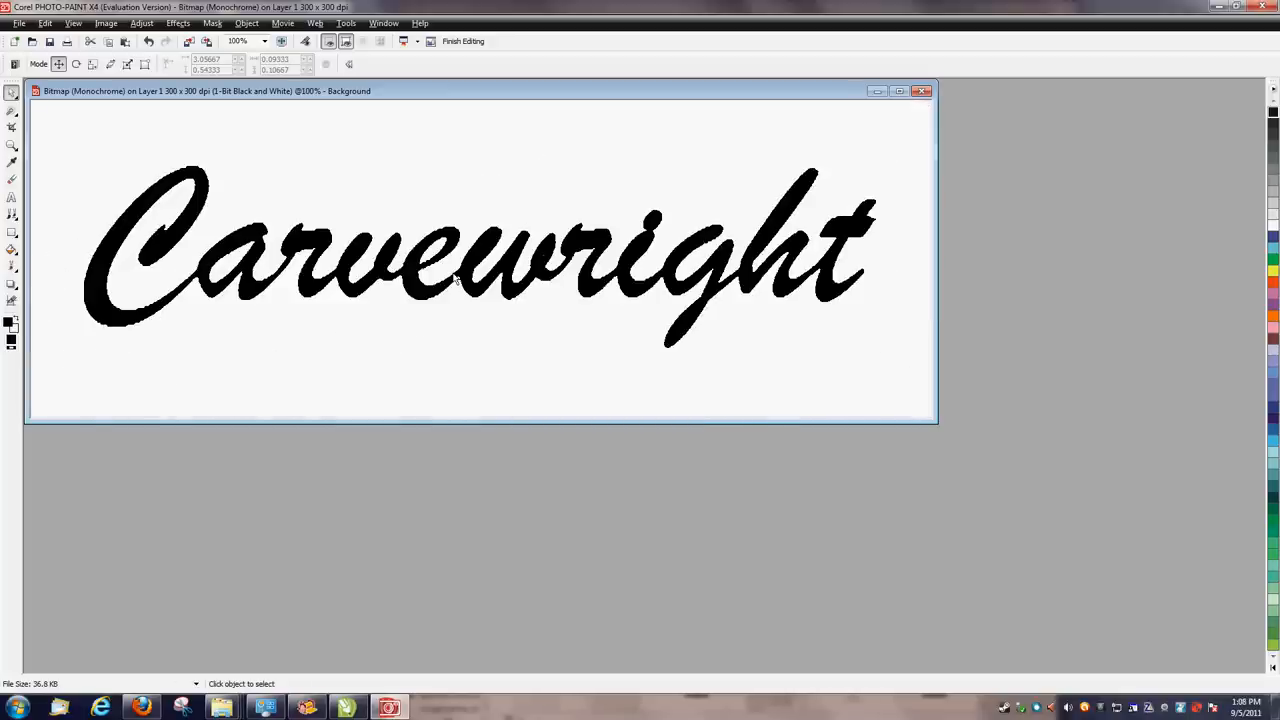
mouse_move(130, 278)
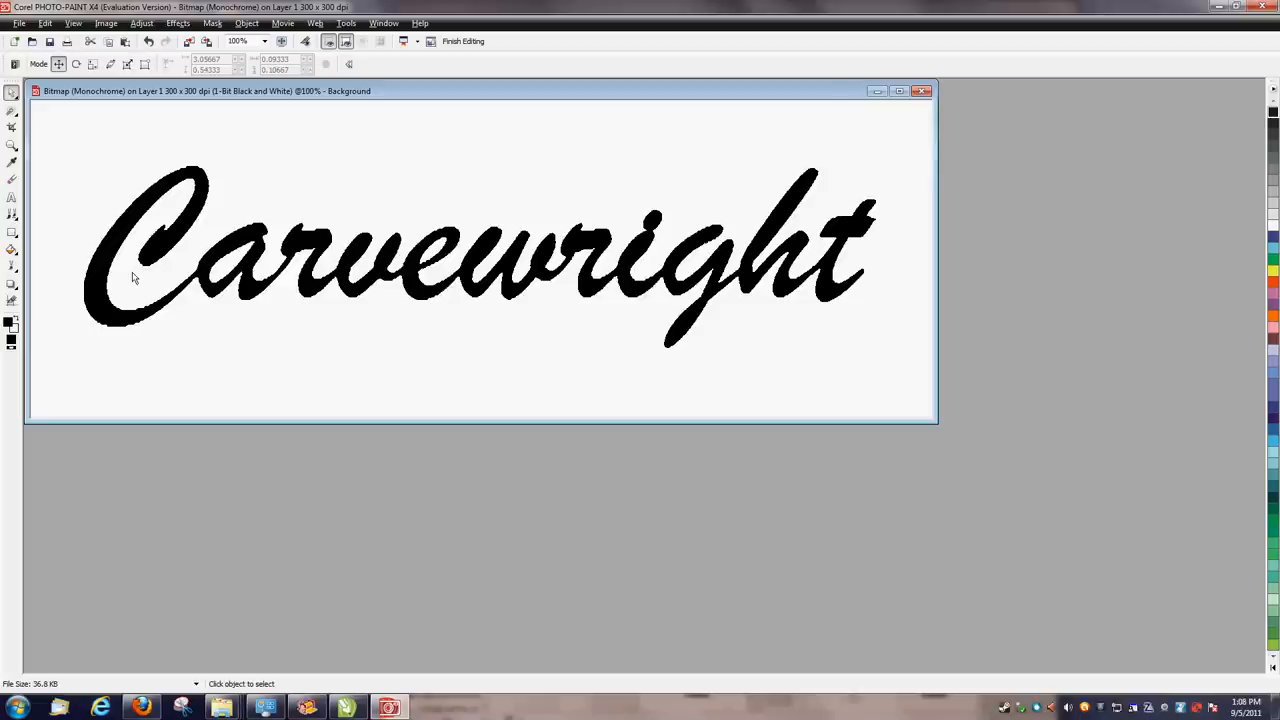
mouse_move(368, 200)
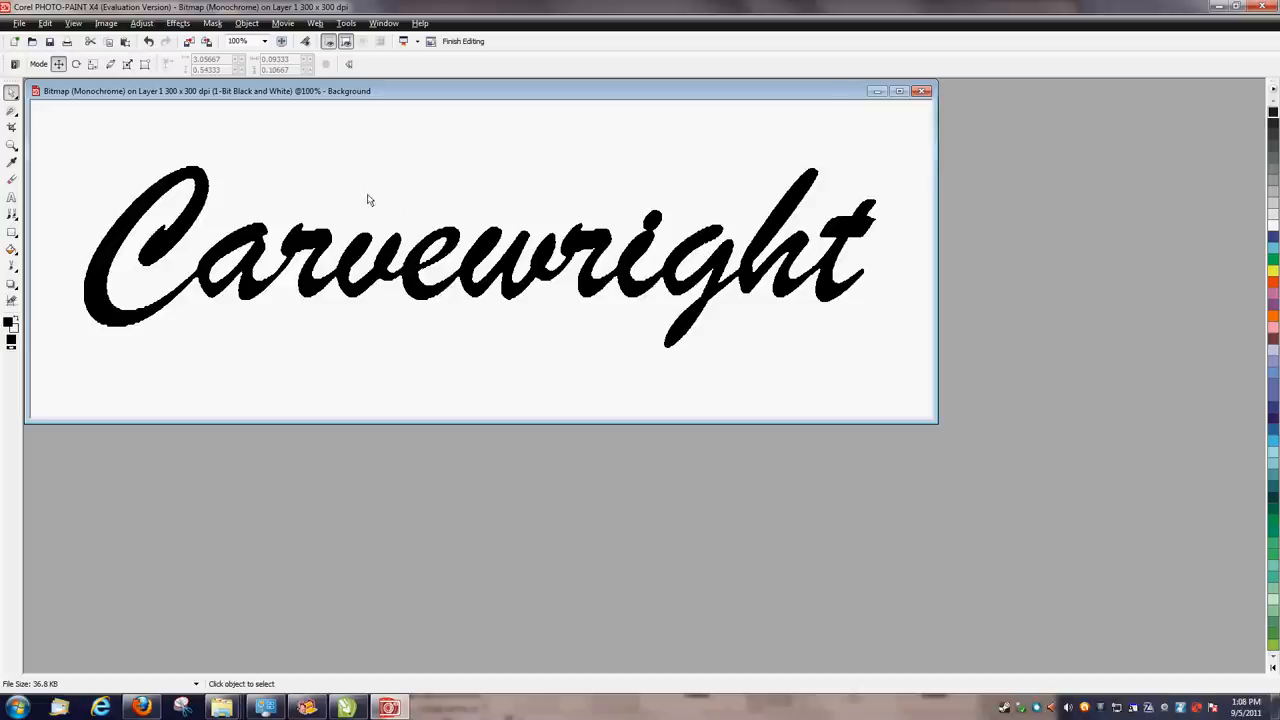
mouse_move(192, 122)
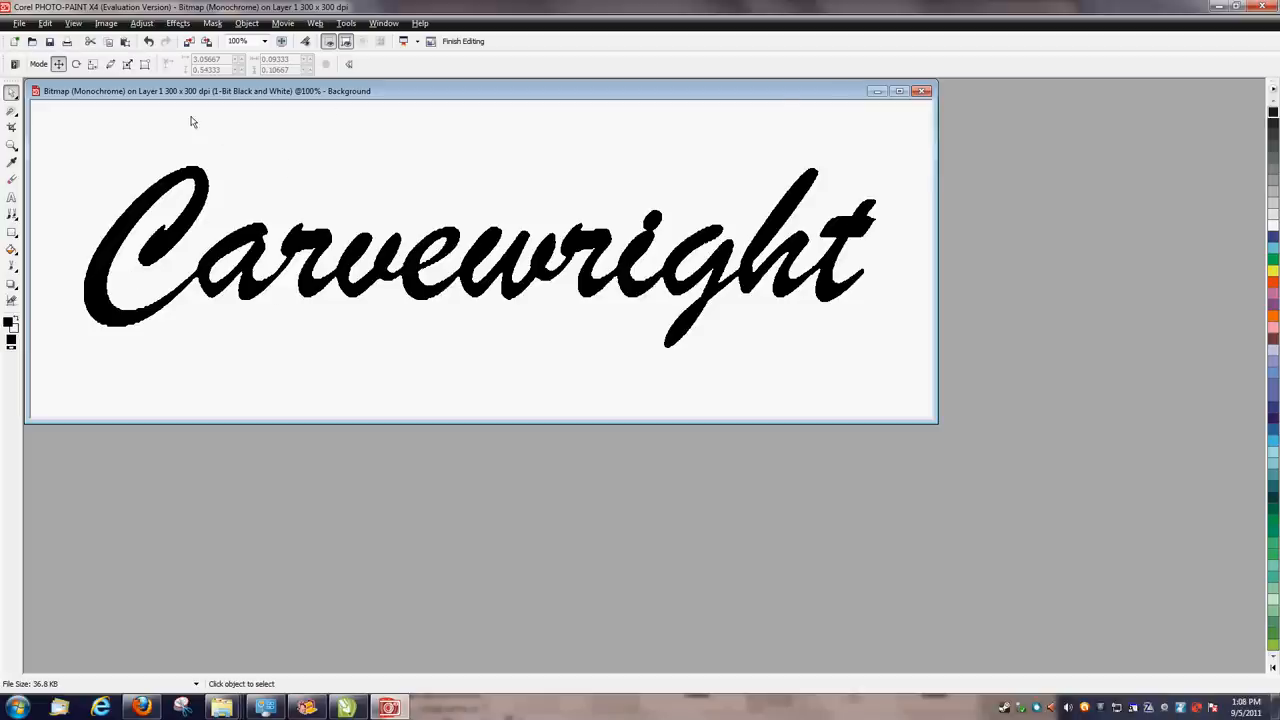
- Close the bitmap saving changes, then exit PHOTO-PAINT back to CorelDRAW
click(462, 40)
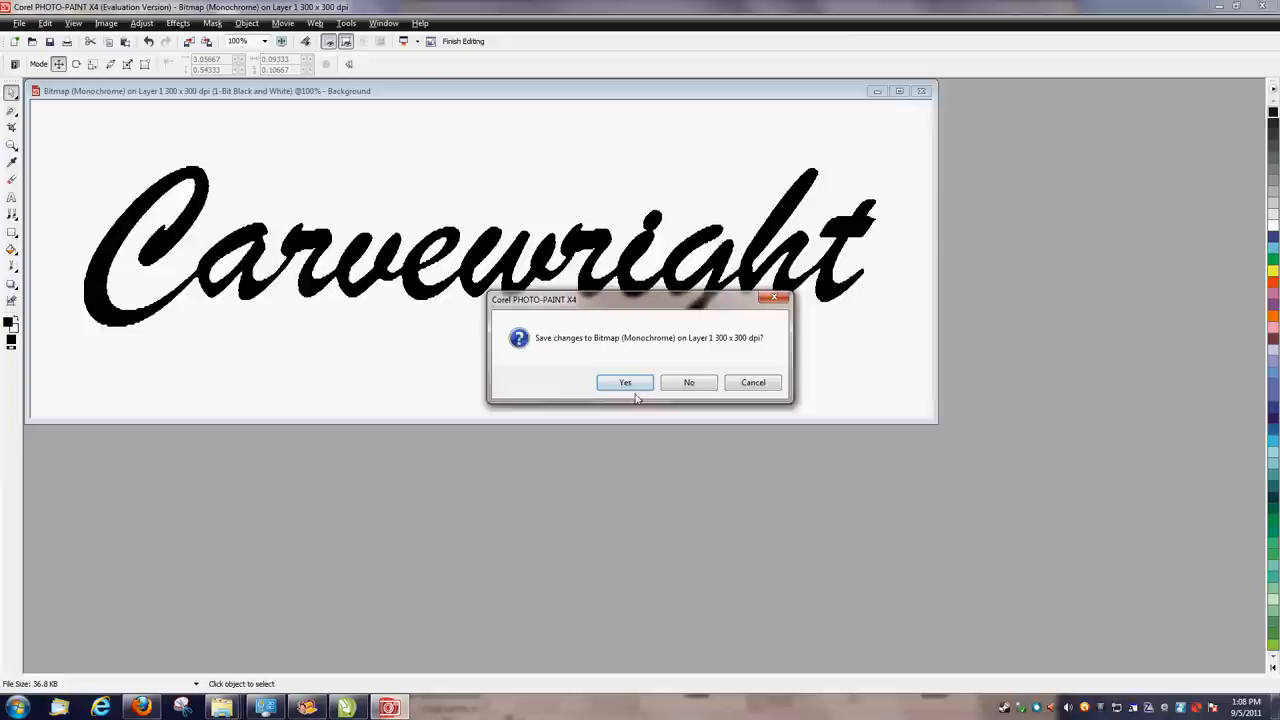
click(688, 382)
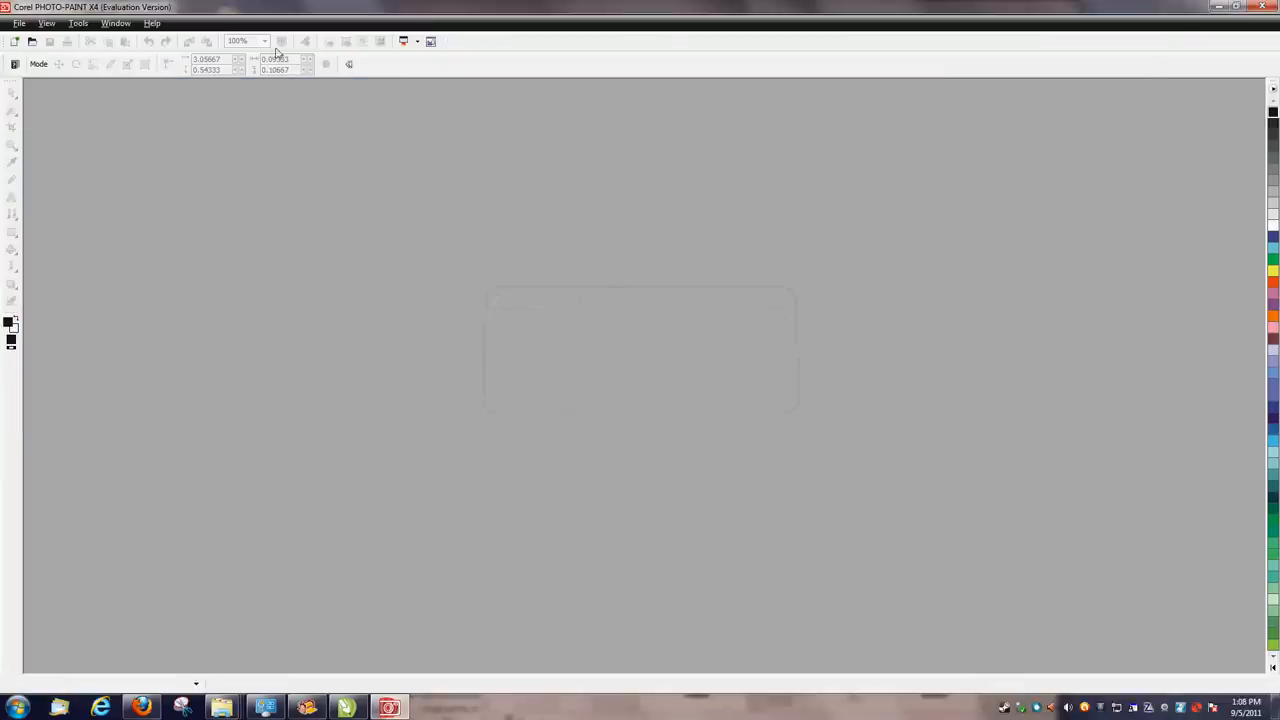
click(18, 24)
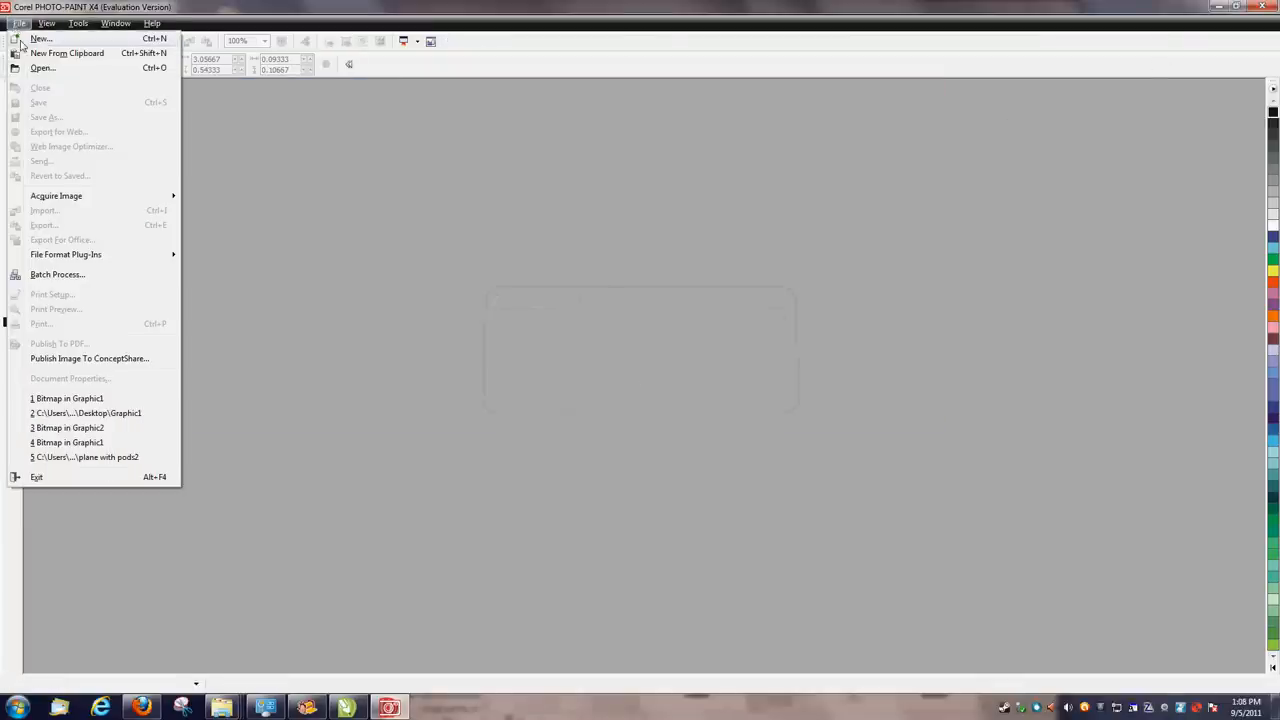
click(36, 476)
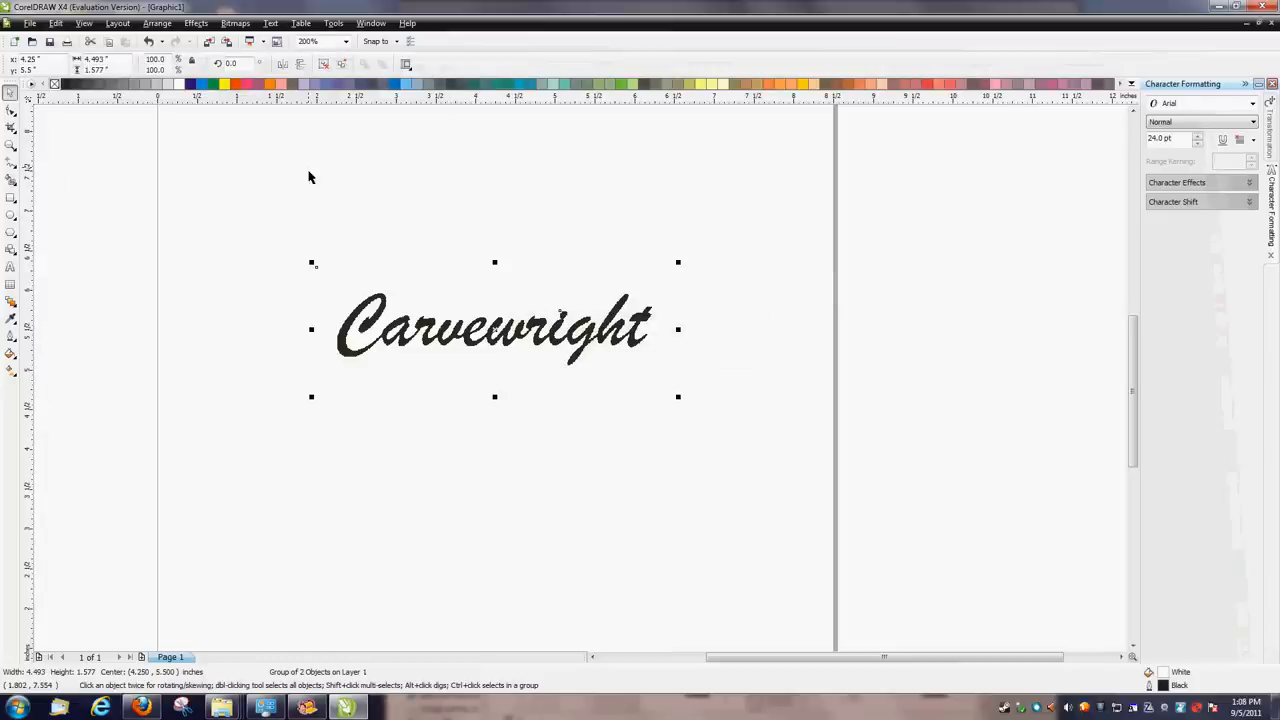
- Outline-trace the bitmap as a Logo in PowerTRACE with fewer curves and accept it
click(304, 40)
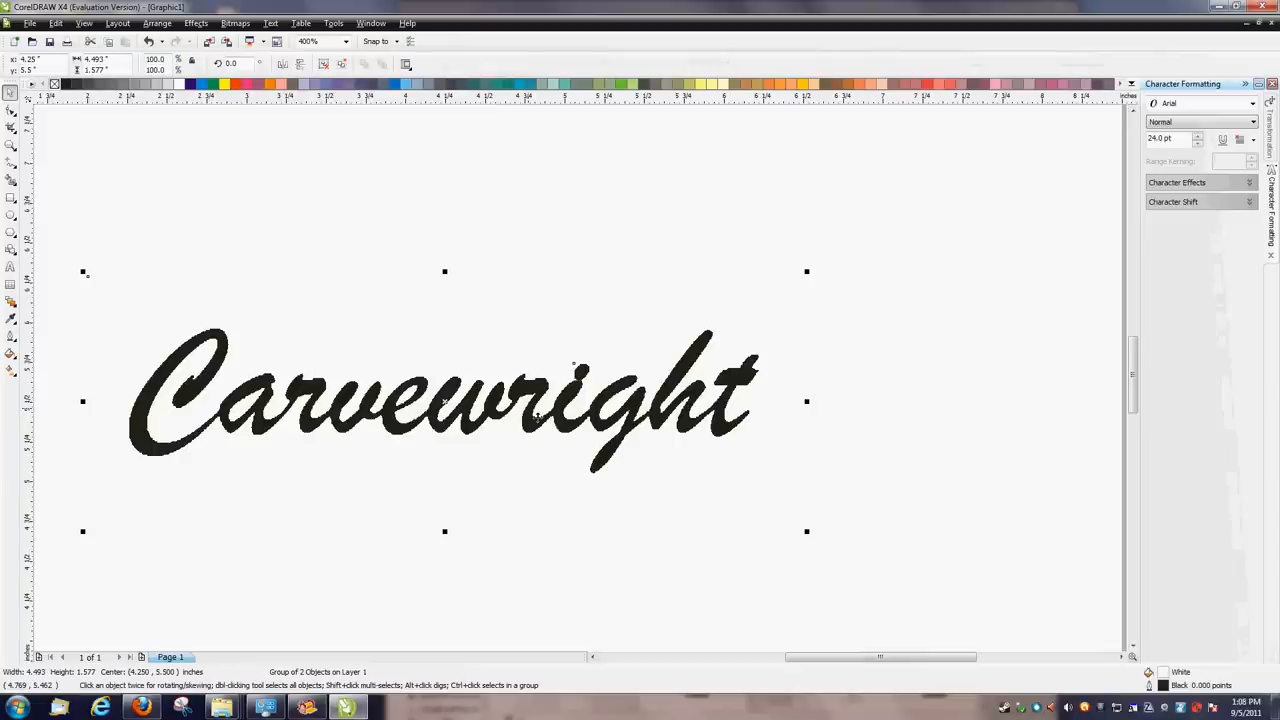
click(236, 24)
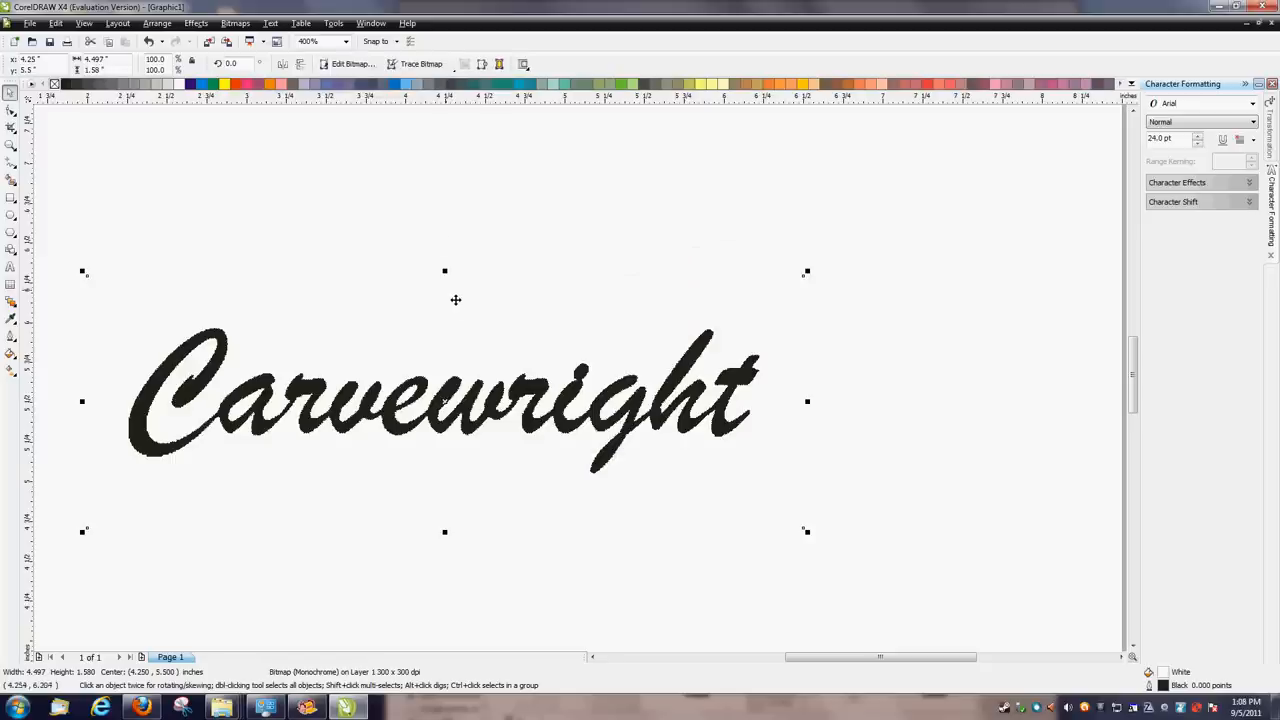
click(236, 24)
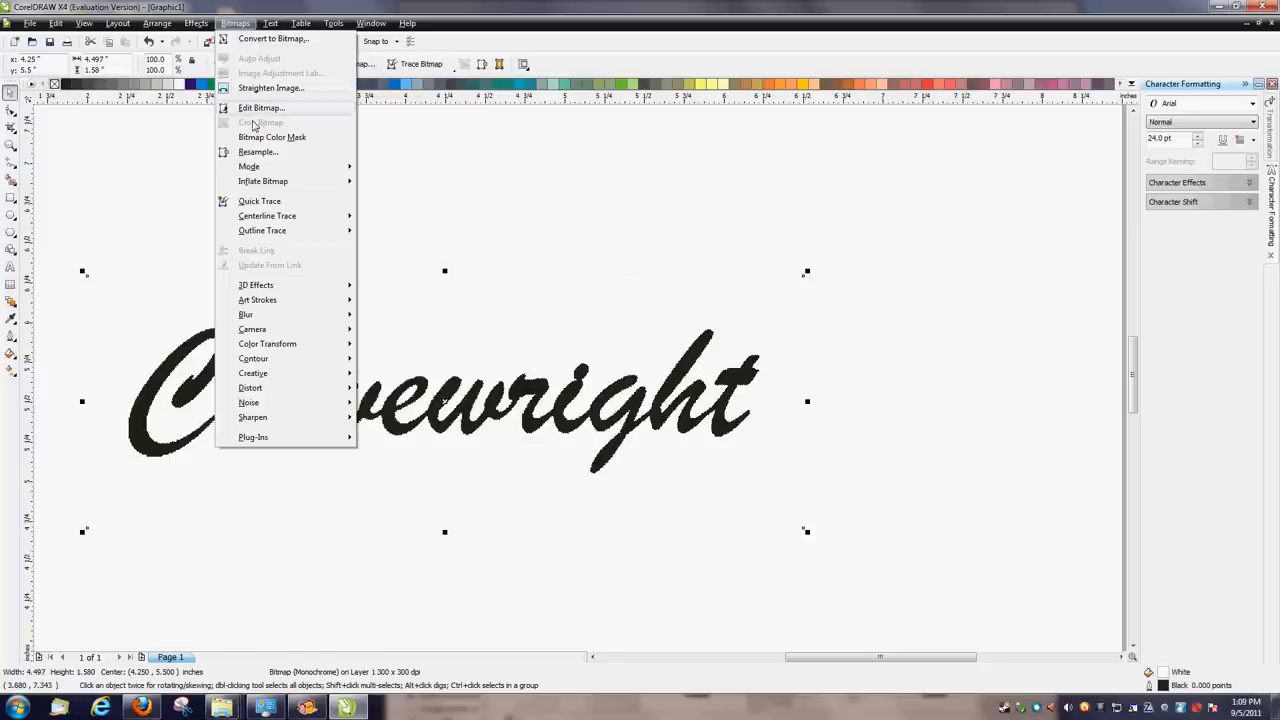
mouse_move(262, 230)
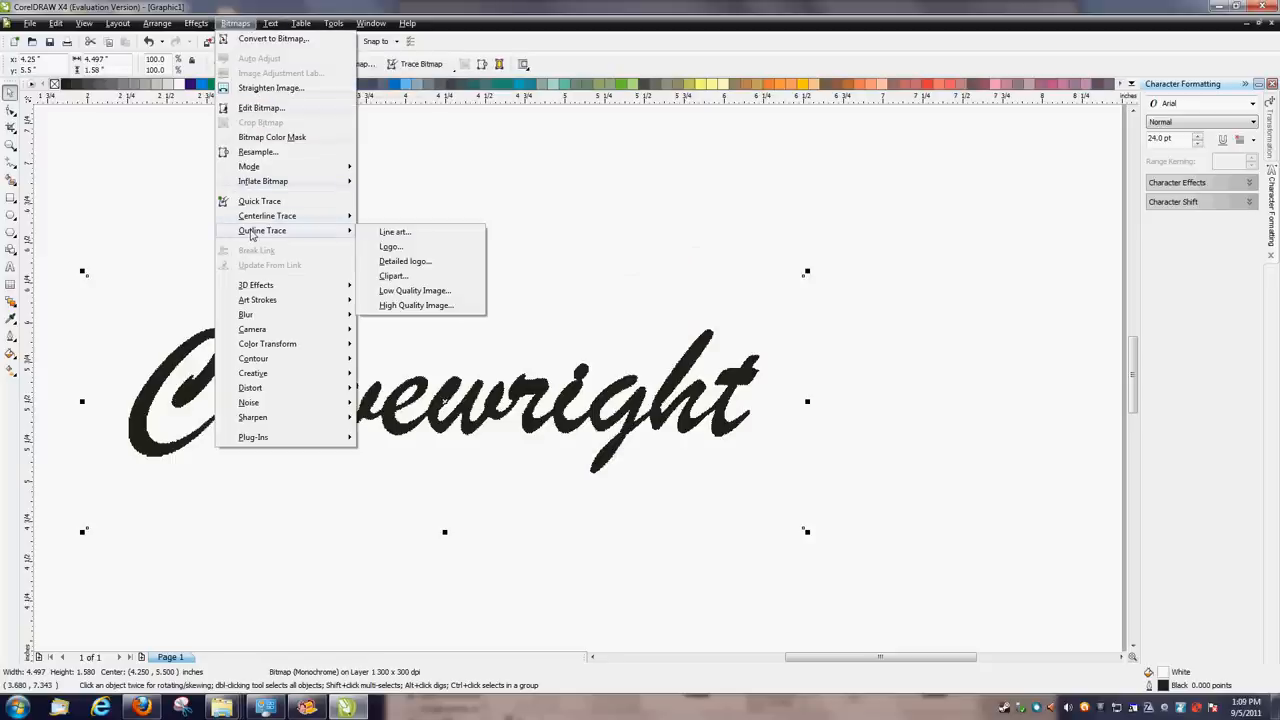
click(390, 246)
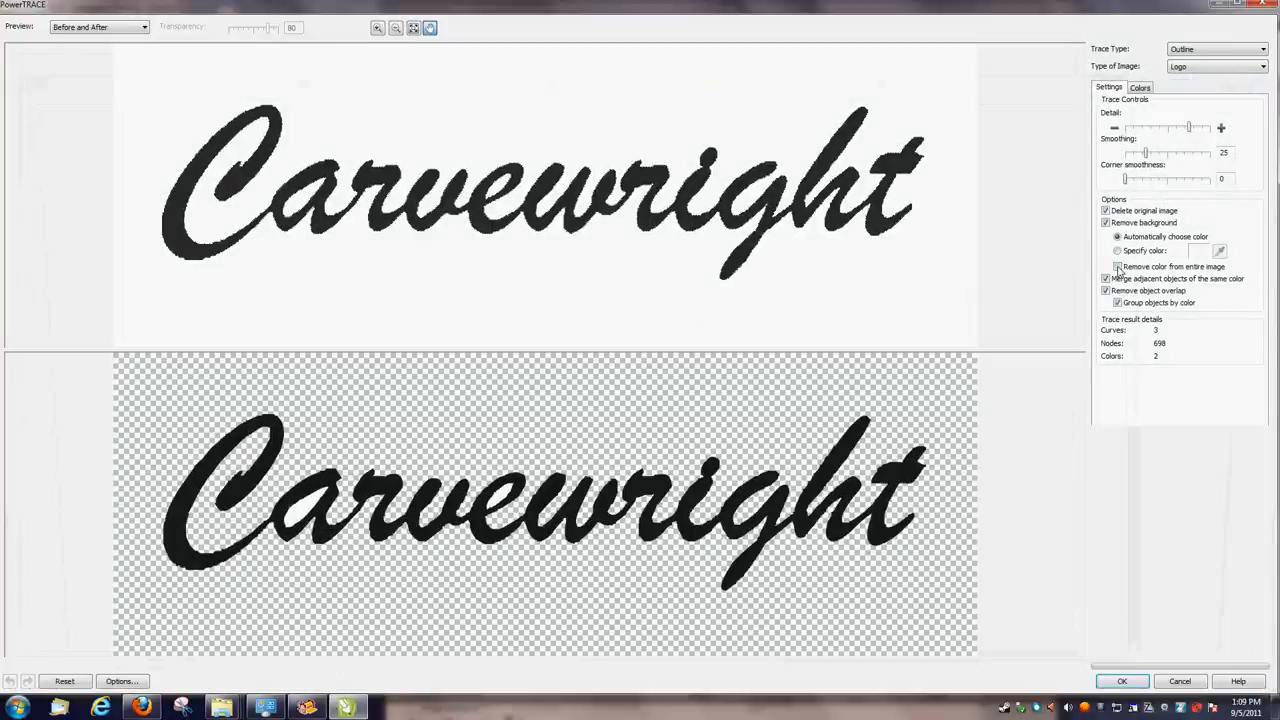
click(1106, 278)
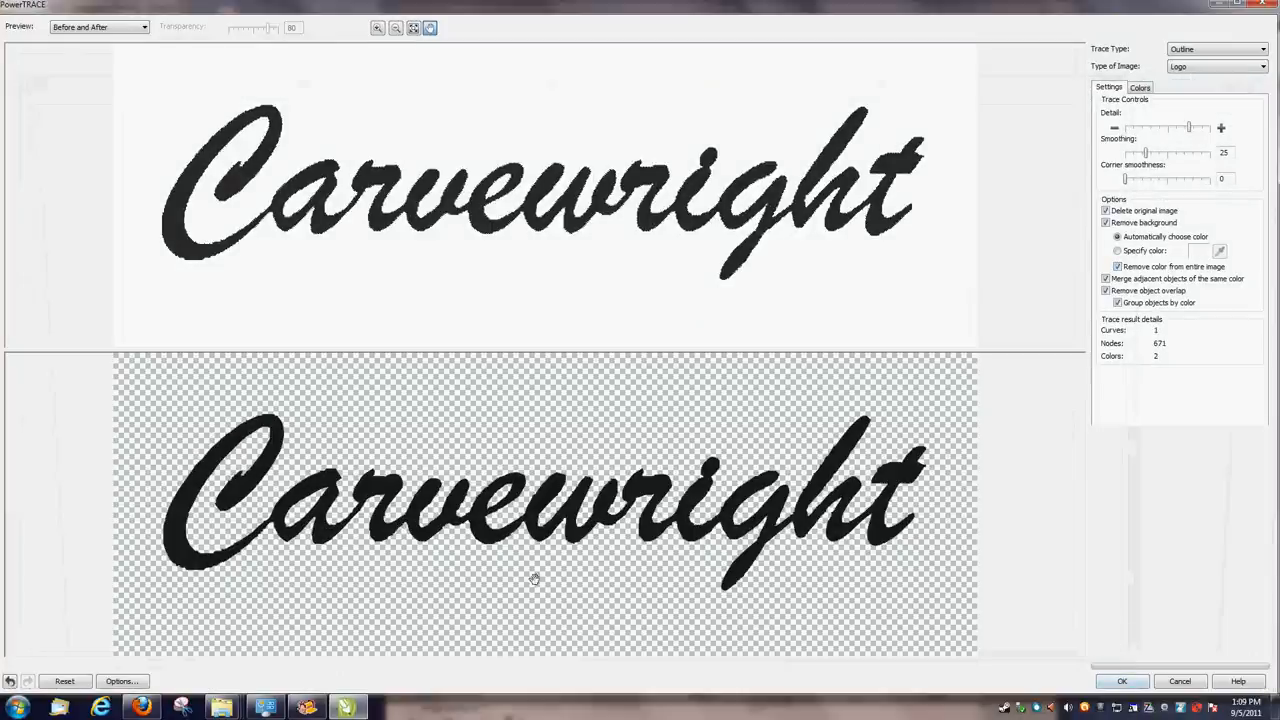
click(1120, 680)
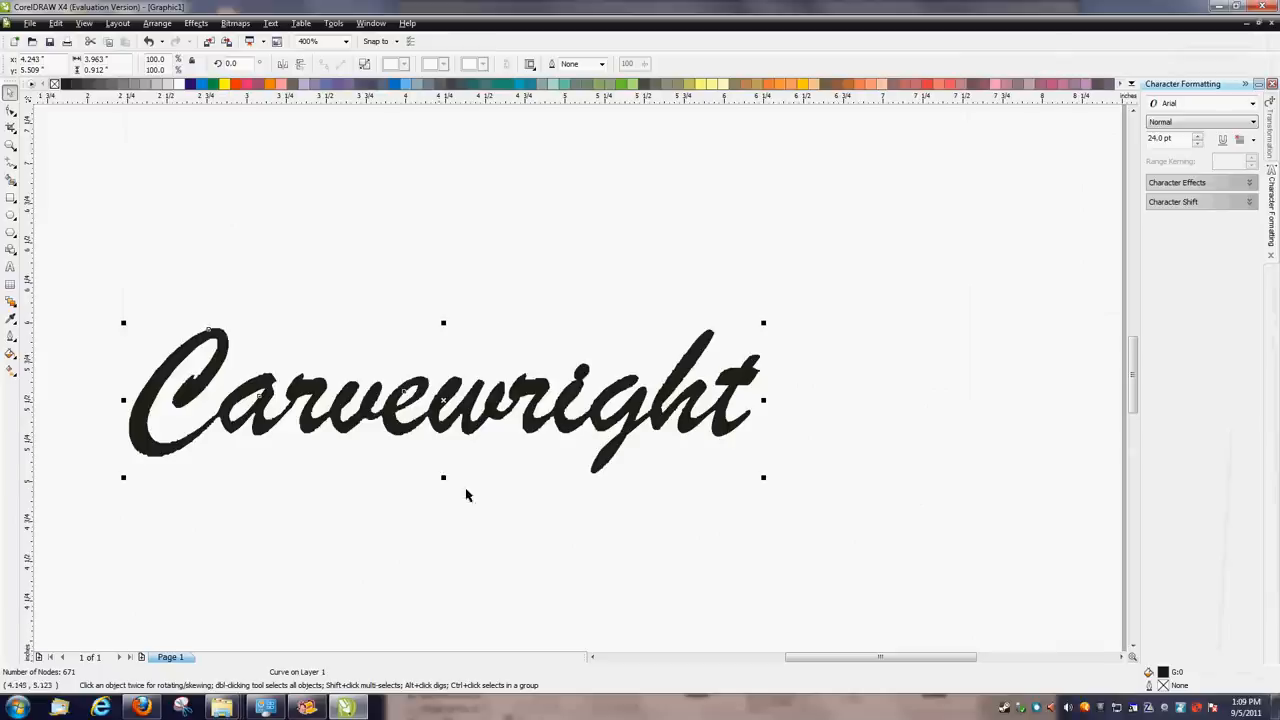
mouse_move(522, 352)
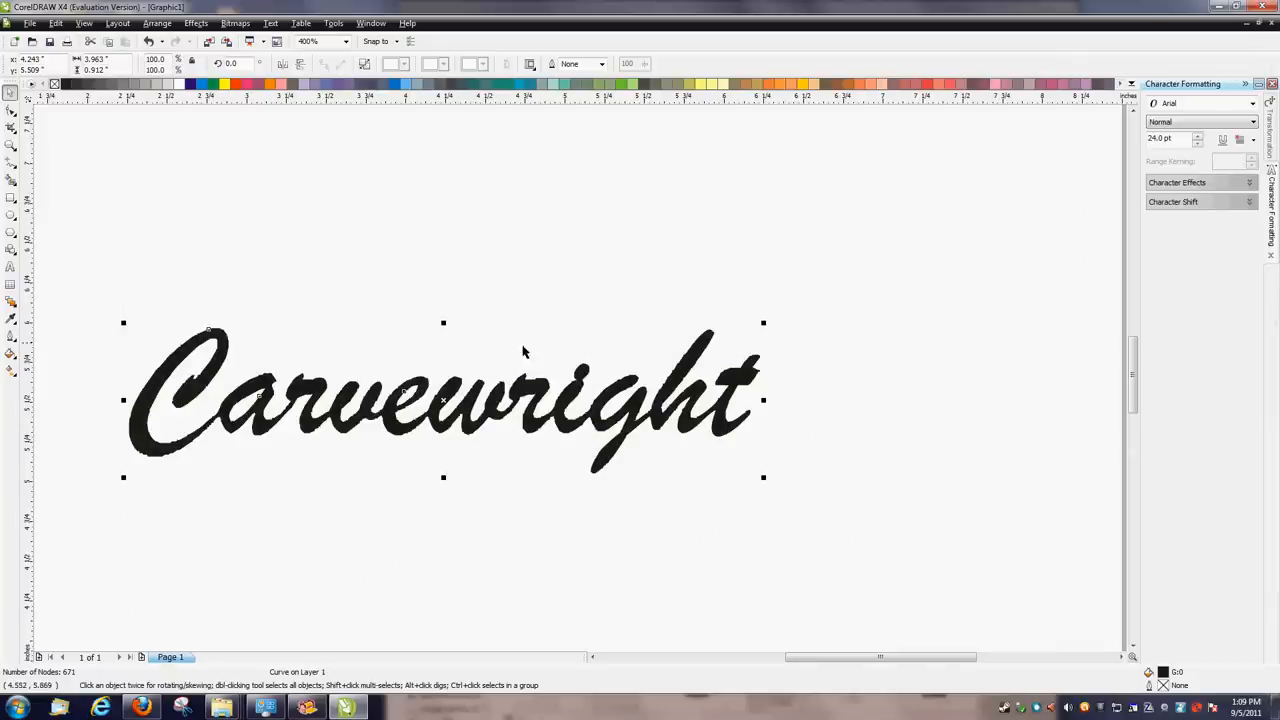
mouse_move(88, 280)
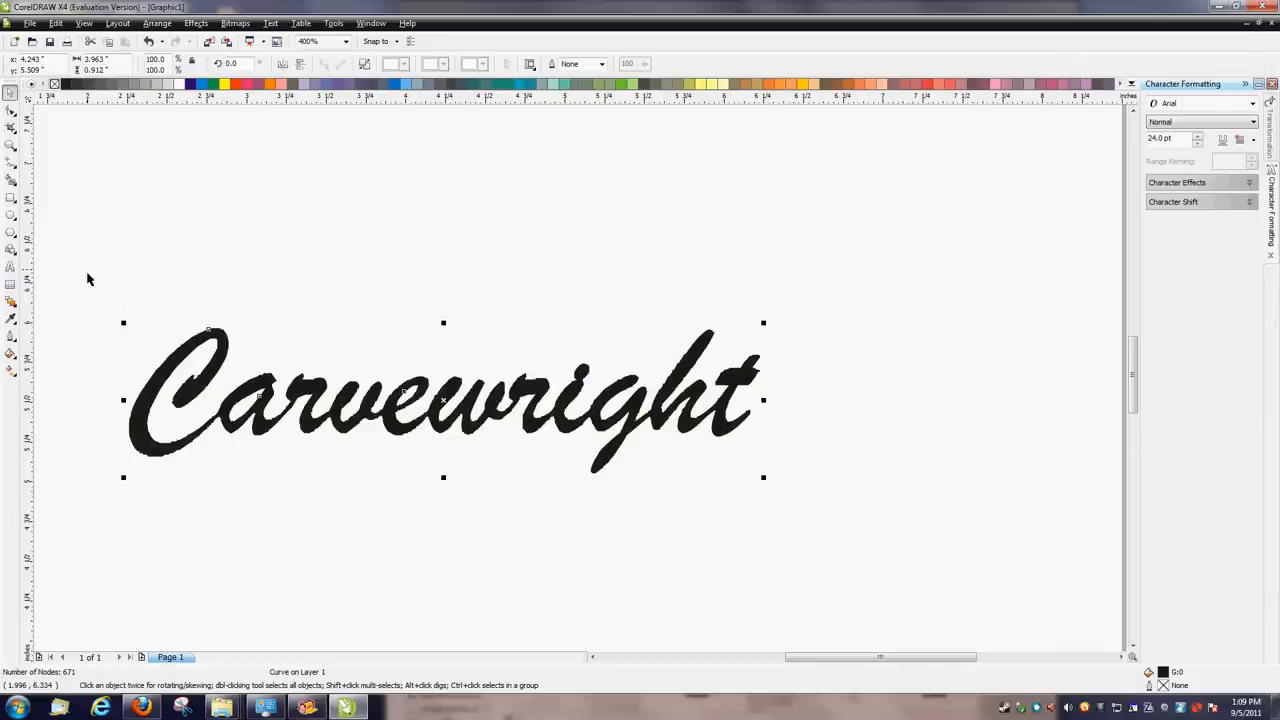
- Export the traced logo as a DXF - AutoCAD file and confirm the export settings
click(30, 24)
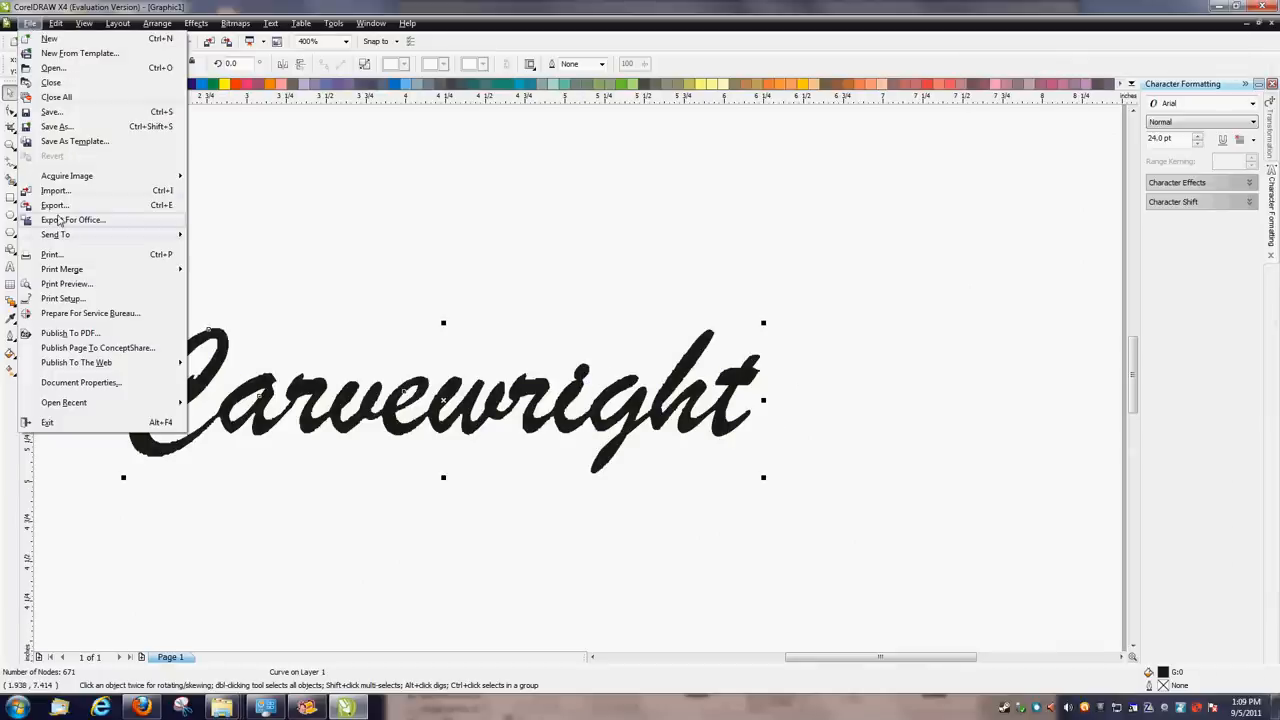
click(54, 204)
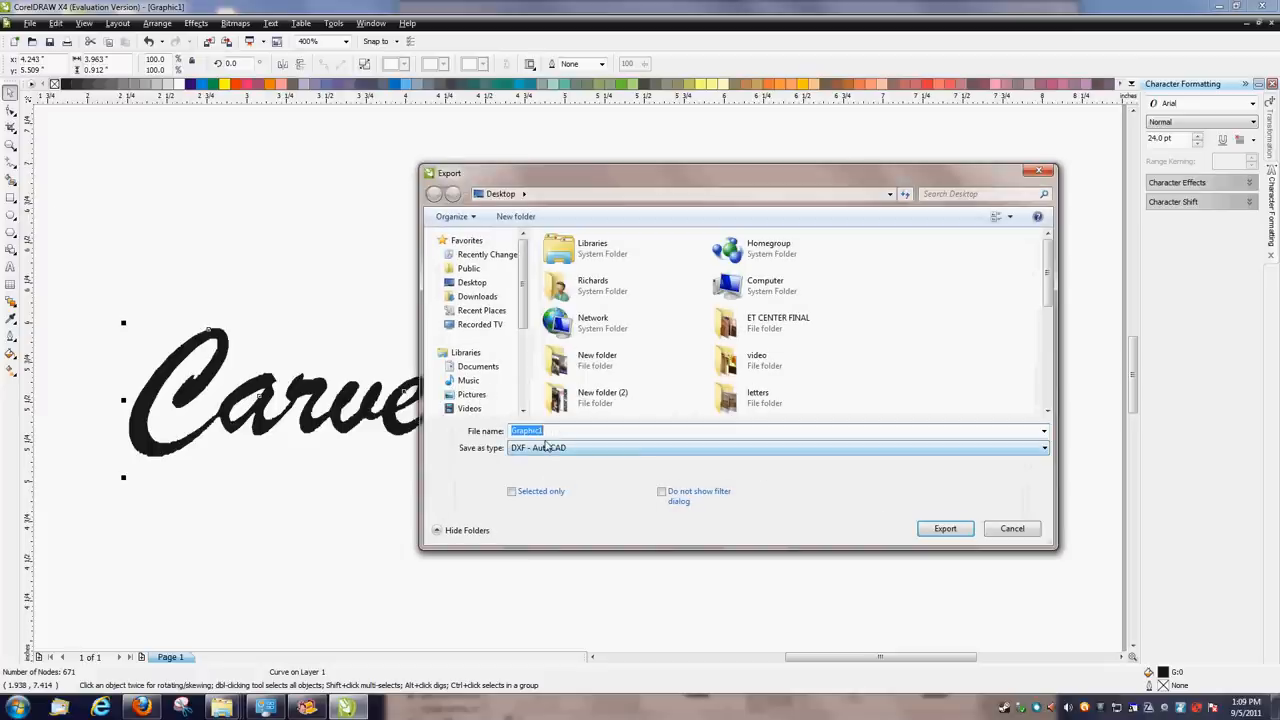
click(944, 528)
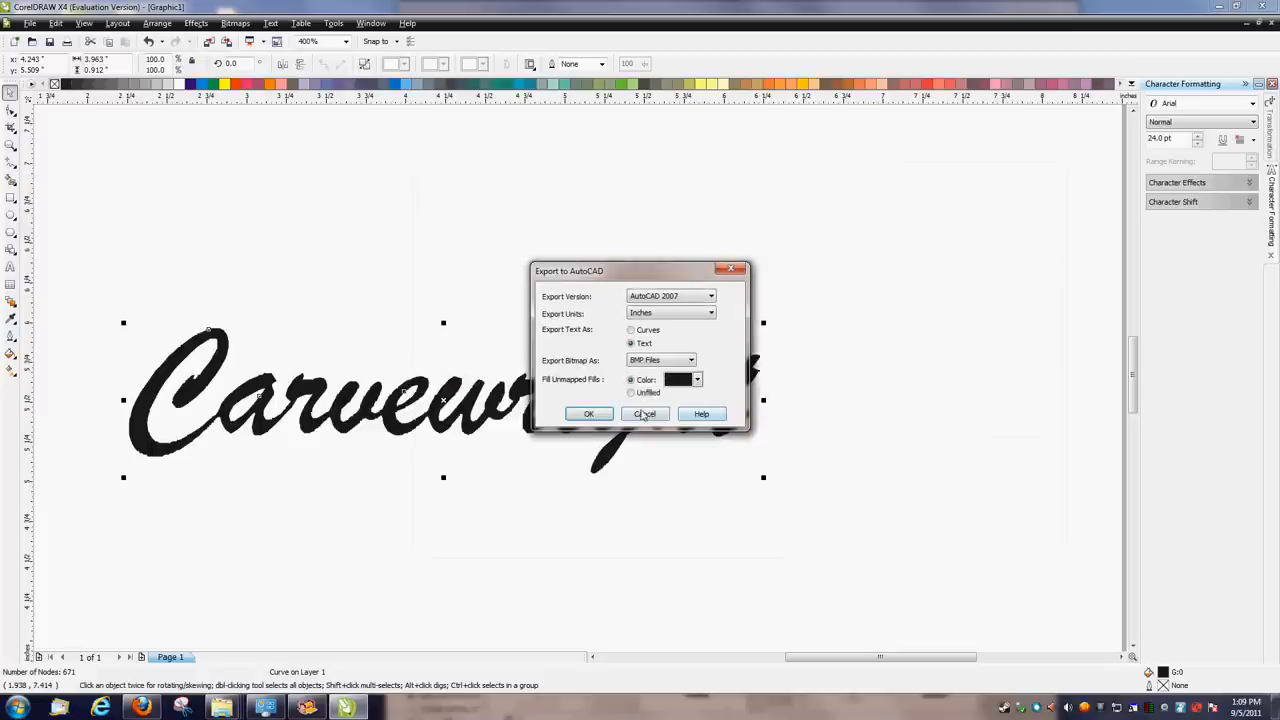
click(644, 414)
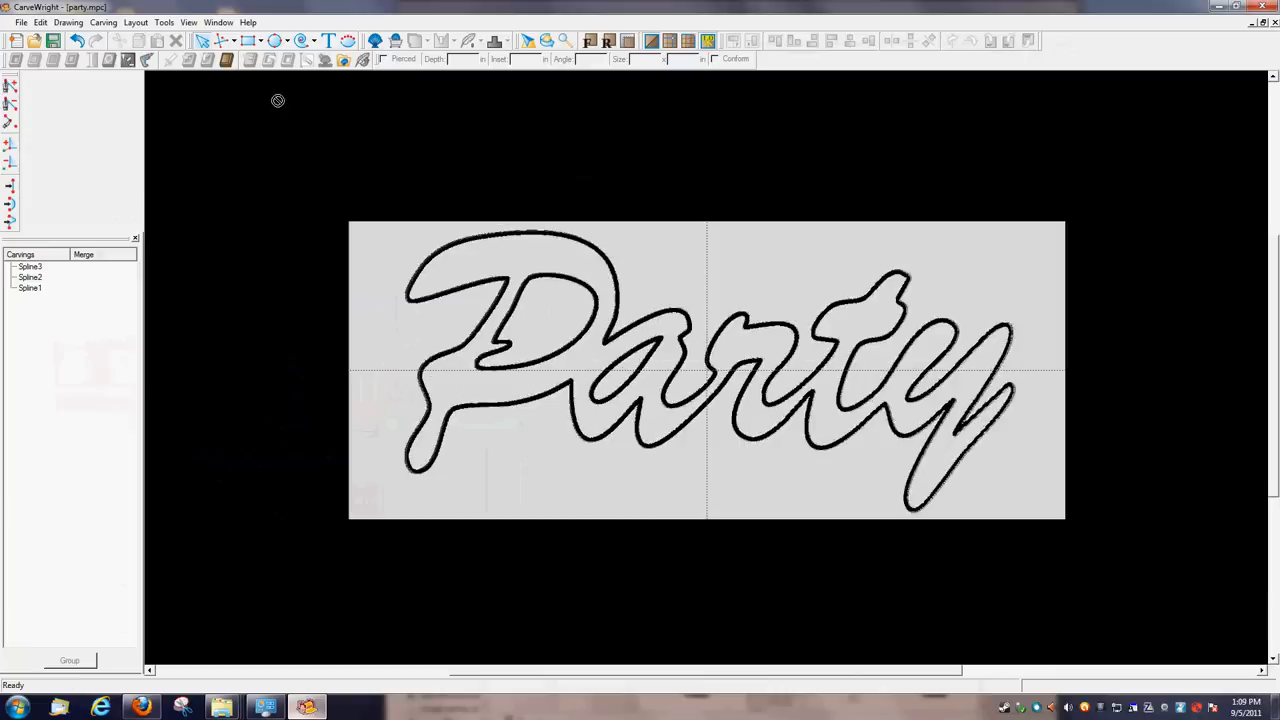
mouse_move(790, 356)
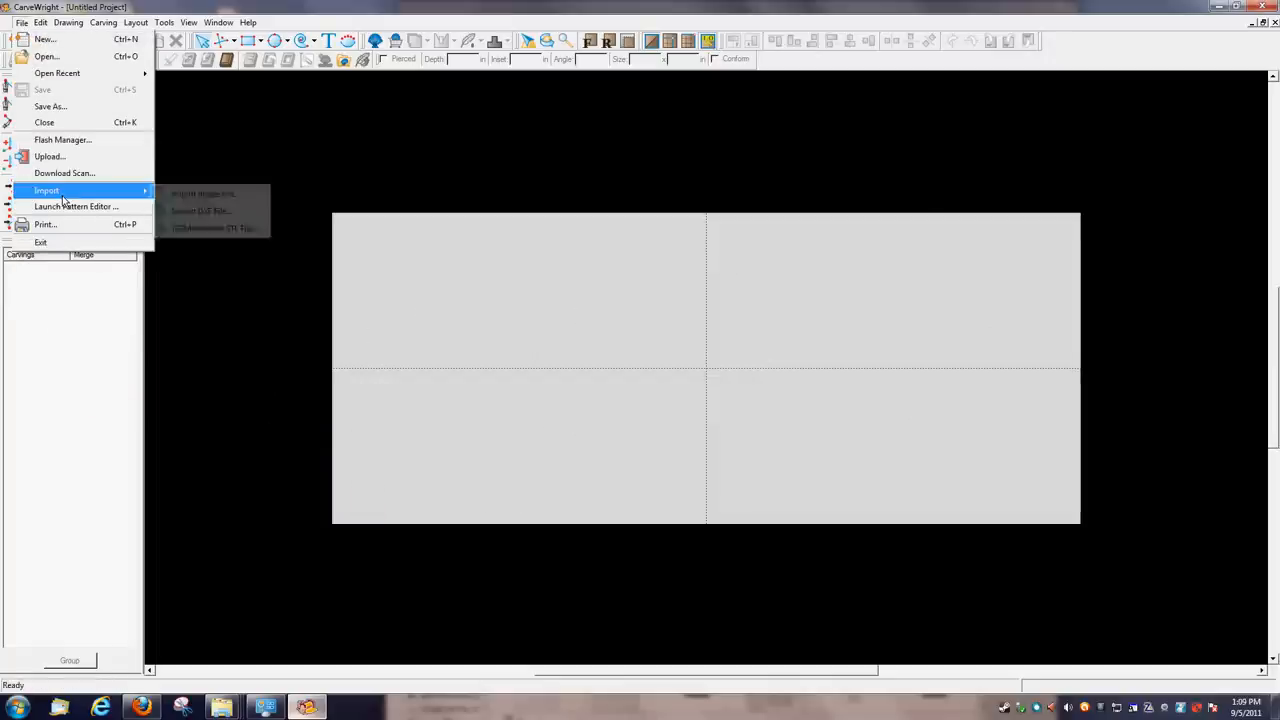
mouse_move(200, 212)
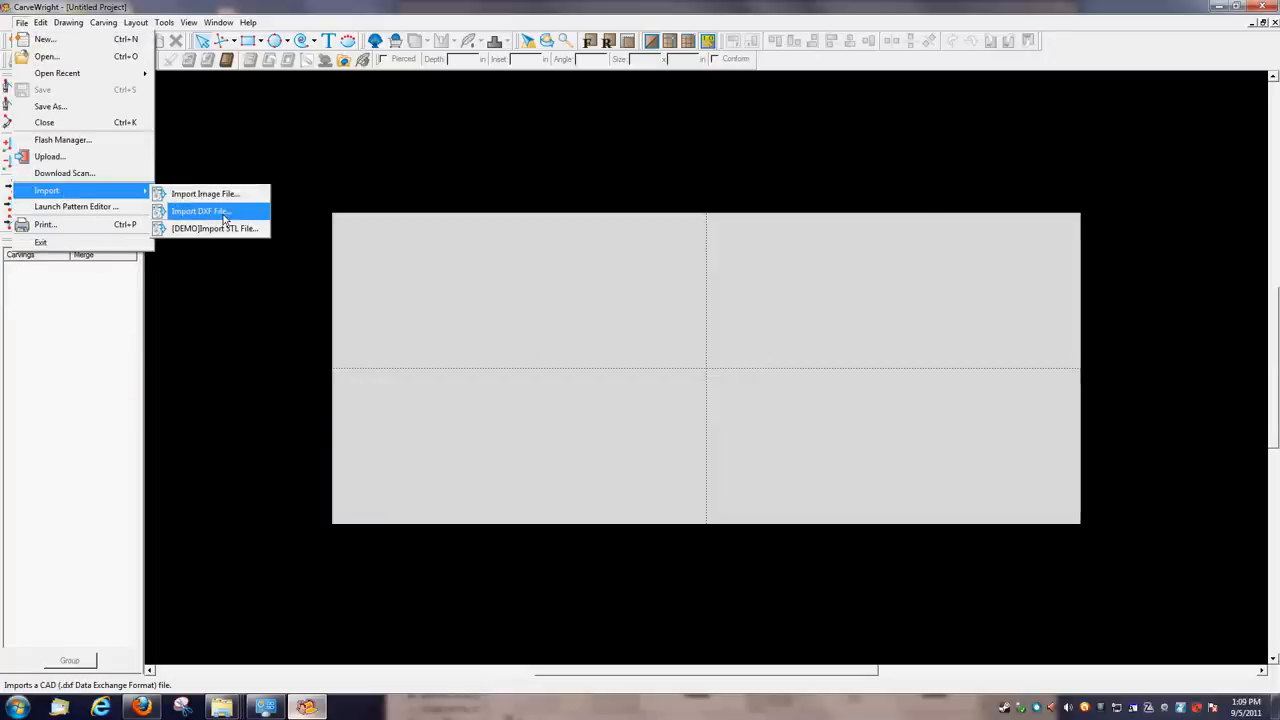
- Launch the DXF importer and load the Carvewright DXF file onto its grid
click(200, 212)
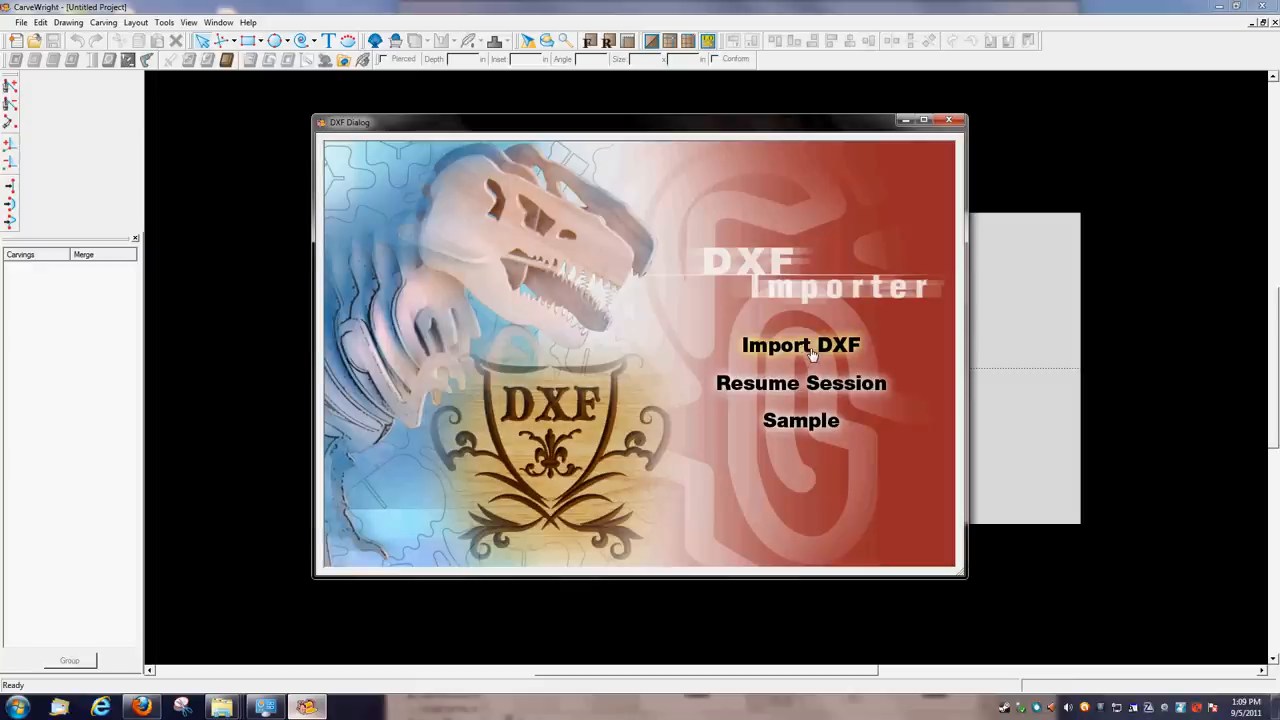
click(800, 344)
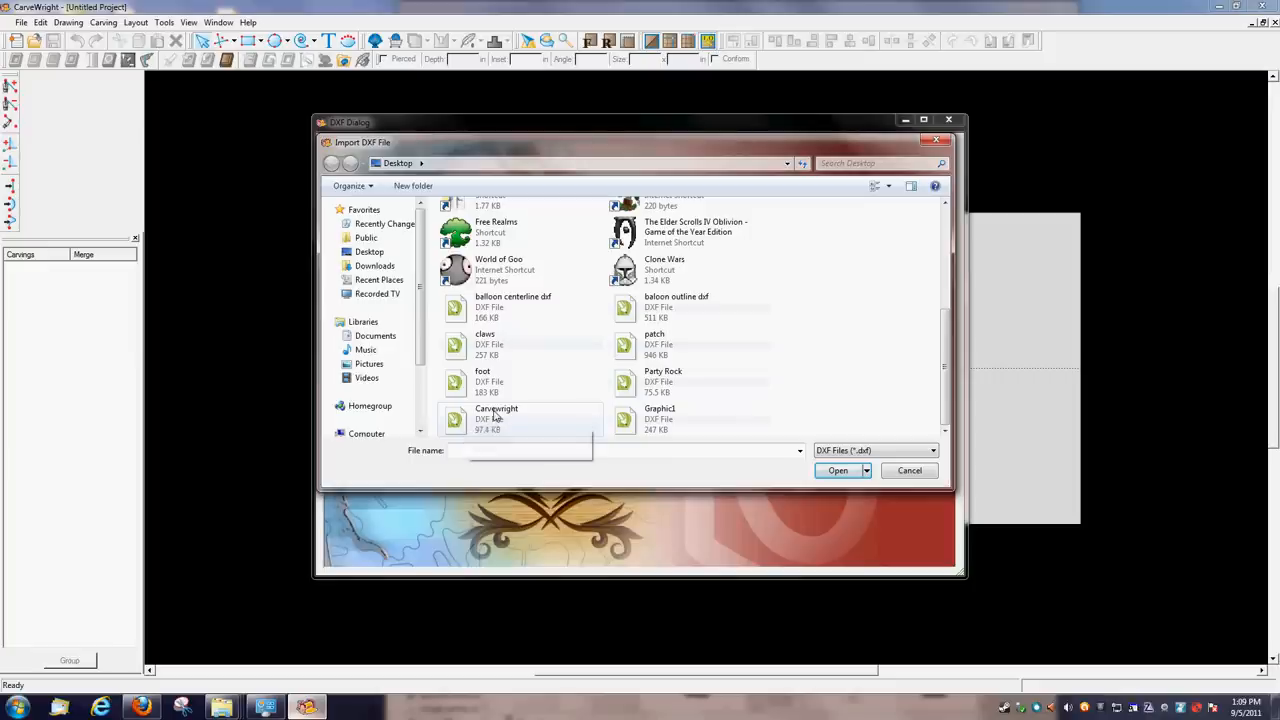
mouse_move(464, 418)
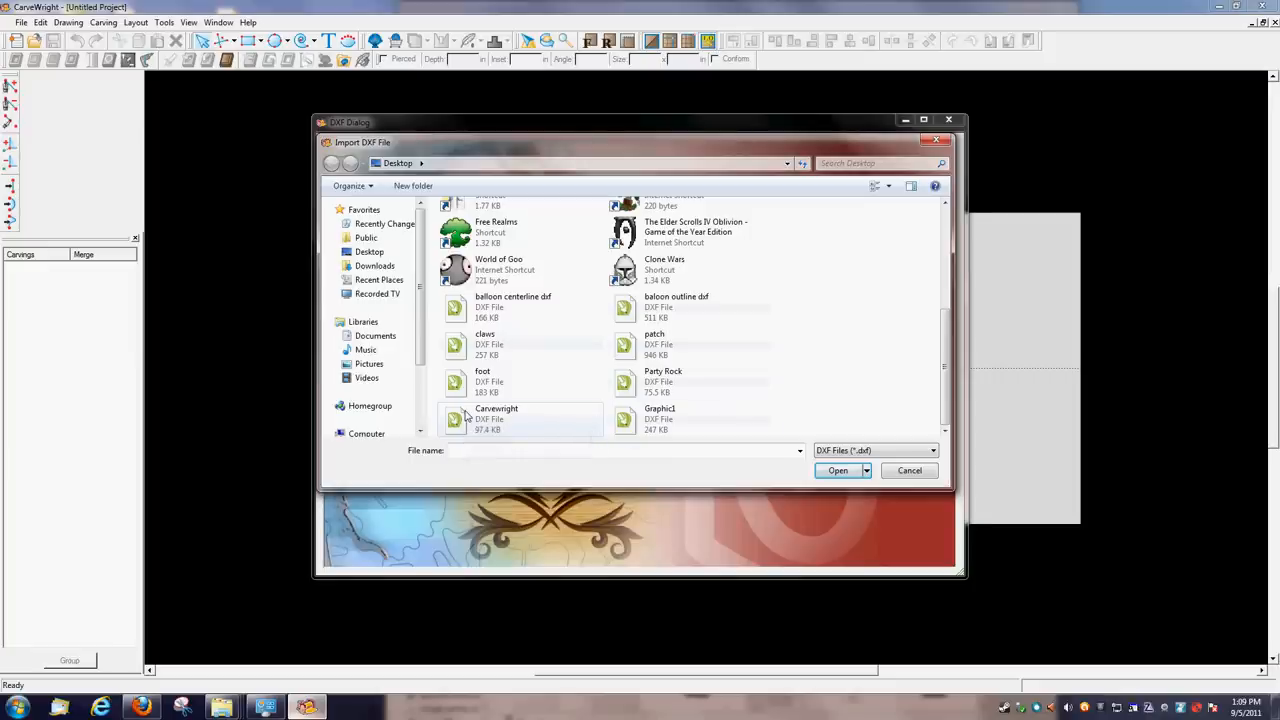
click(836, 470)
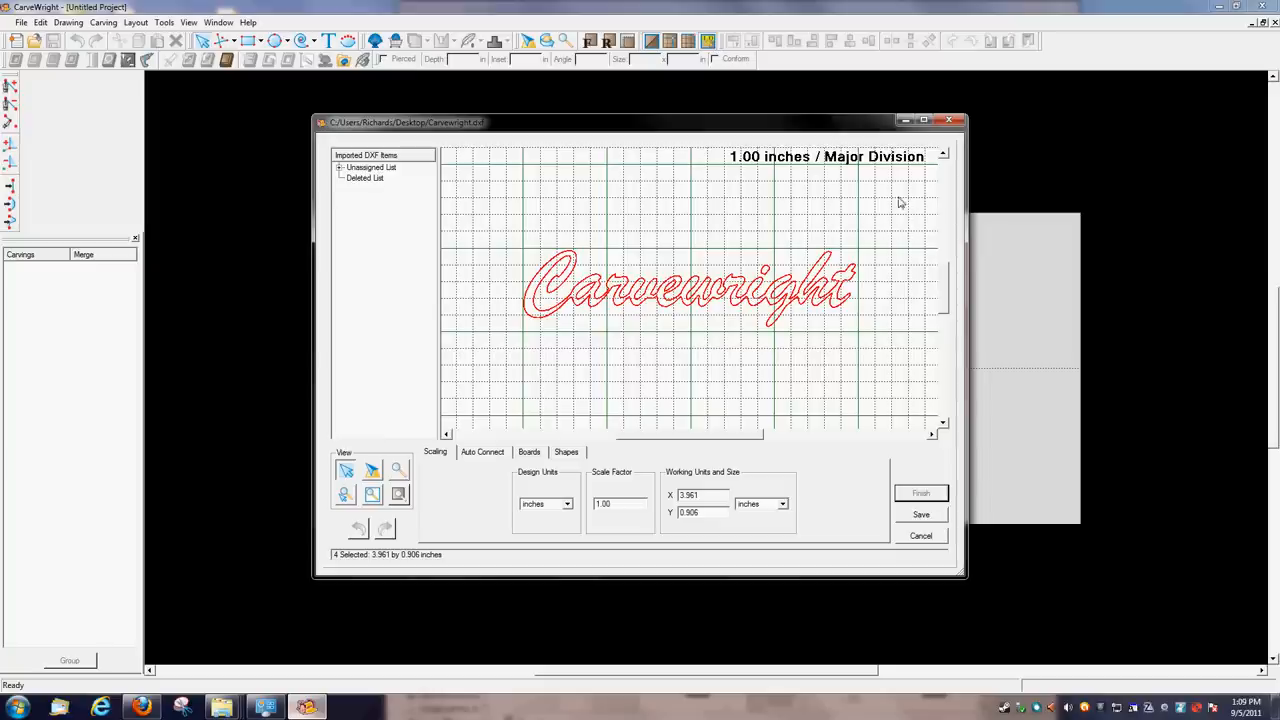
mouse_move(862, 322)
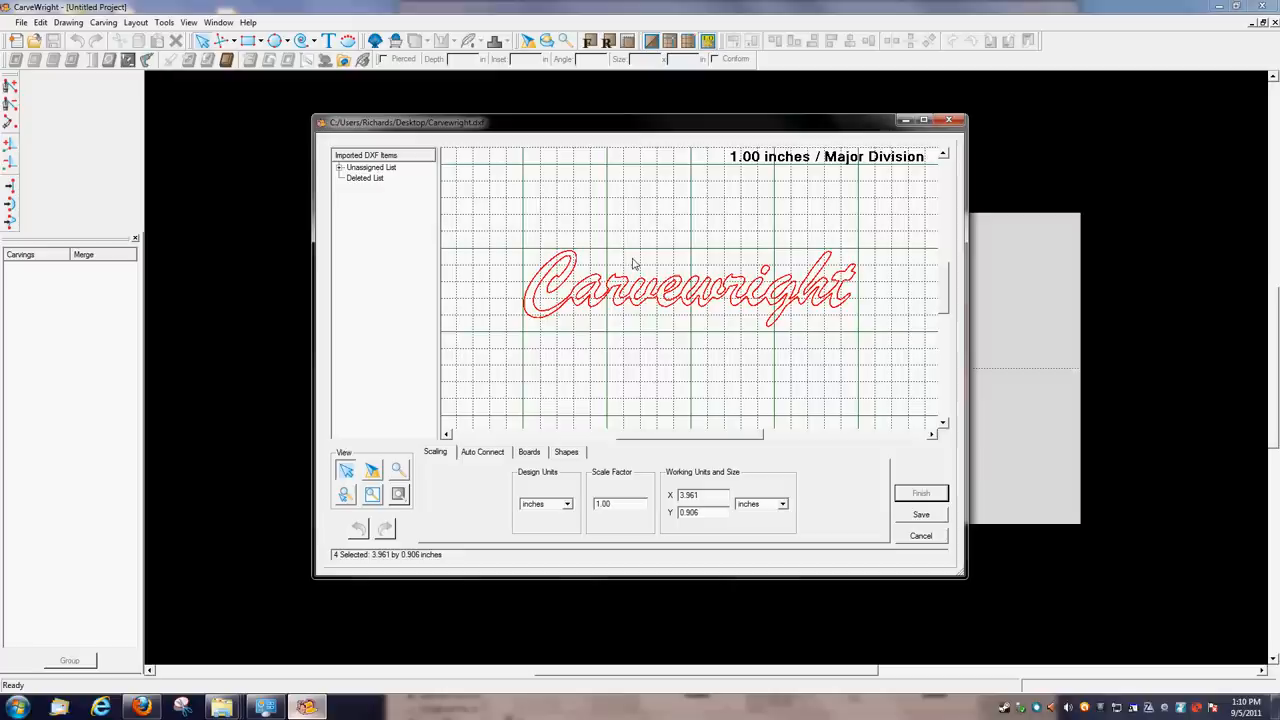
mouse_move(500, 456)
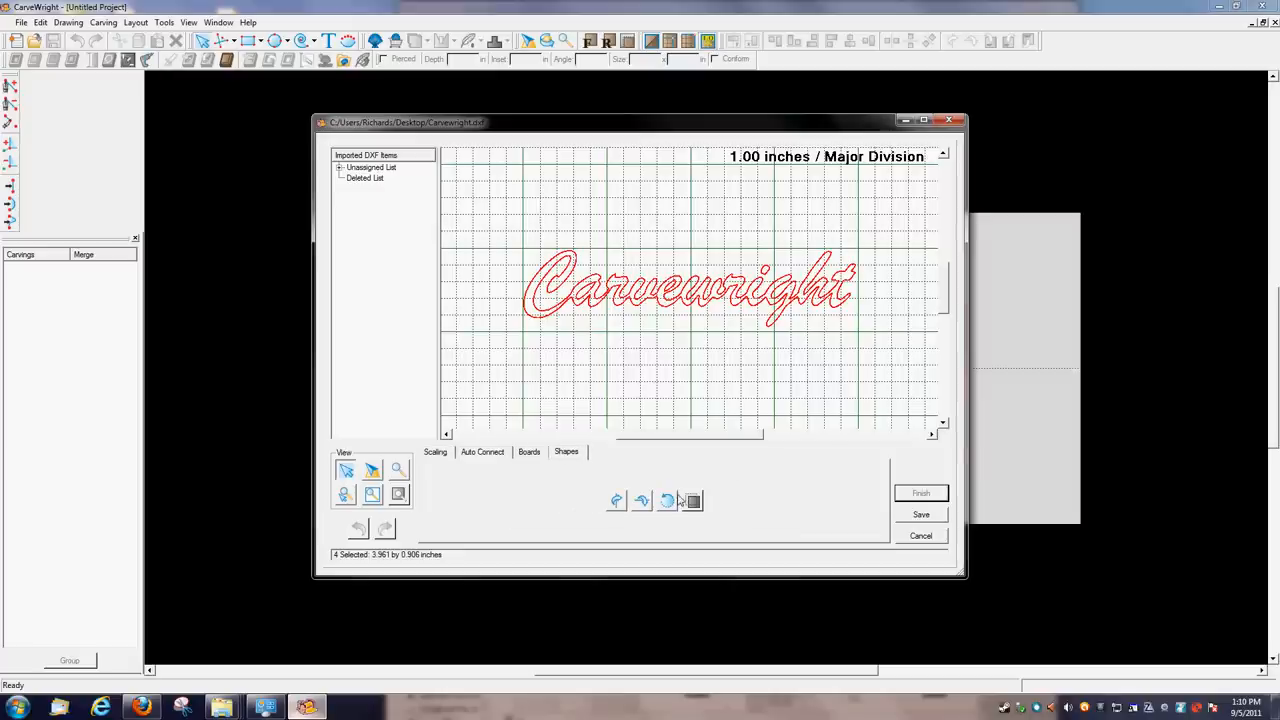
- Fit the logo in view and add a new board around it from the Boards tab
click(528, 452)
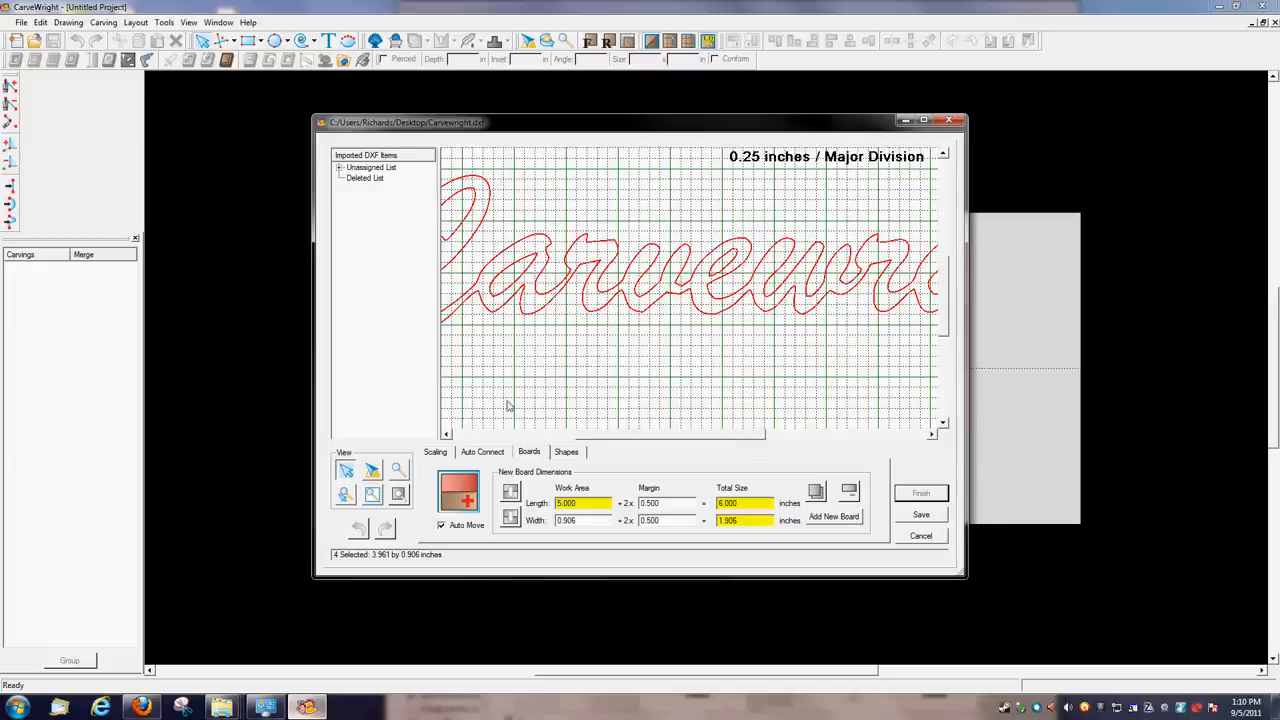
click(482, 452)
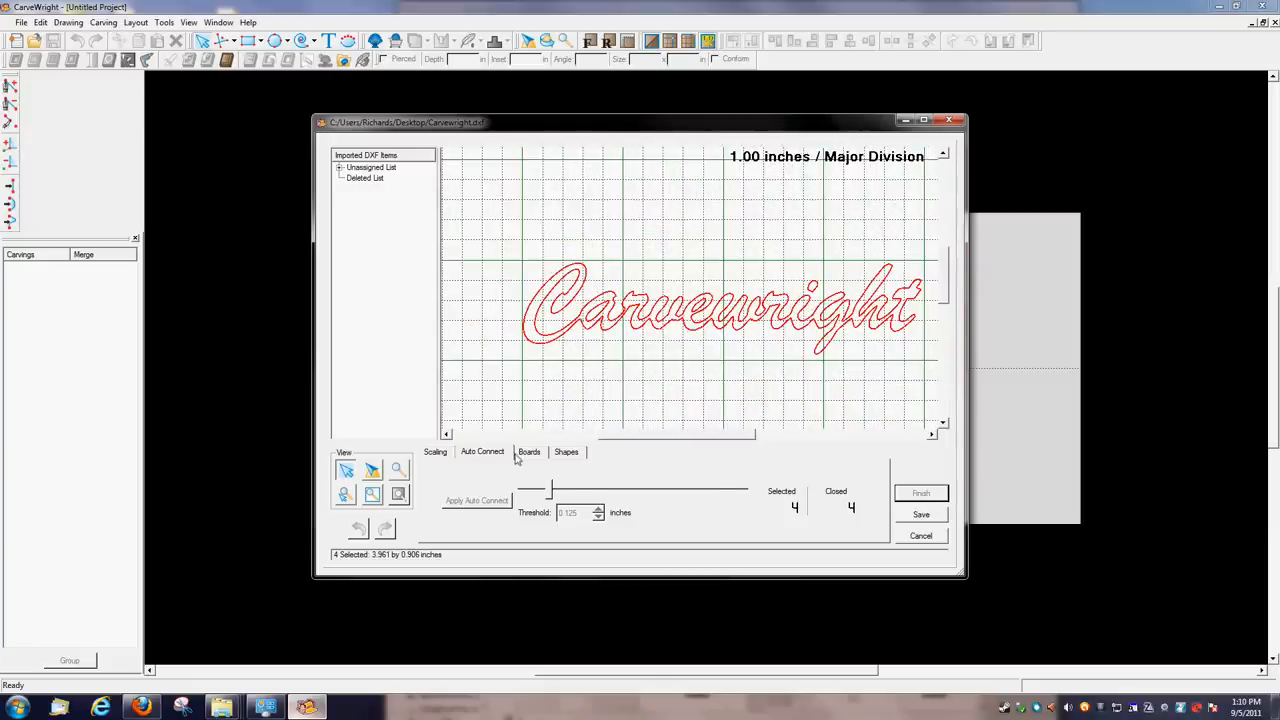
click(528, 452)
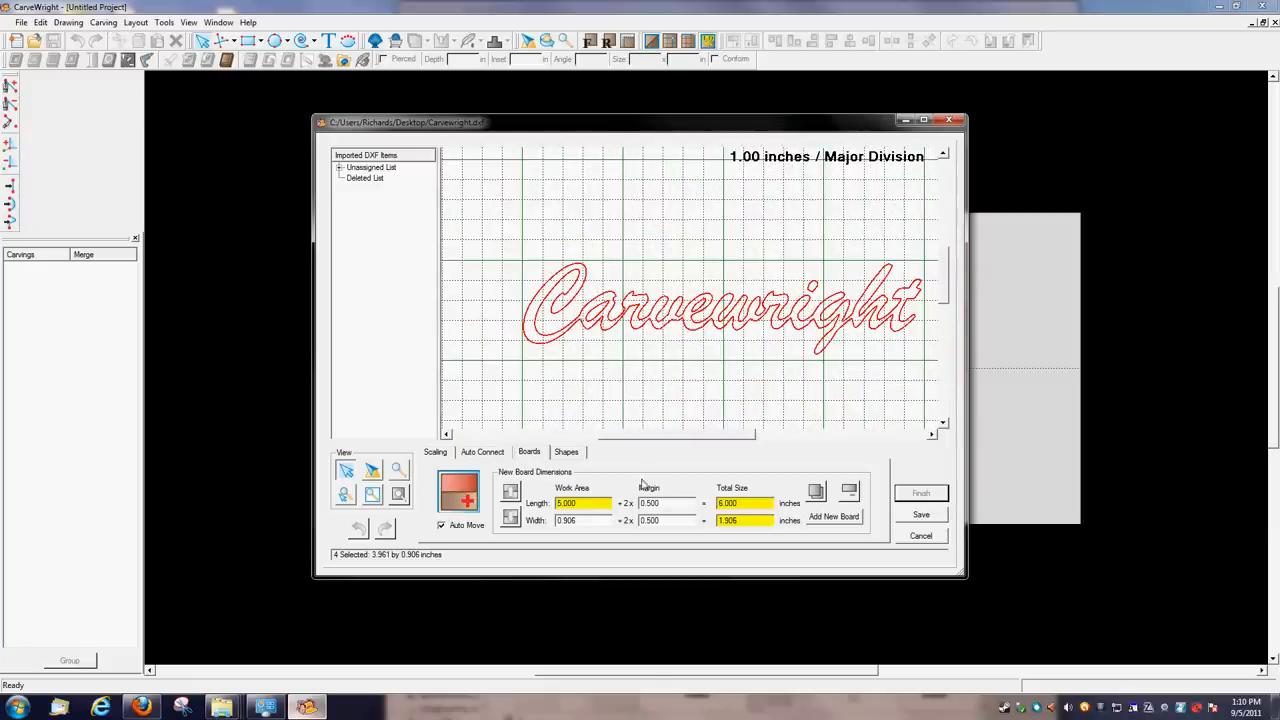
click(832, 516)
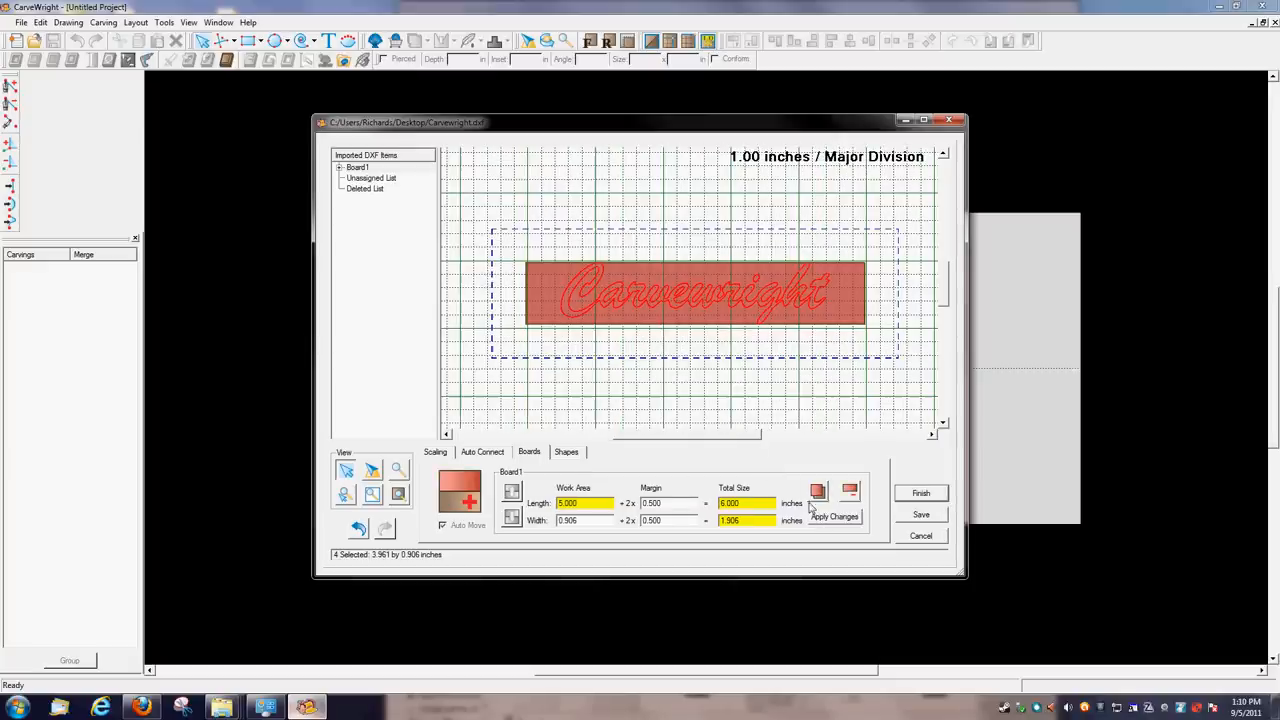
- Finish the import, select the logo carving in the Carvings list and copy it
click(920, 492)
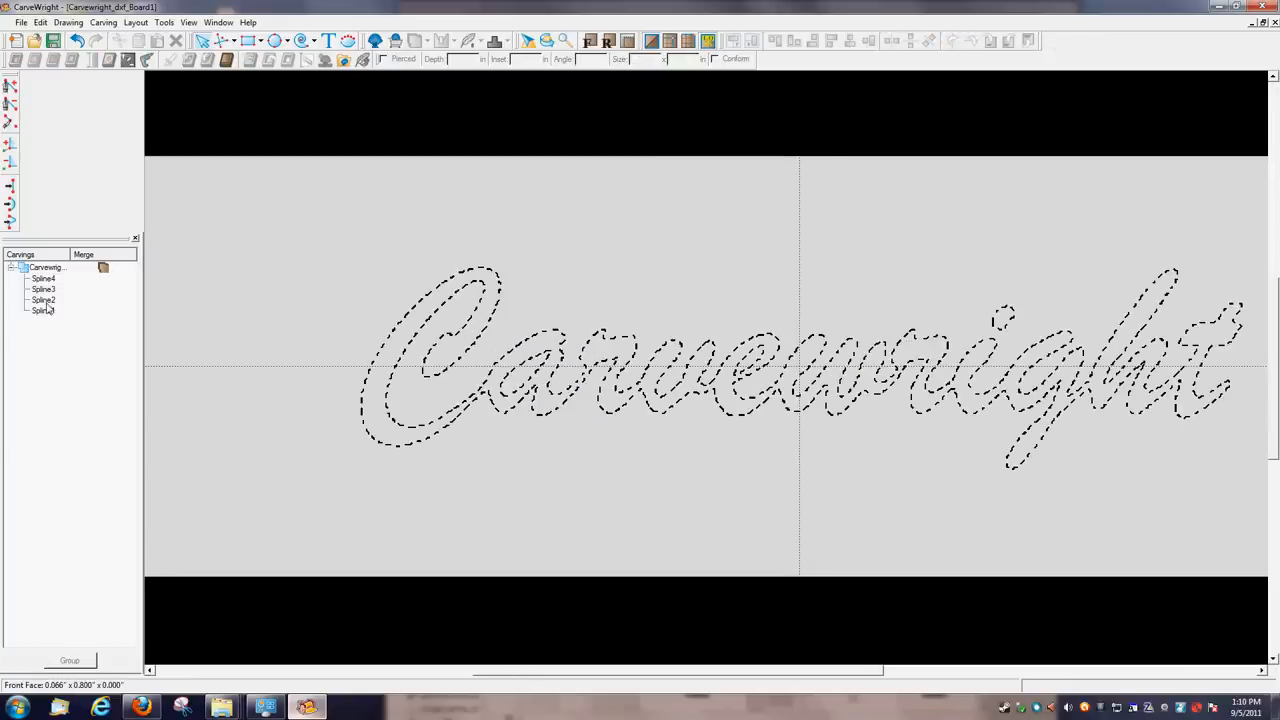
click(42, 288)
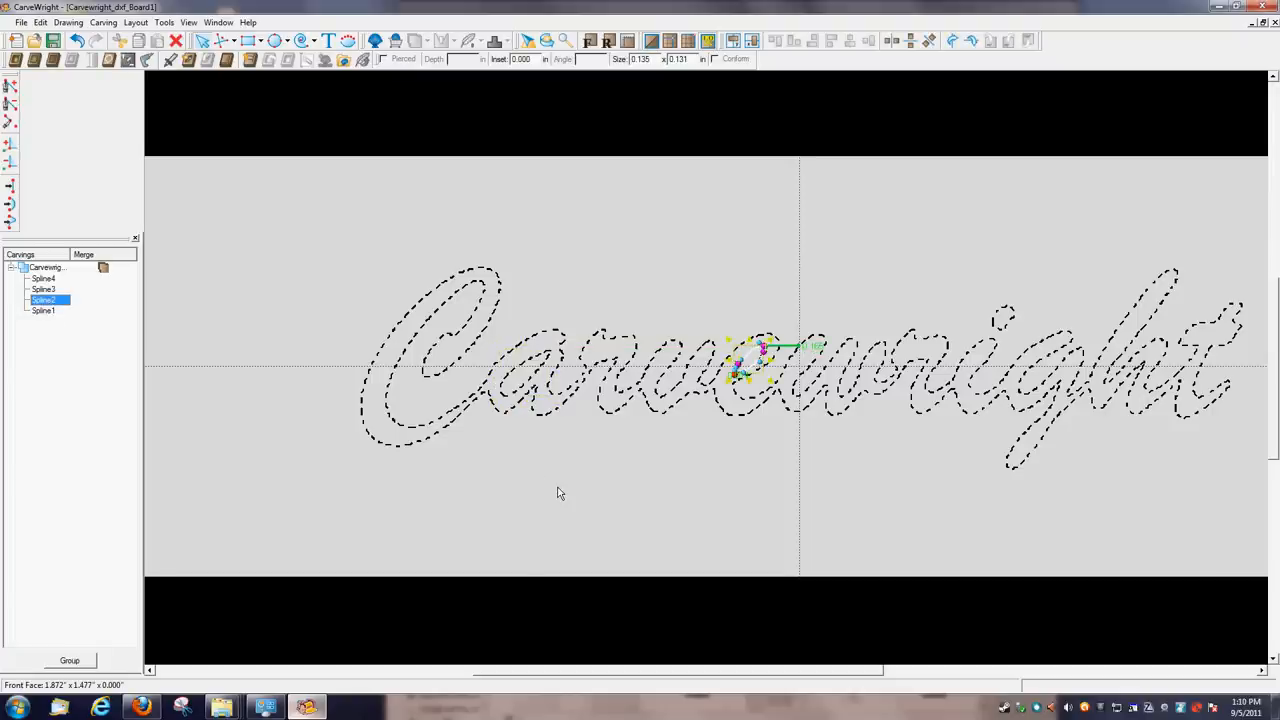
click(398, 418)
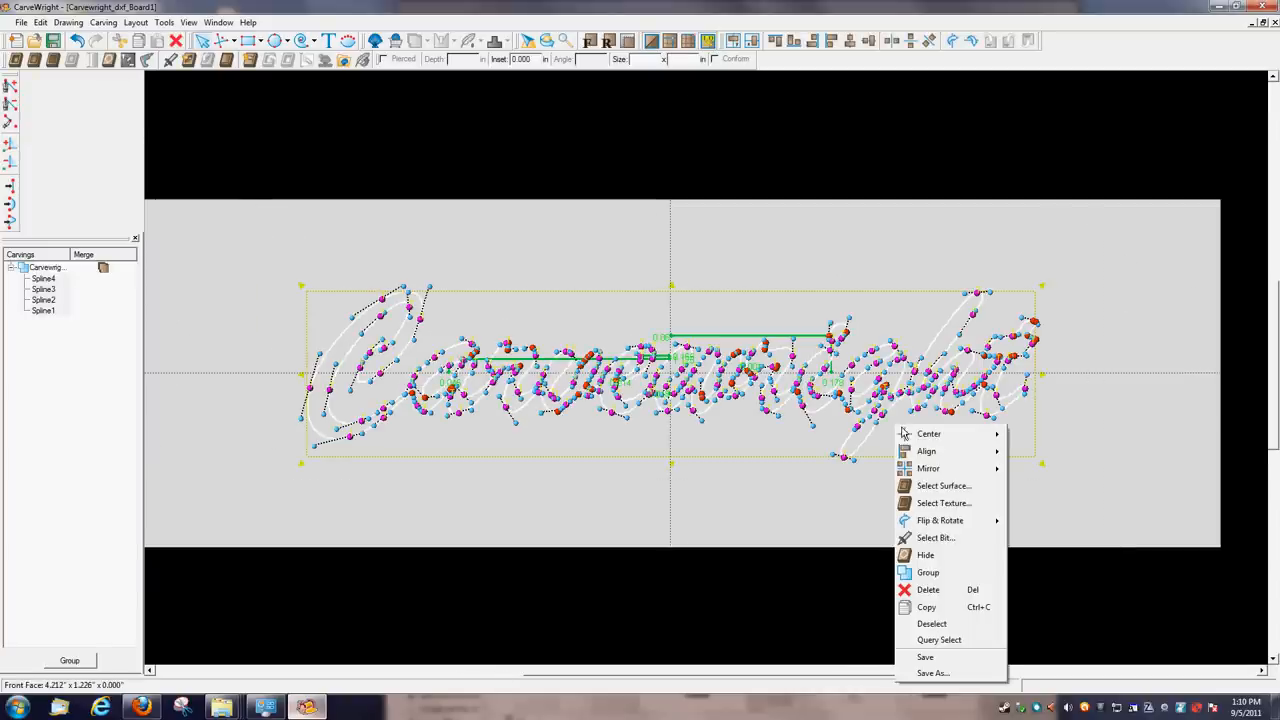
click(944, 504)
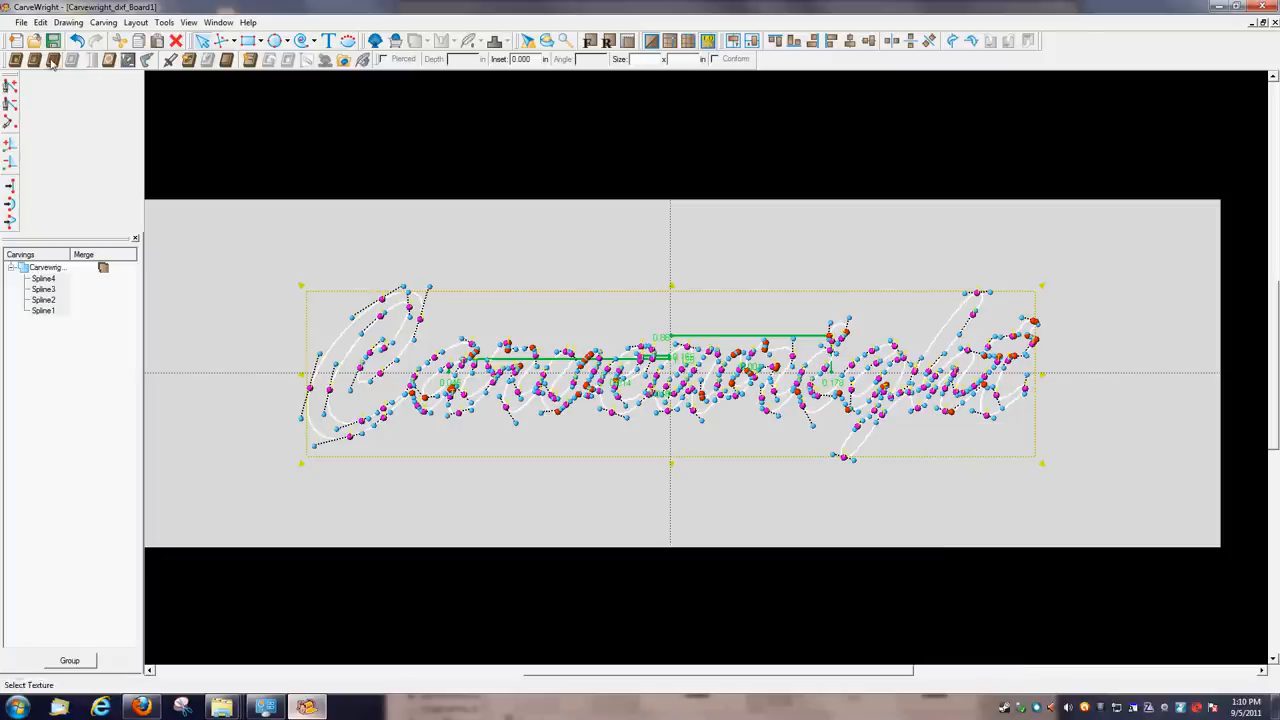
click(218, 22)
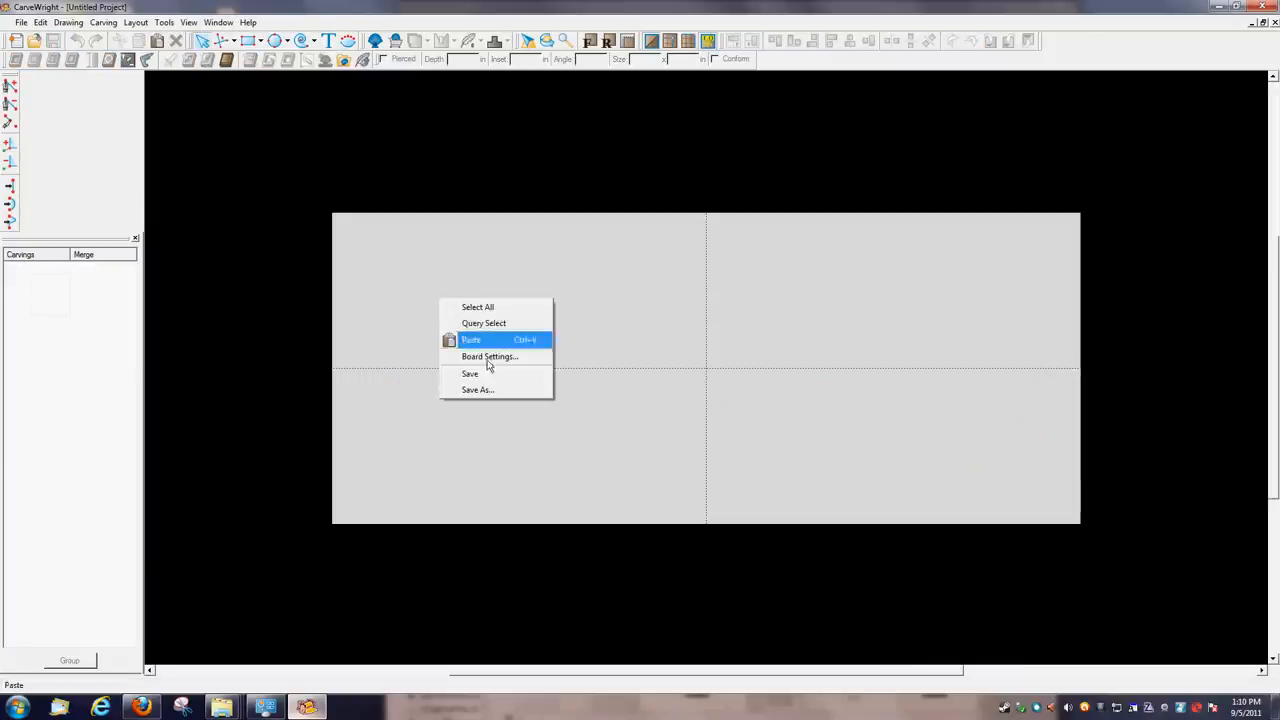
- Paste the logo onto the board and group its four splines into one carving
click(472, 340)
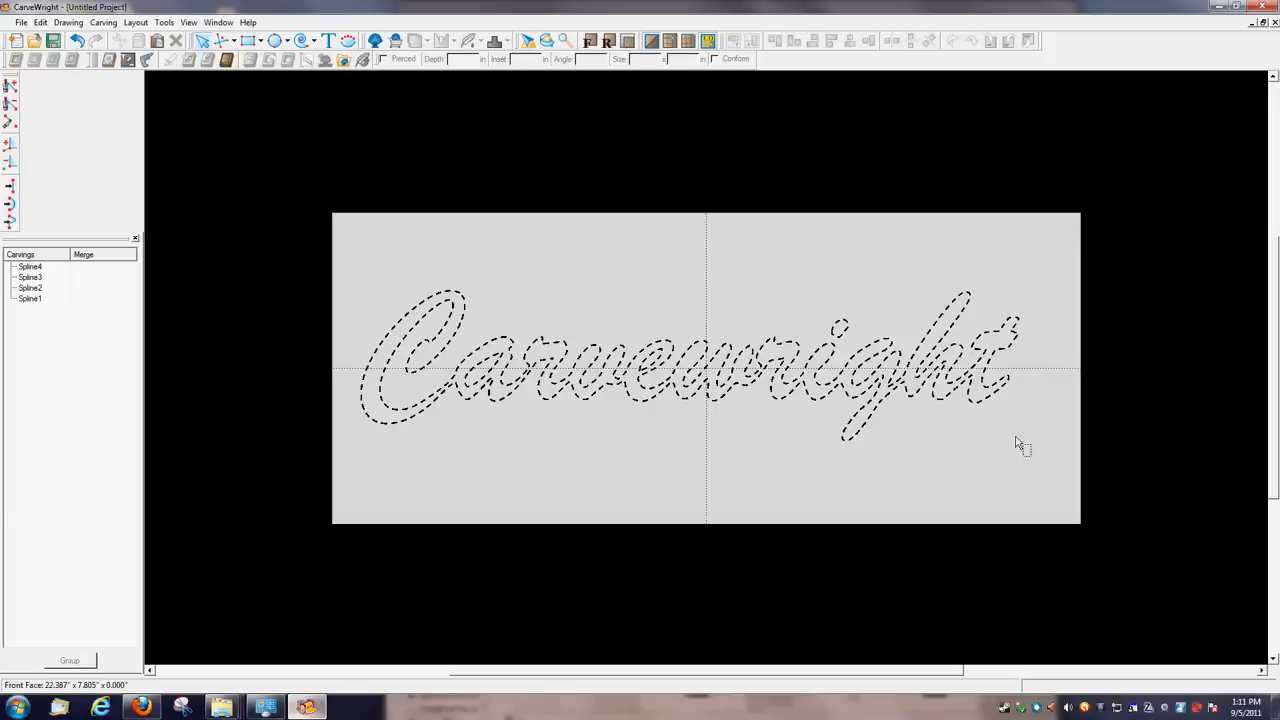
click(30, 266)
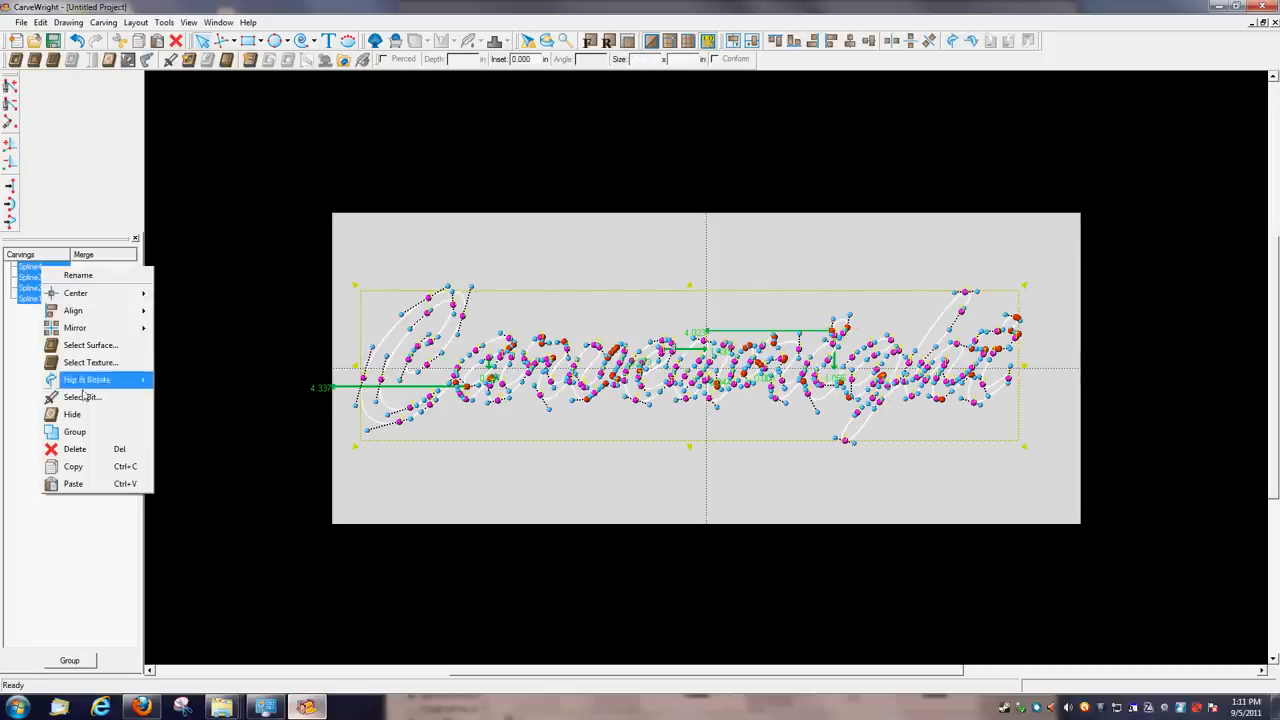
click(74, 432)
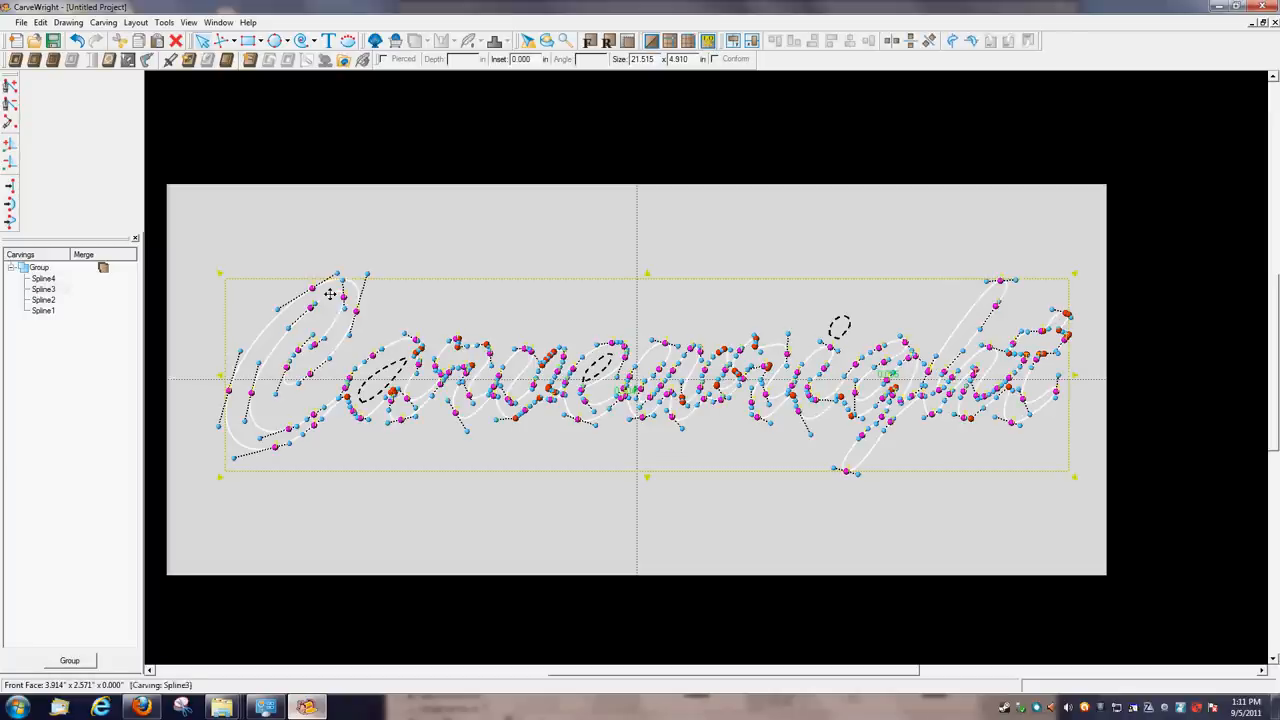
click(164, 22)
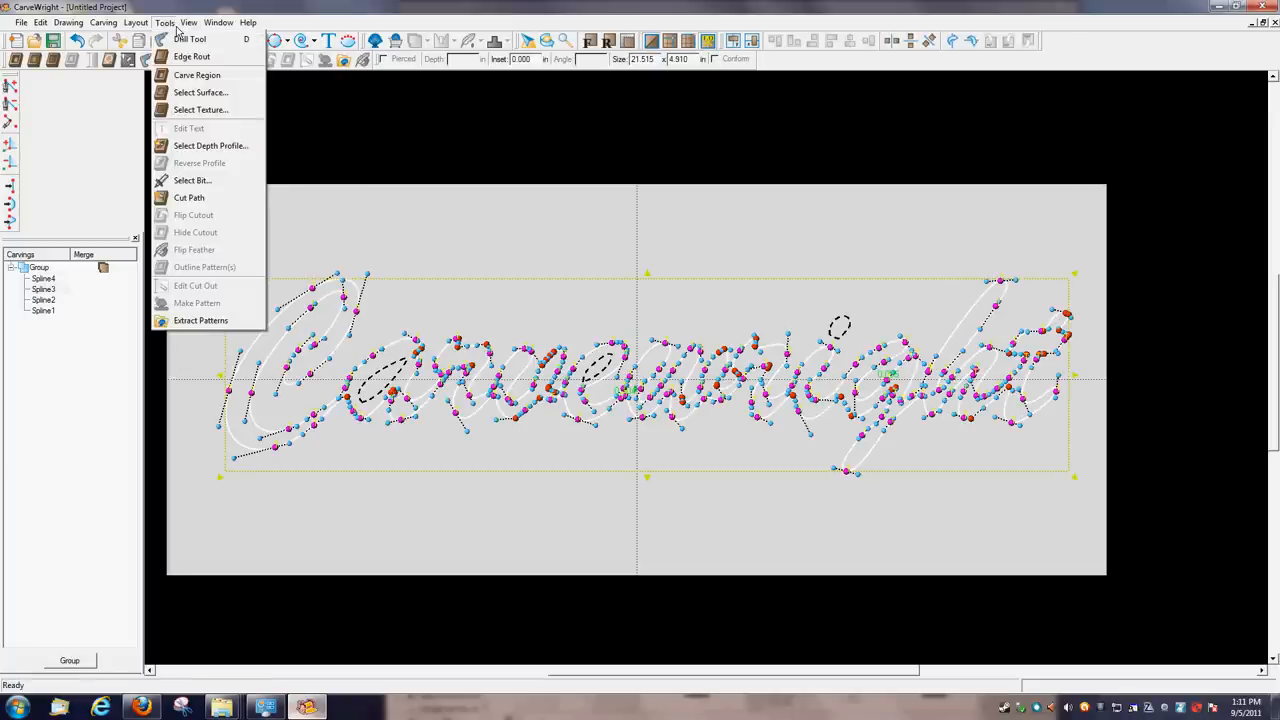
- Apply a Cut Path to the grouped logo with Maximum Pass Depth enabled at 0.20 in
click(188, 198)
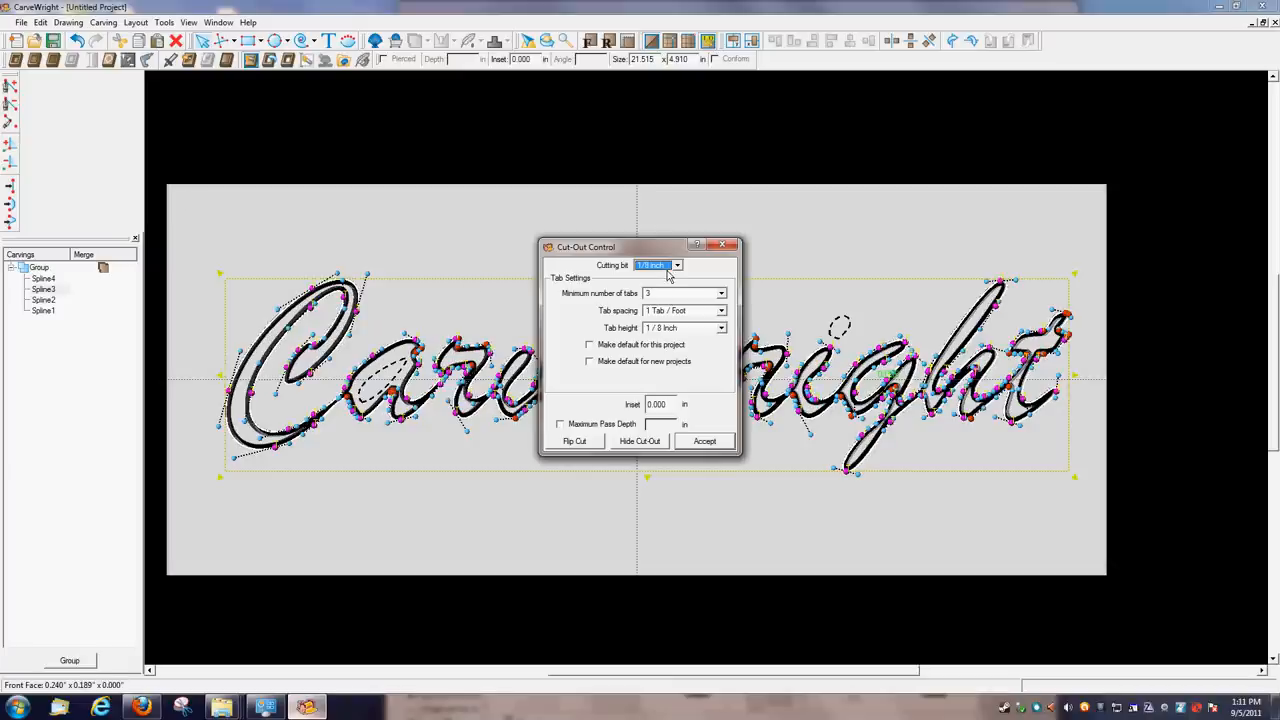
mouse_move(628, 404)
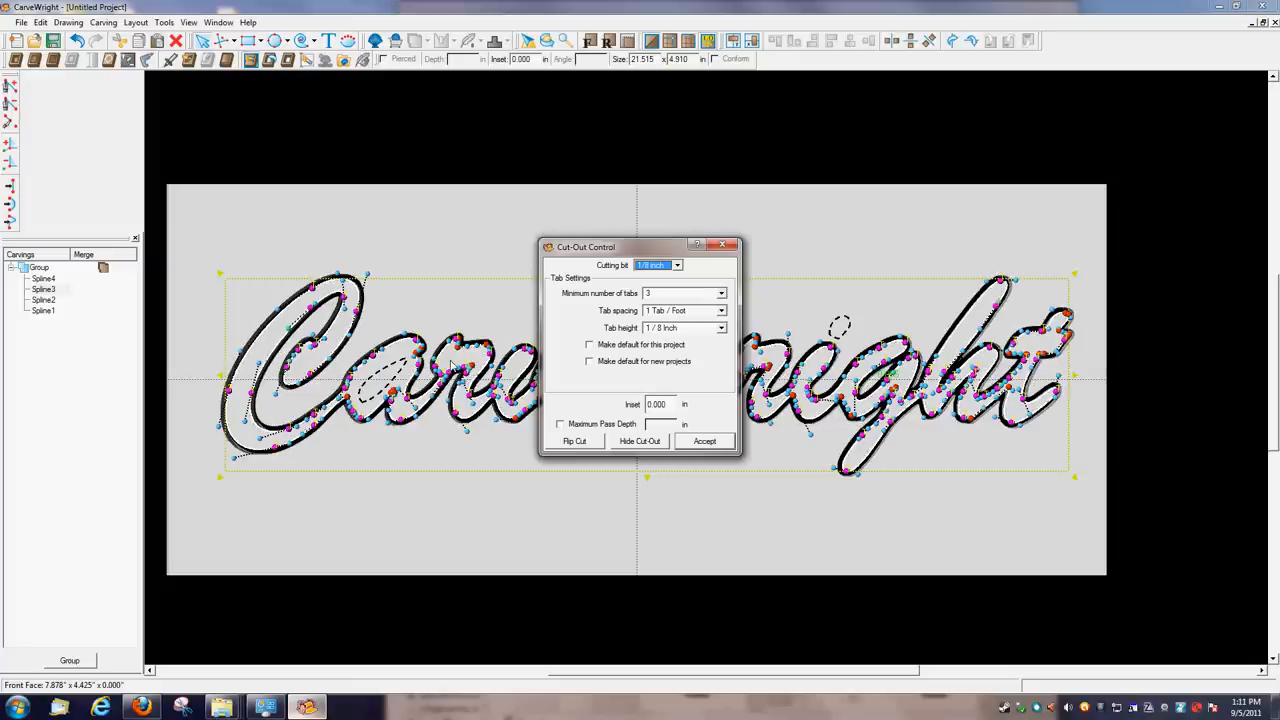
mouse_move(620, 412)
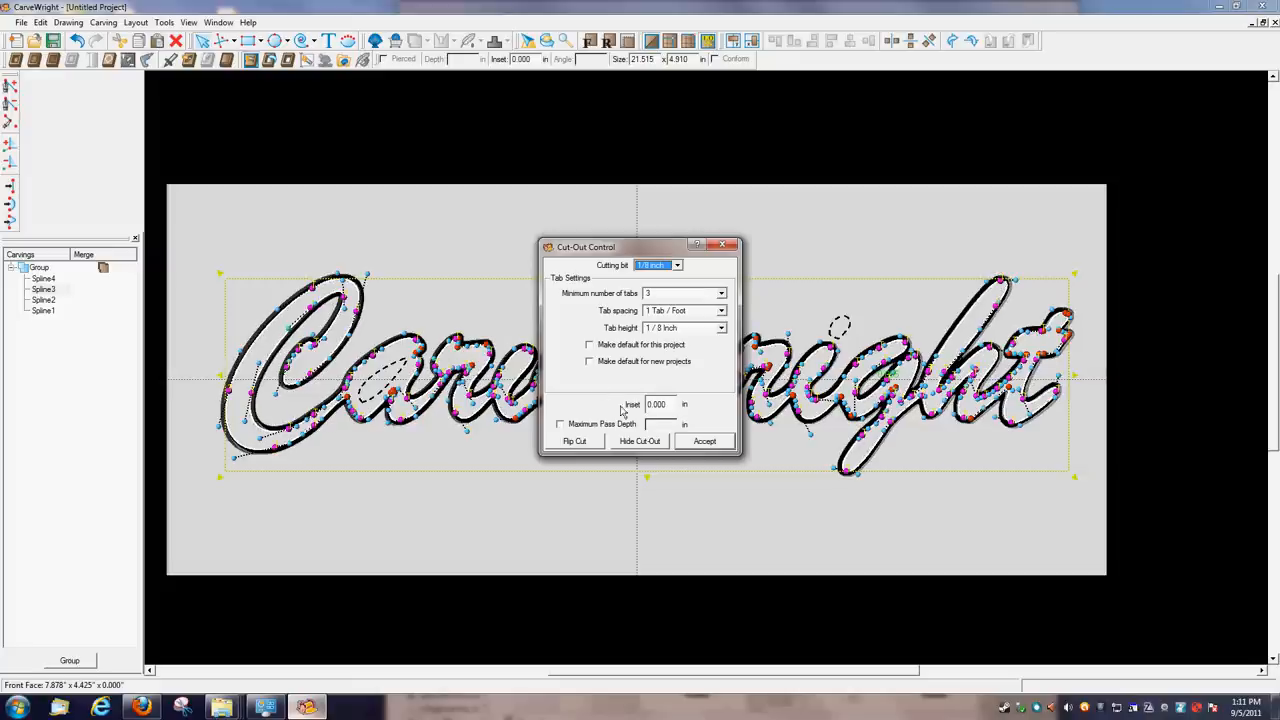
mouse_move(644, 330)
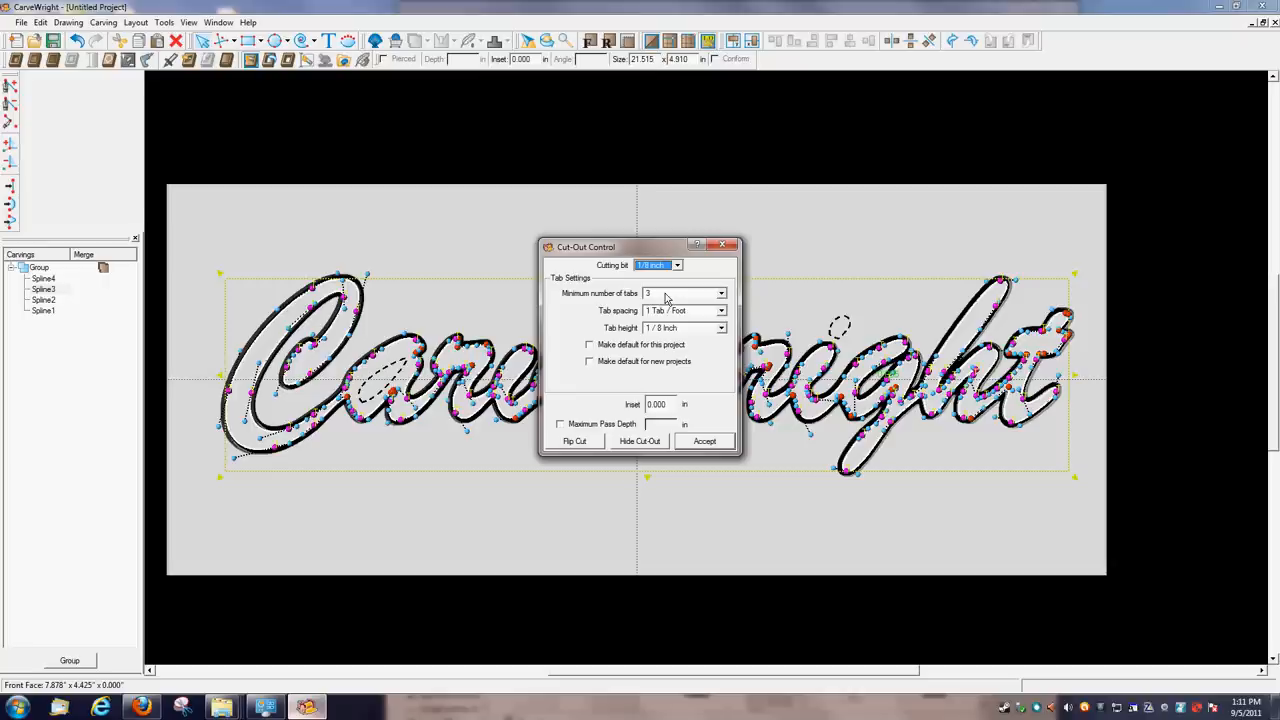
mouse_move(672, 332)
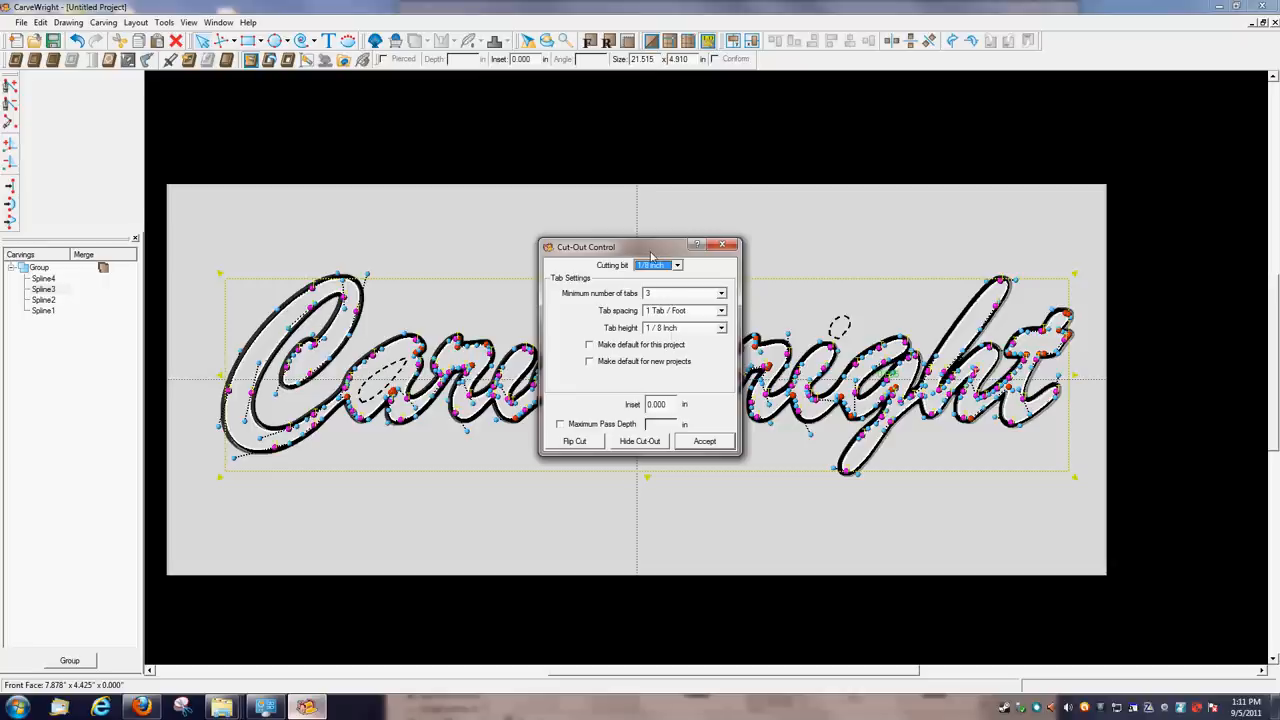
mouse_move(580, 424)
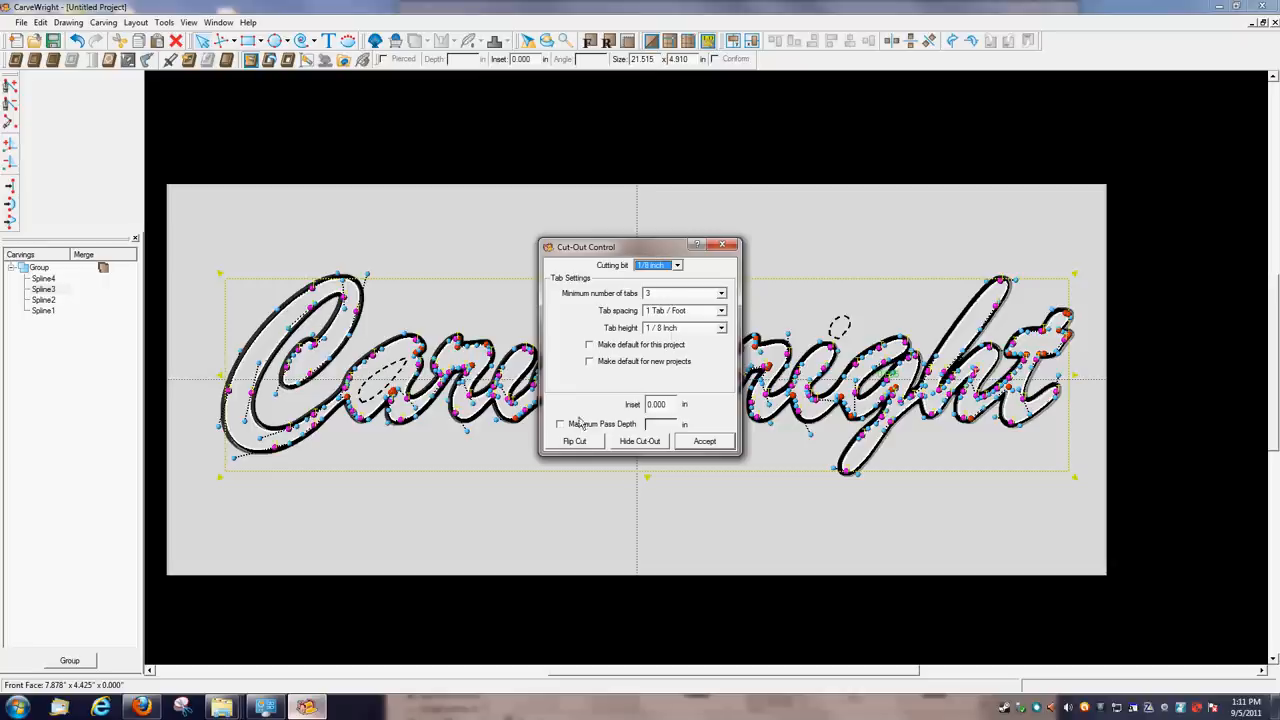
click(560, 424)
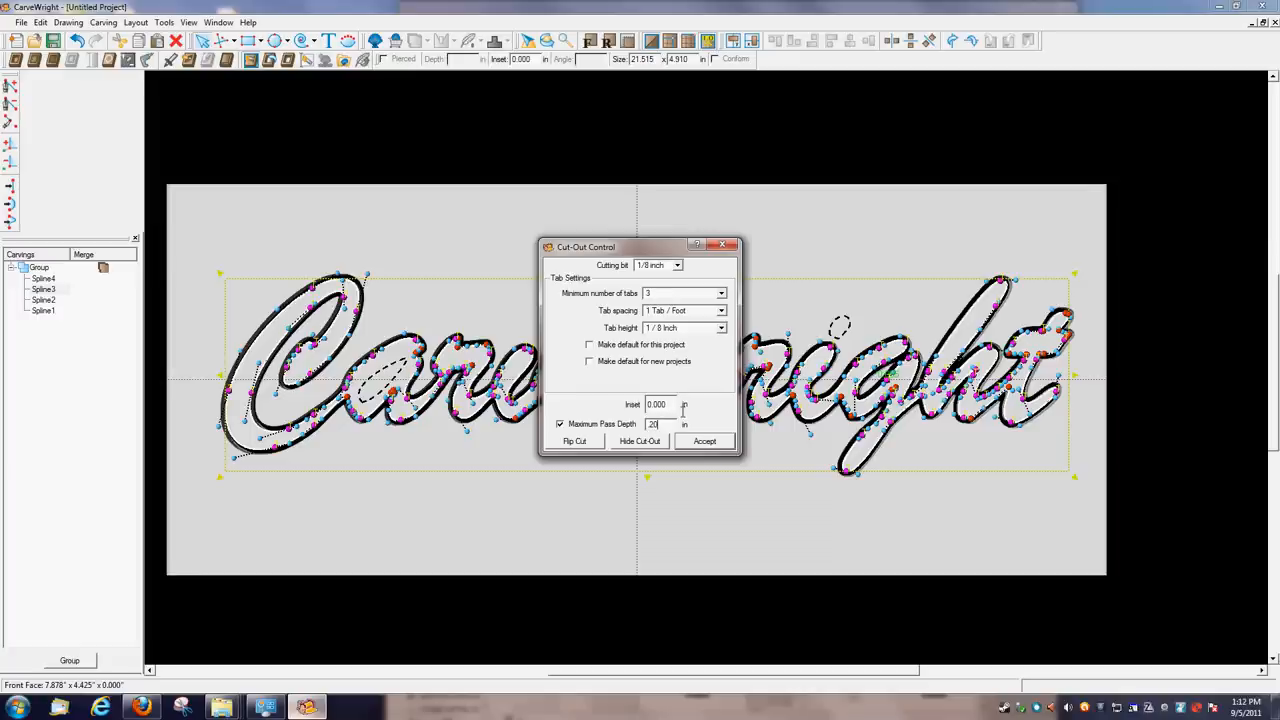
mouse_move(710, 440)
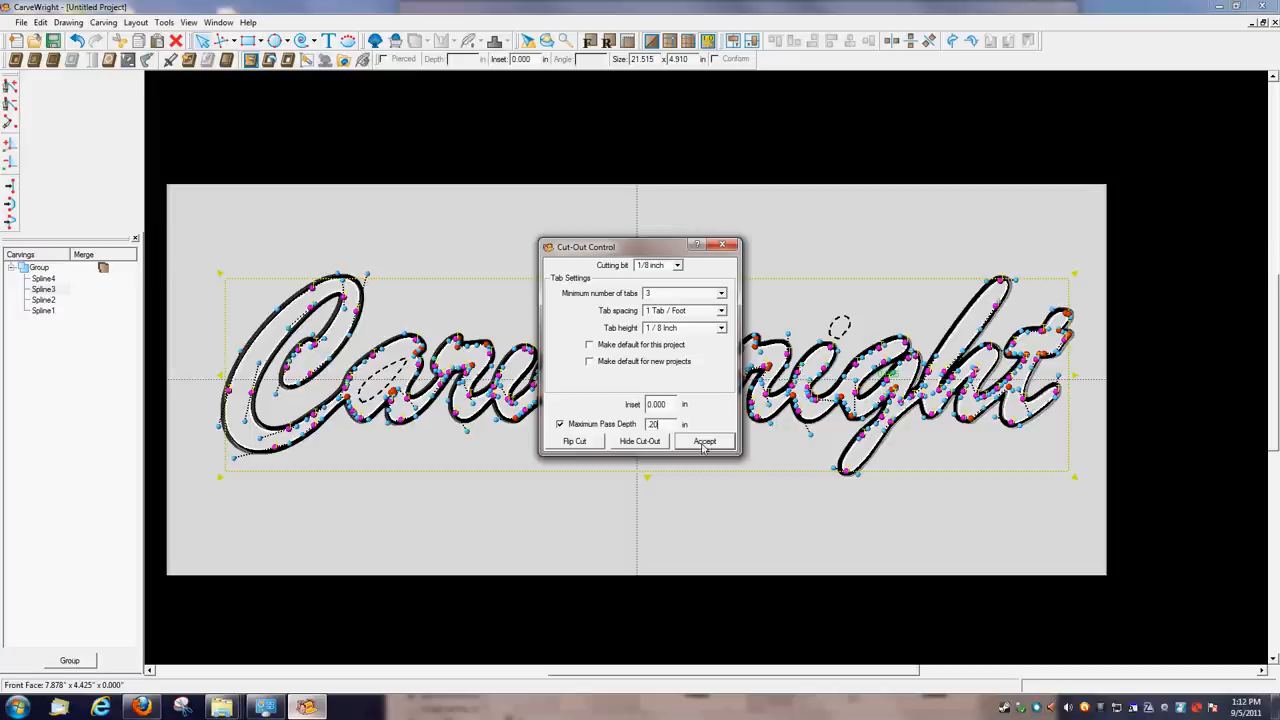
click(704, 442)
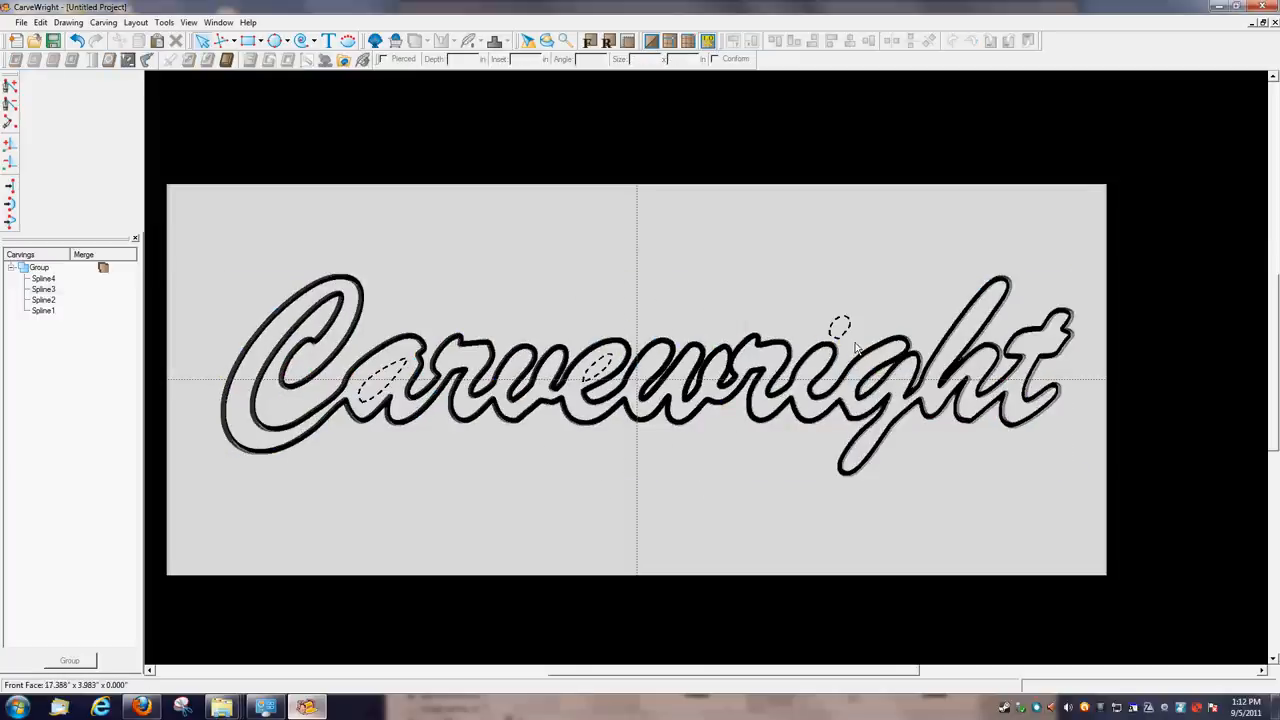
- Select an inner loop of the lettering and give it a Cut Path with limited pass depth
click(390, 390)
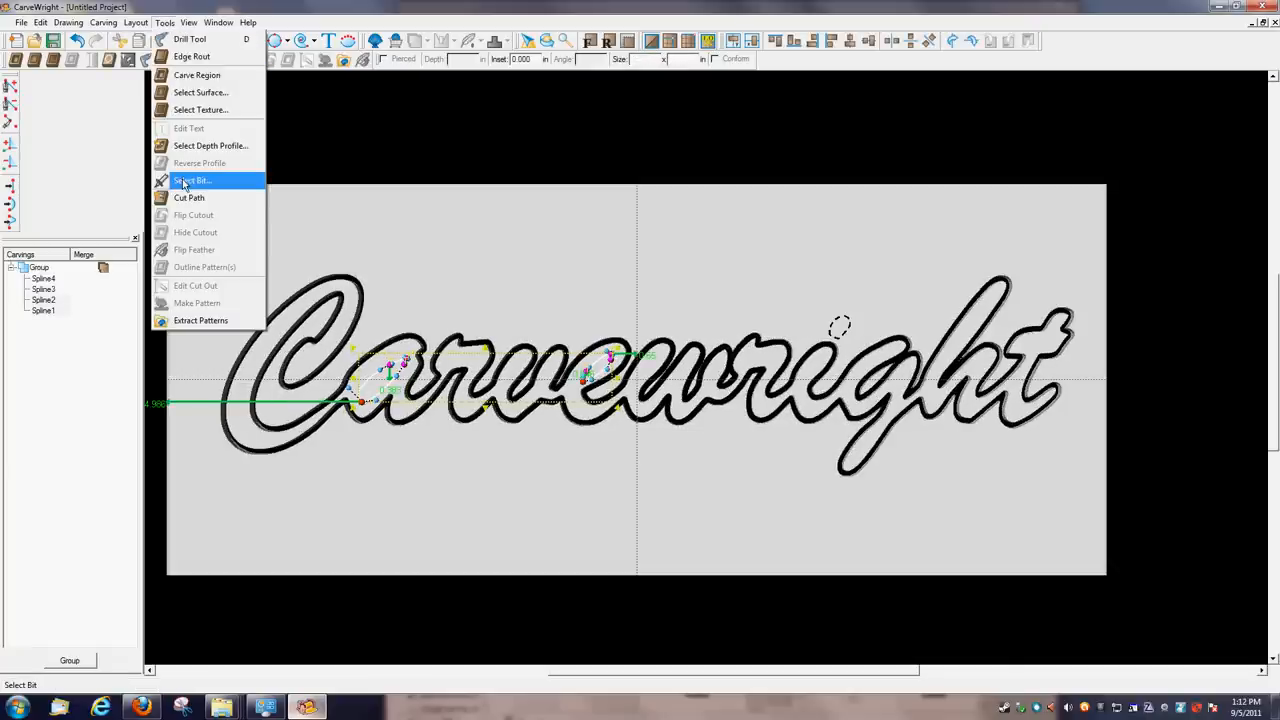
click(188, 198)
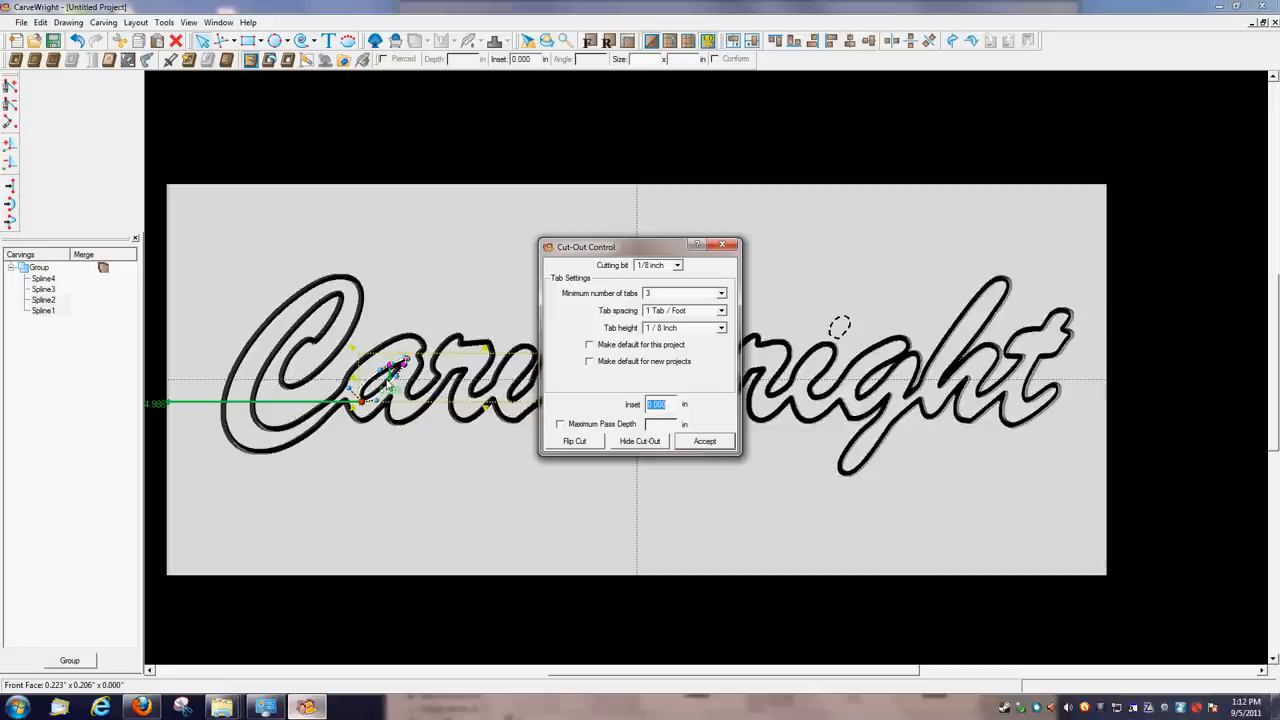
mouse_move(692, 418)
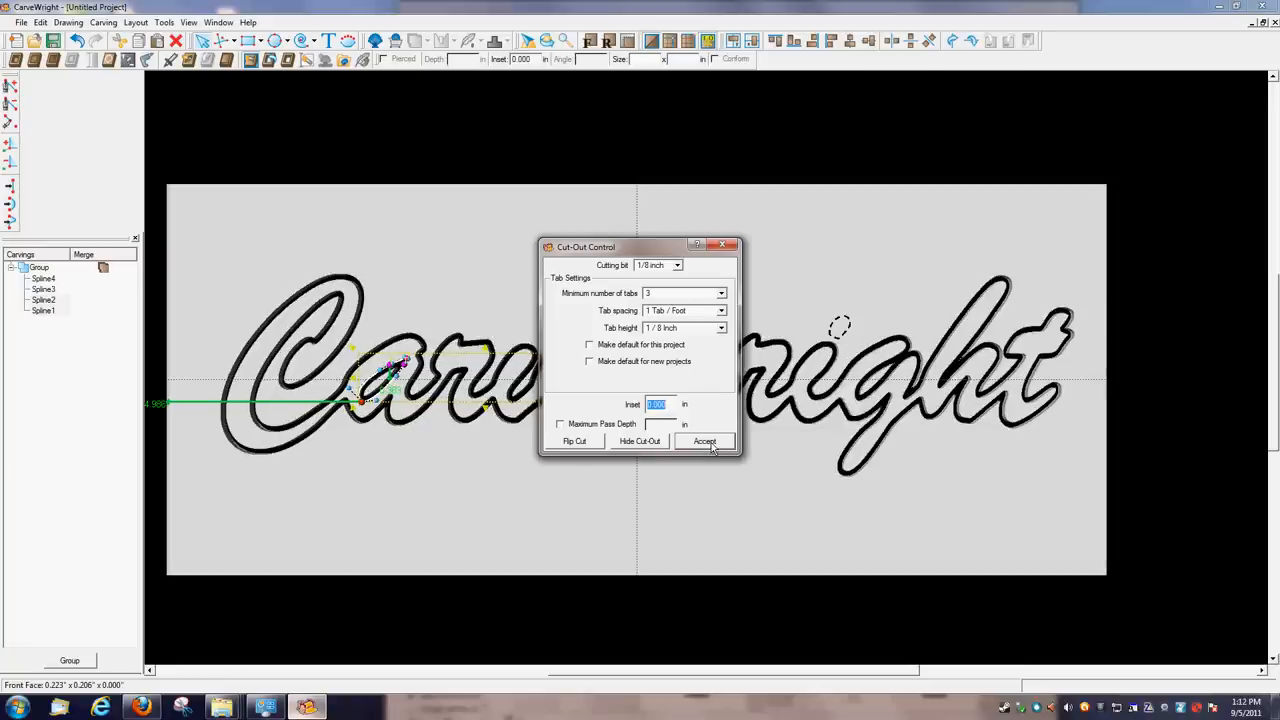
click(560, 424)
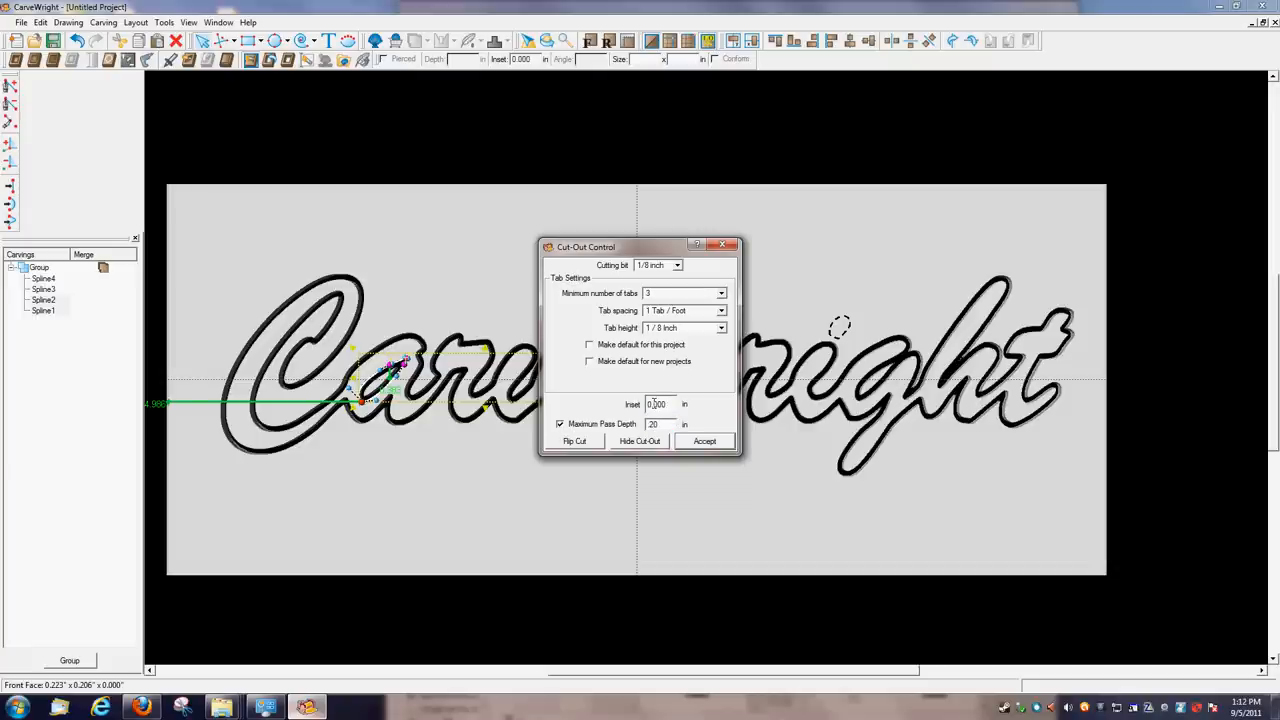
click(656, 424)
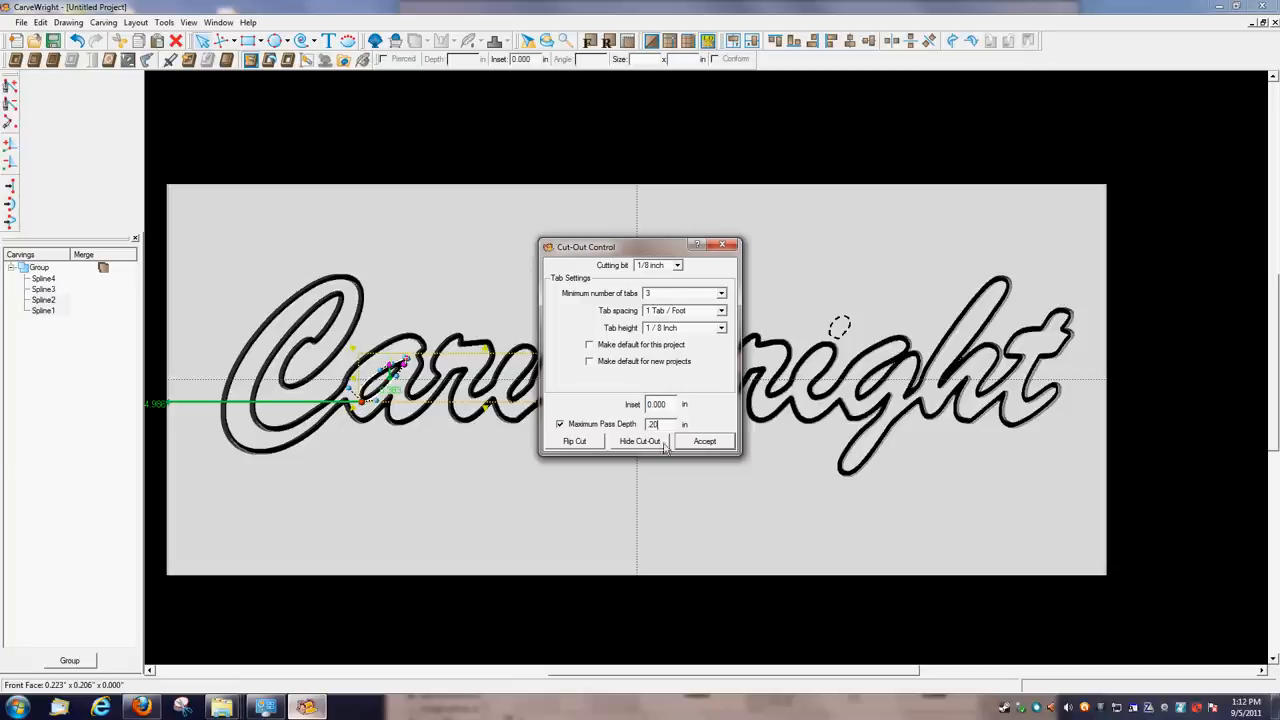
- Change the minimum number of tabs for the inner cut-out and accept it
click(720, 292)
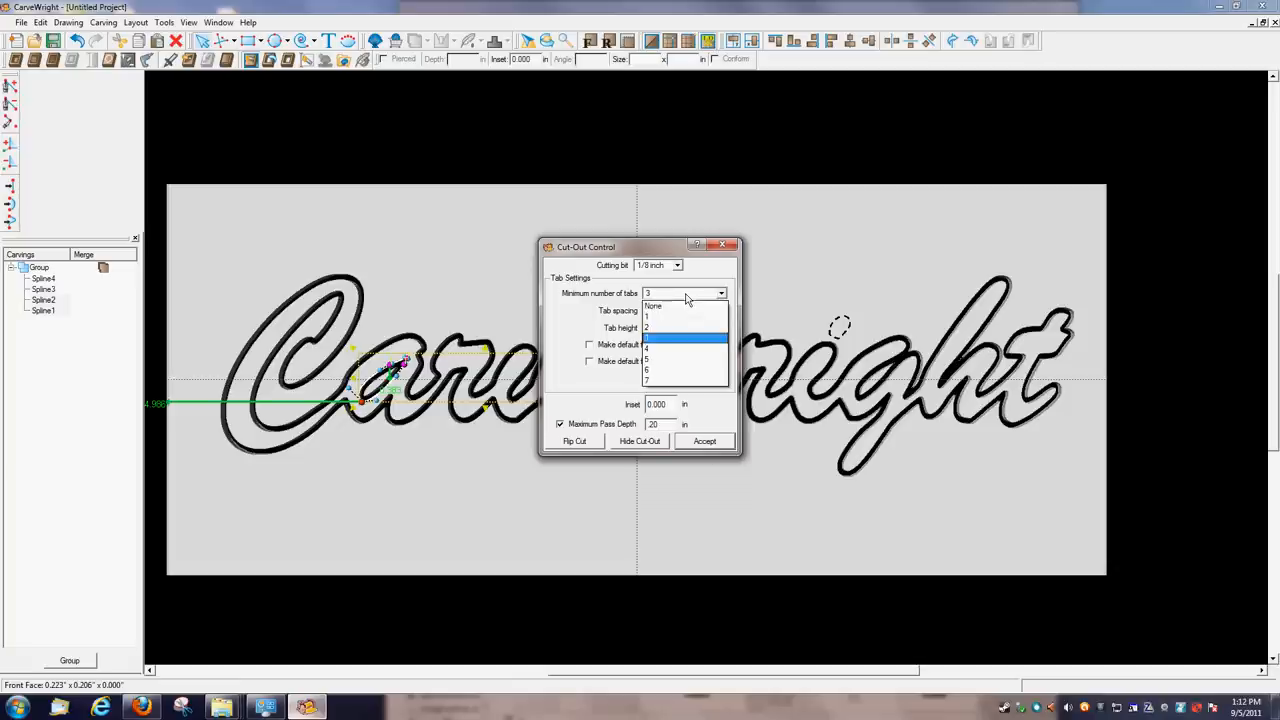
click(684, 336)
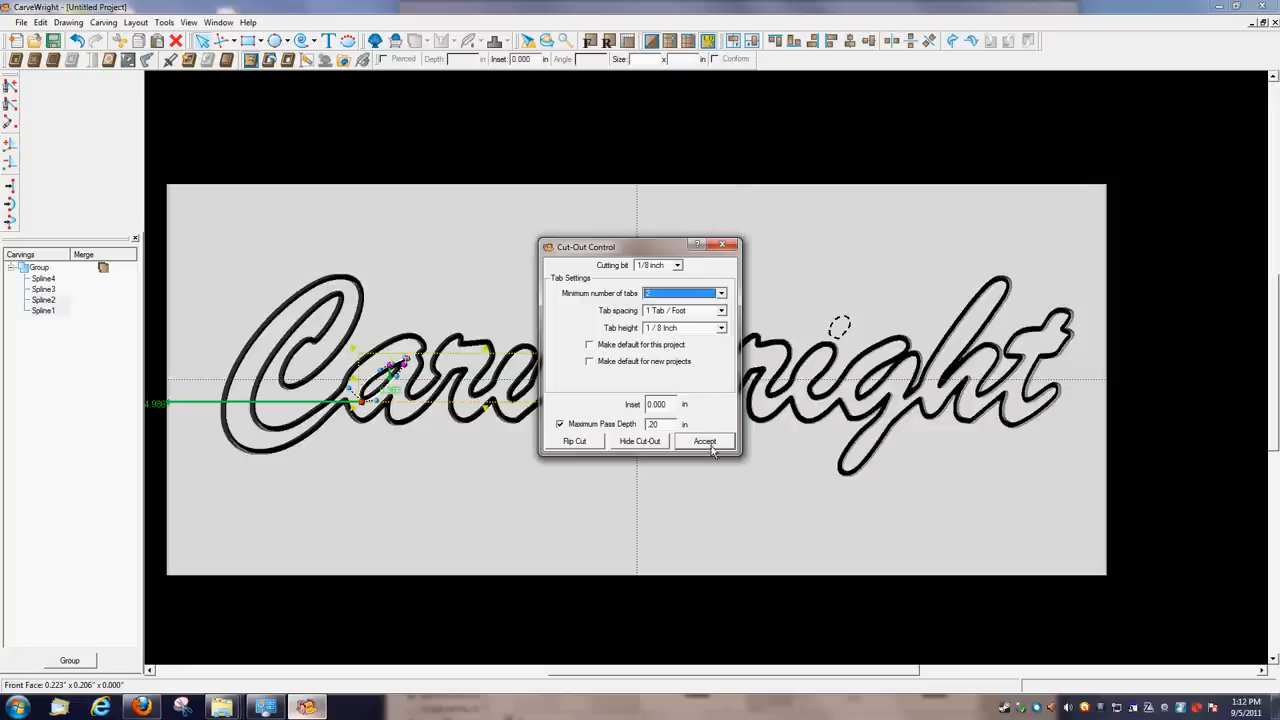
click(704, 442)
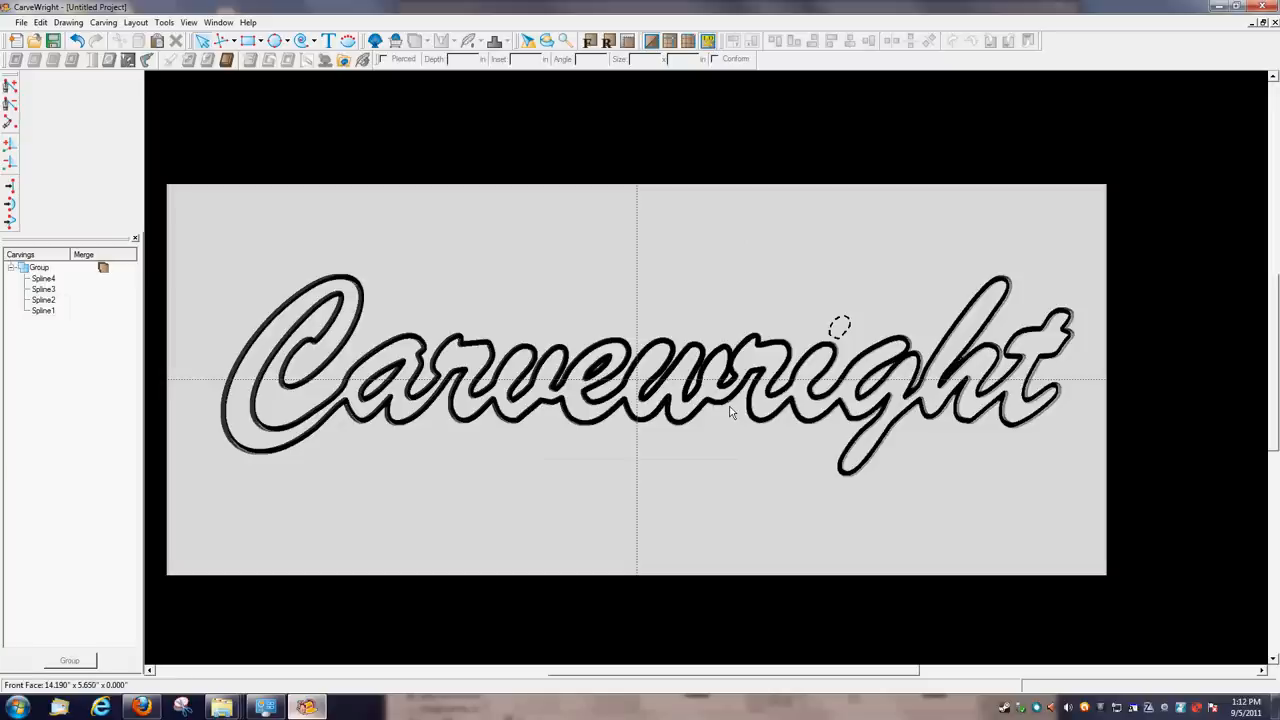
mouse_move(504, 388)
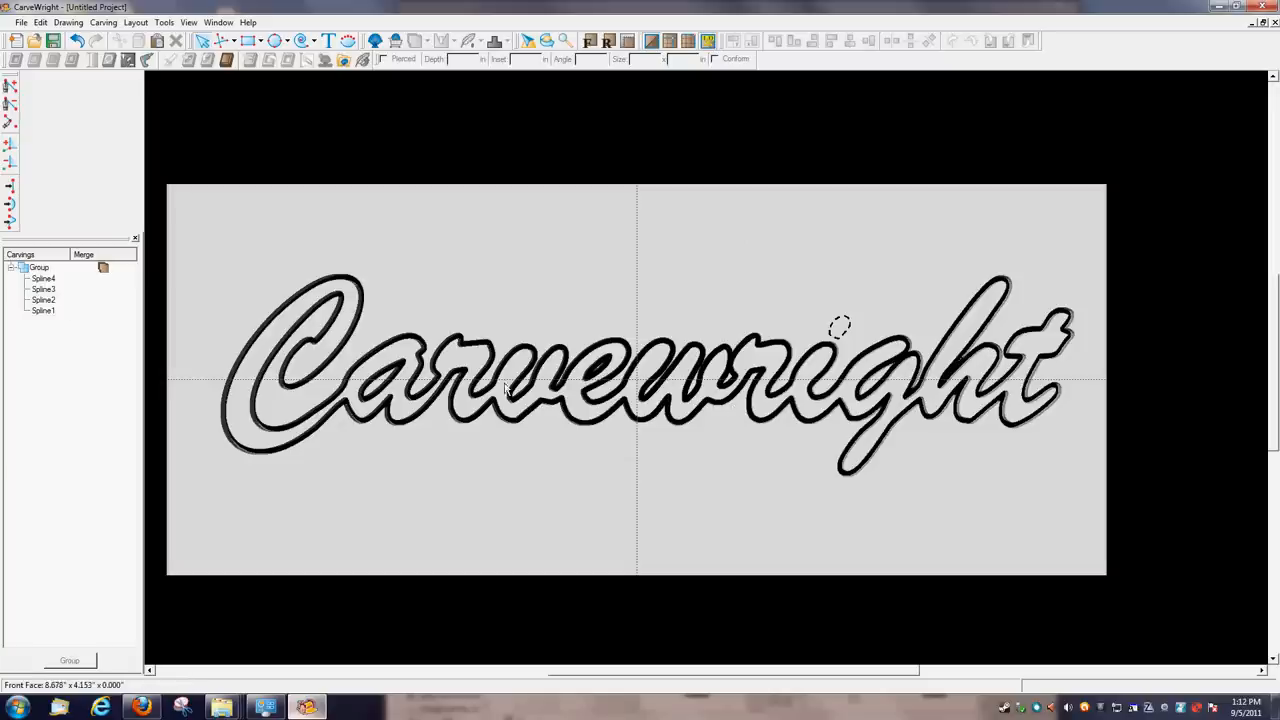
mouse_move(716, 454)
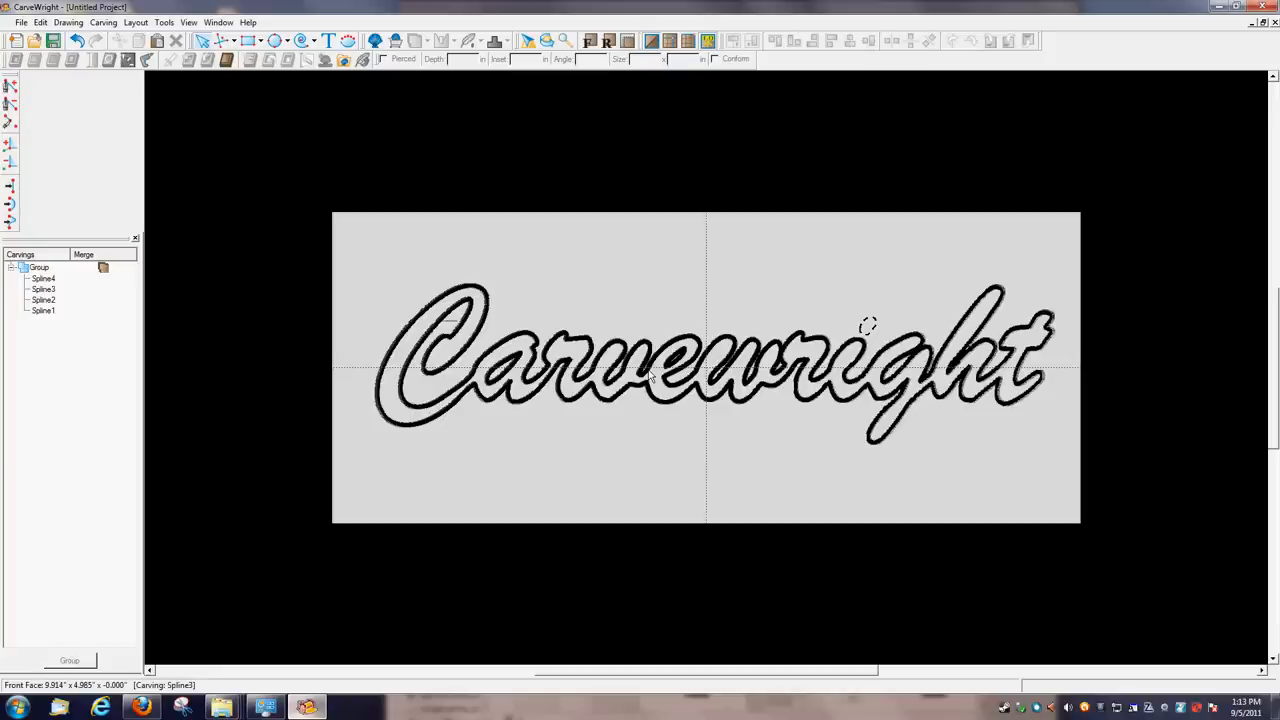
mouse_move(908, 404)
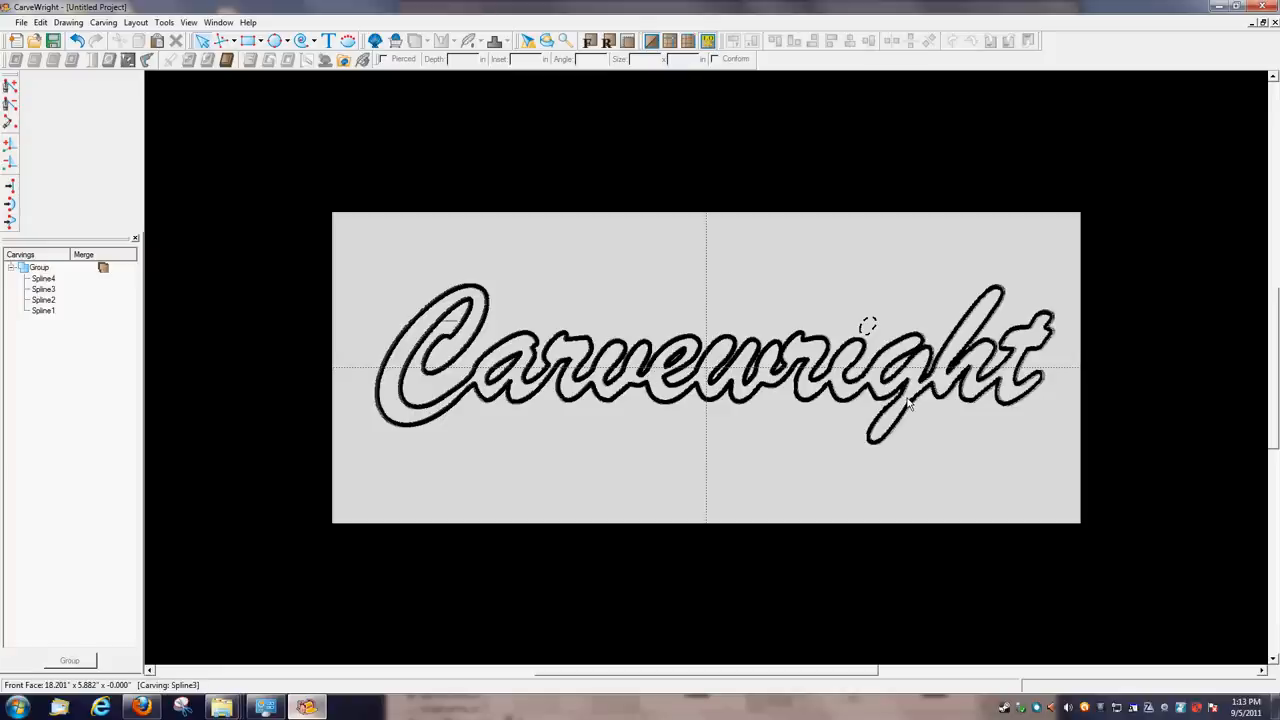
mouse_move(928, 430)
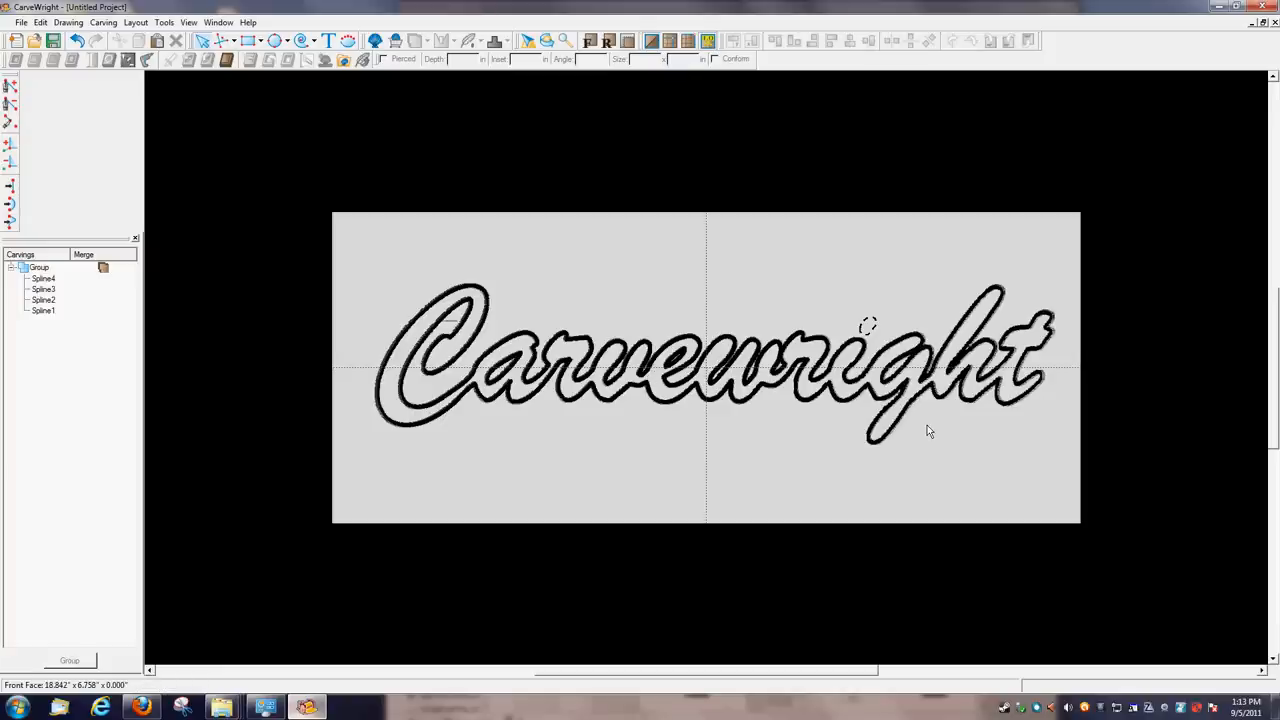